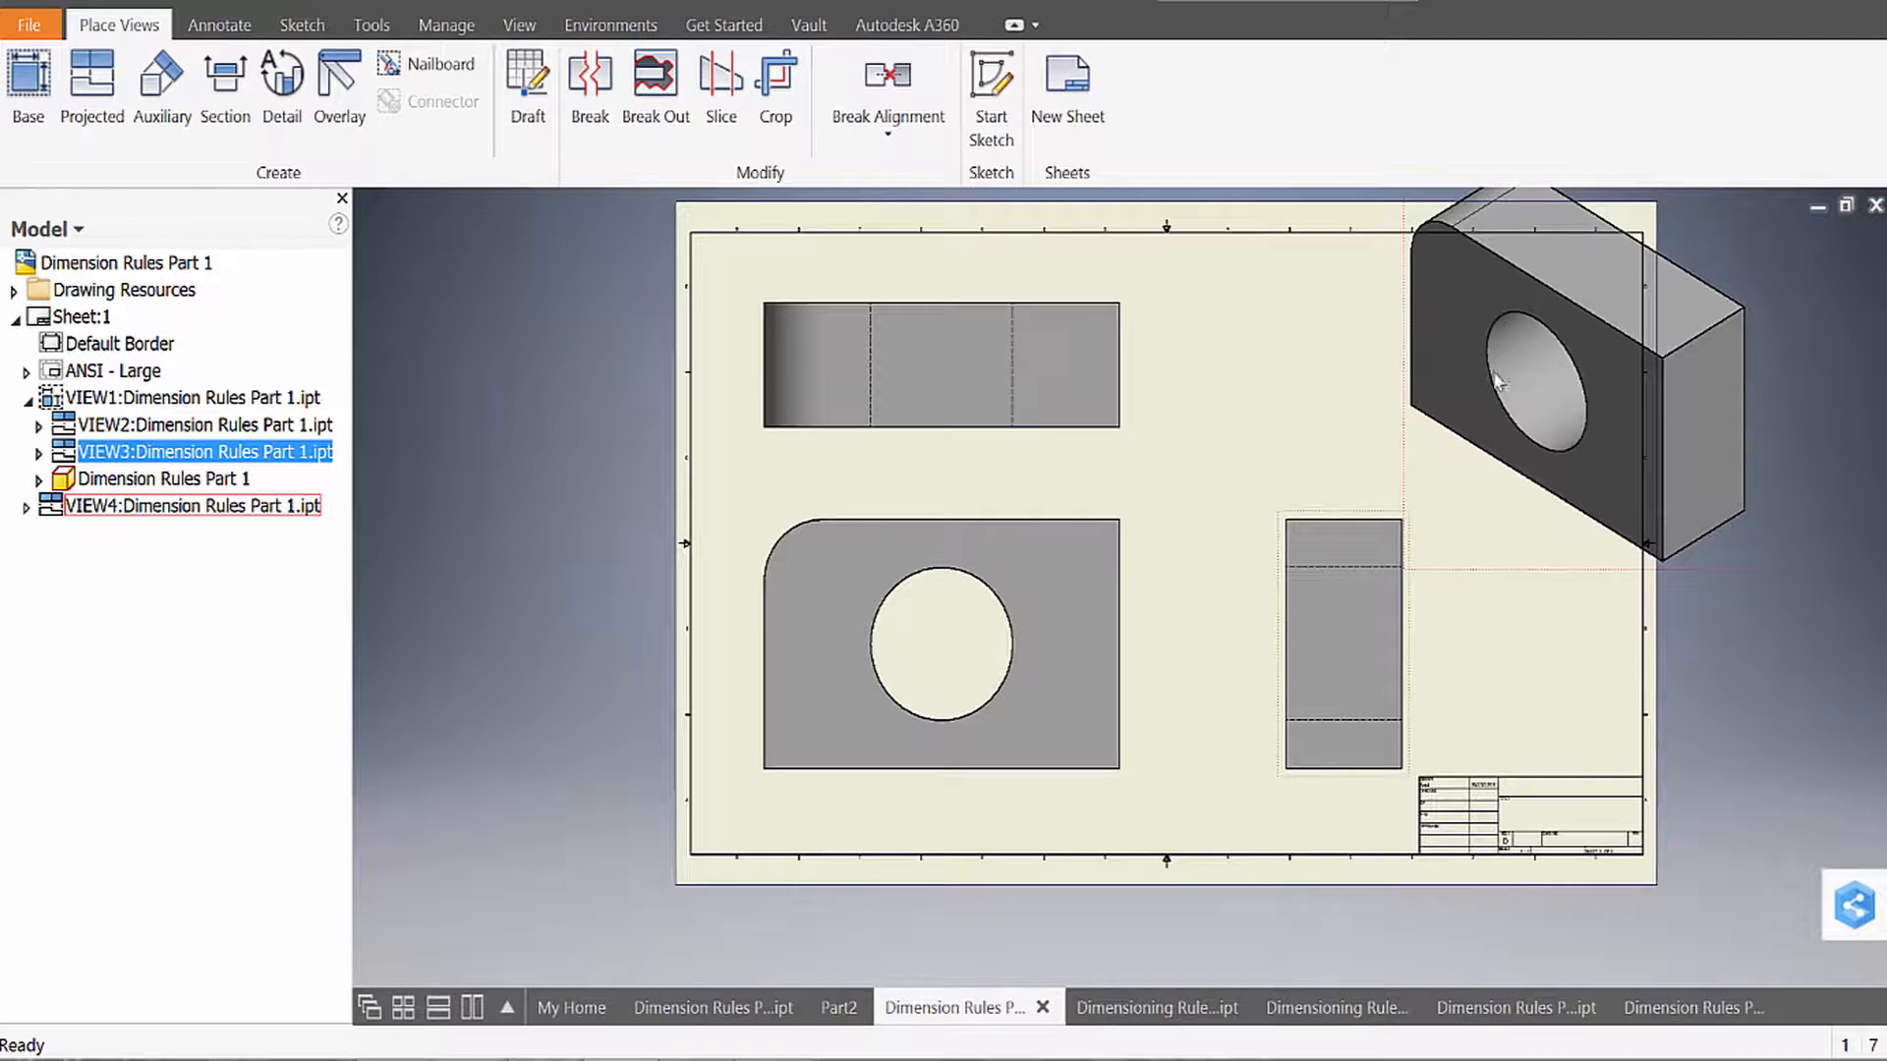
pyautogui.moveTo(1545, 398)
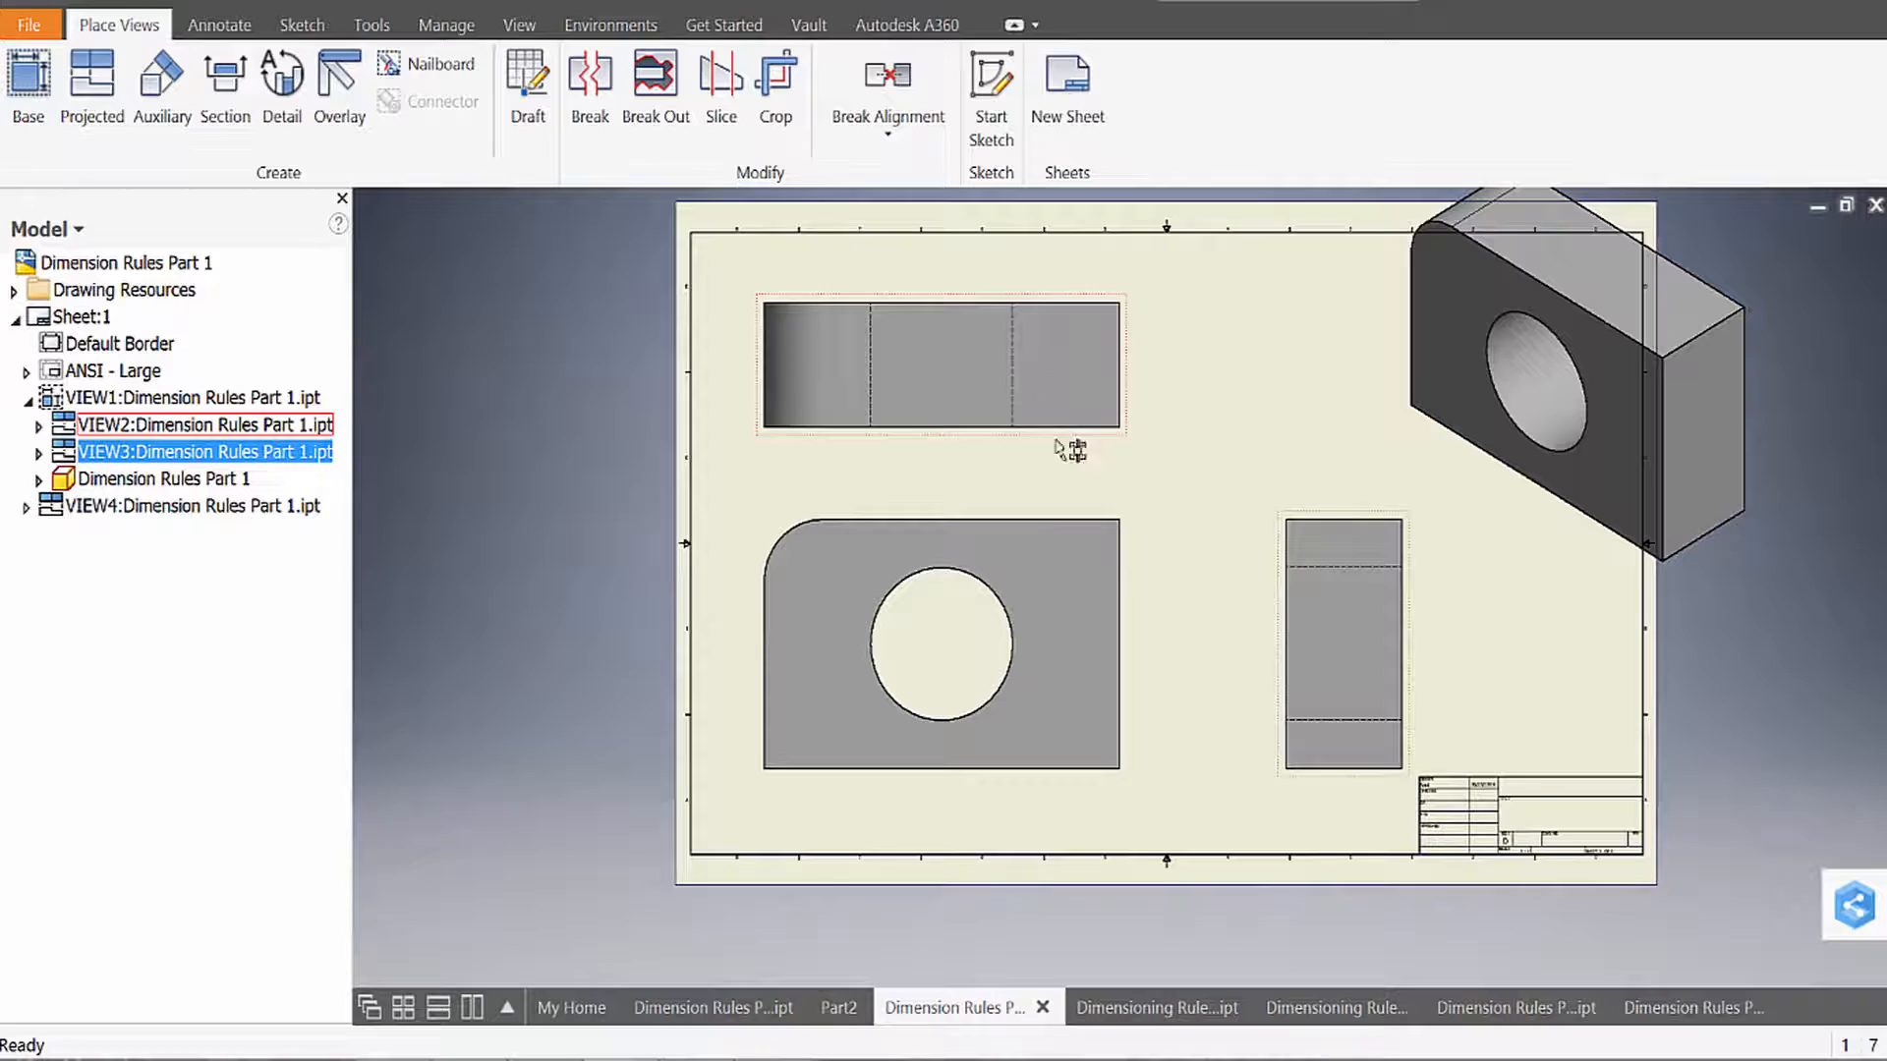
# Step: Capture the Inventor drawing sheet showing the base, top, side and isometric views
pyautogui.click(1356, 629)
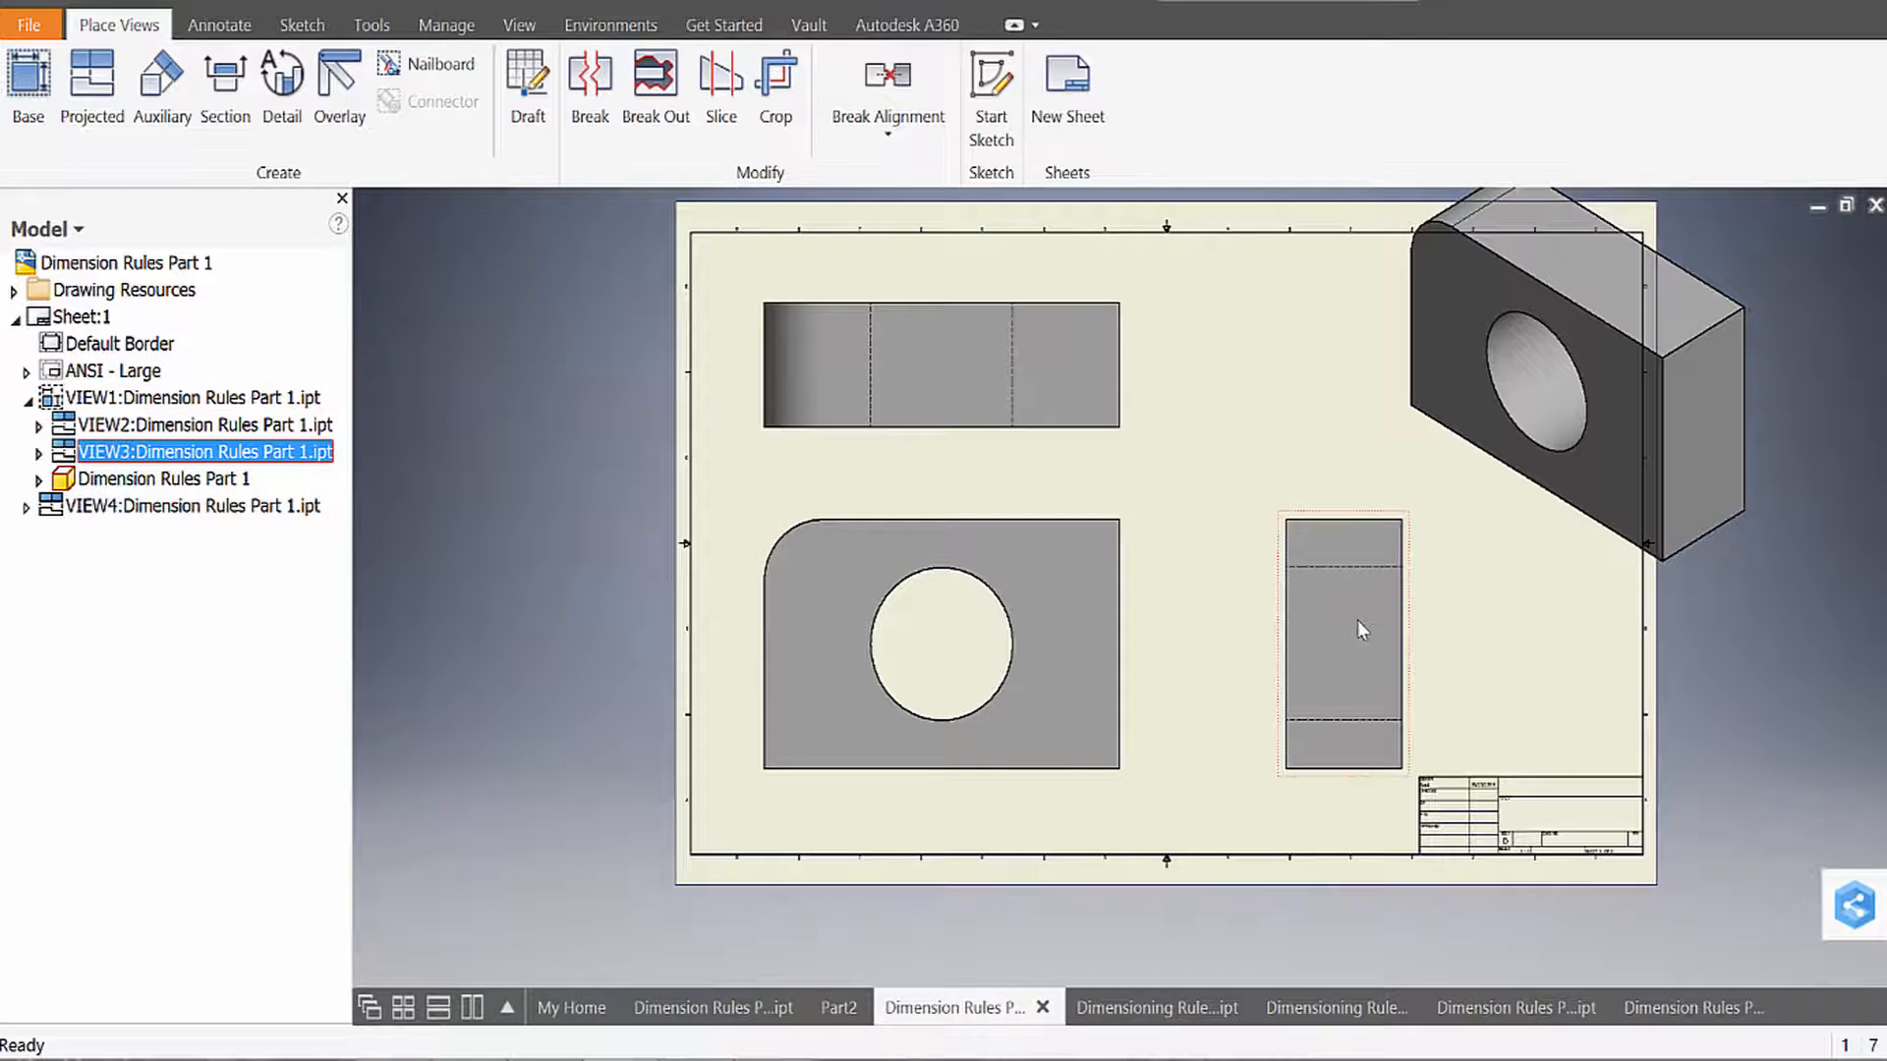
pyautogui.moveTo(1299, 616)
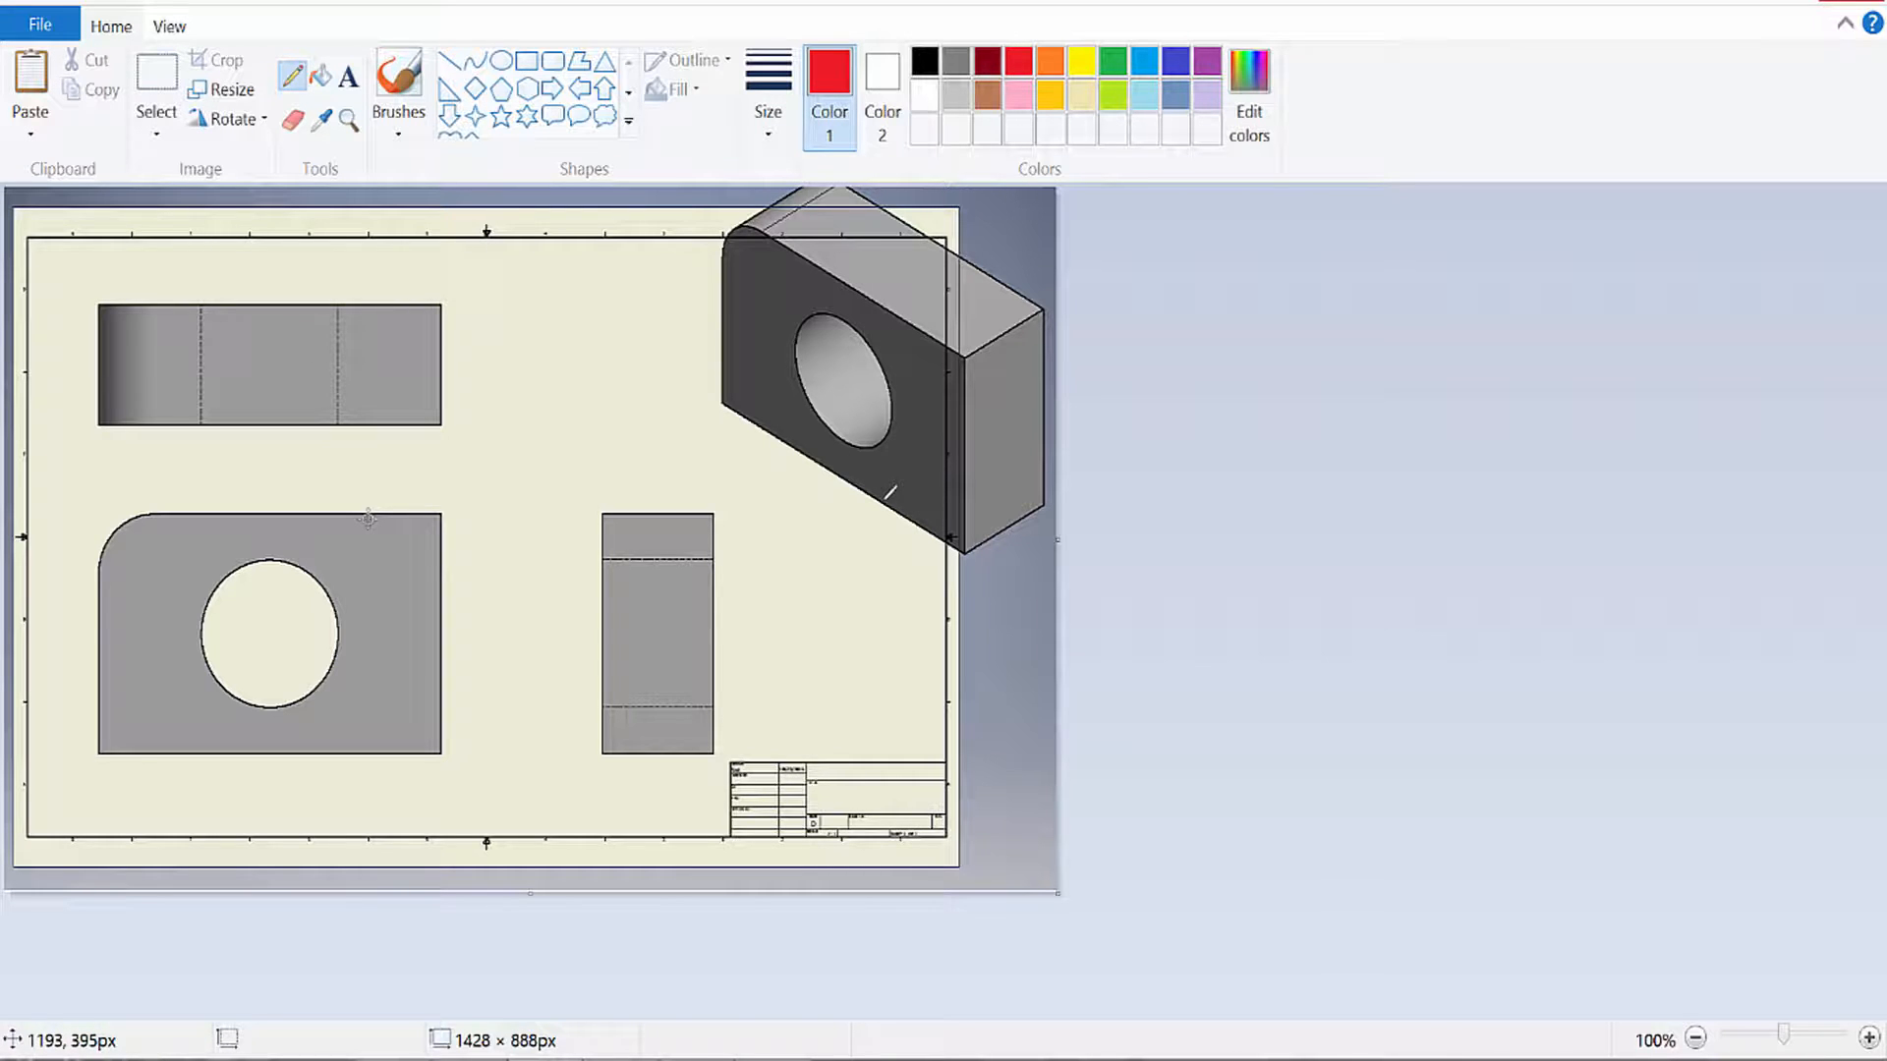
# Step: Zoom in and draw red ticked height and width dimension lines beside and below the front view
pyautogui.click(1866, 1038)
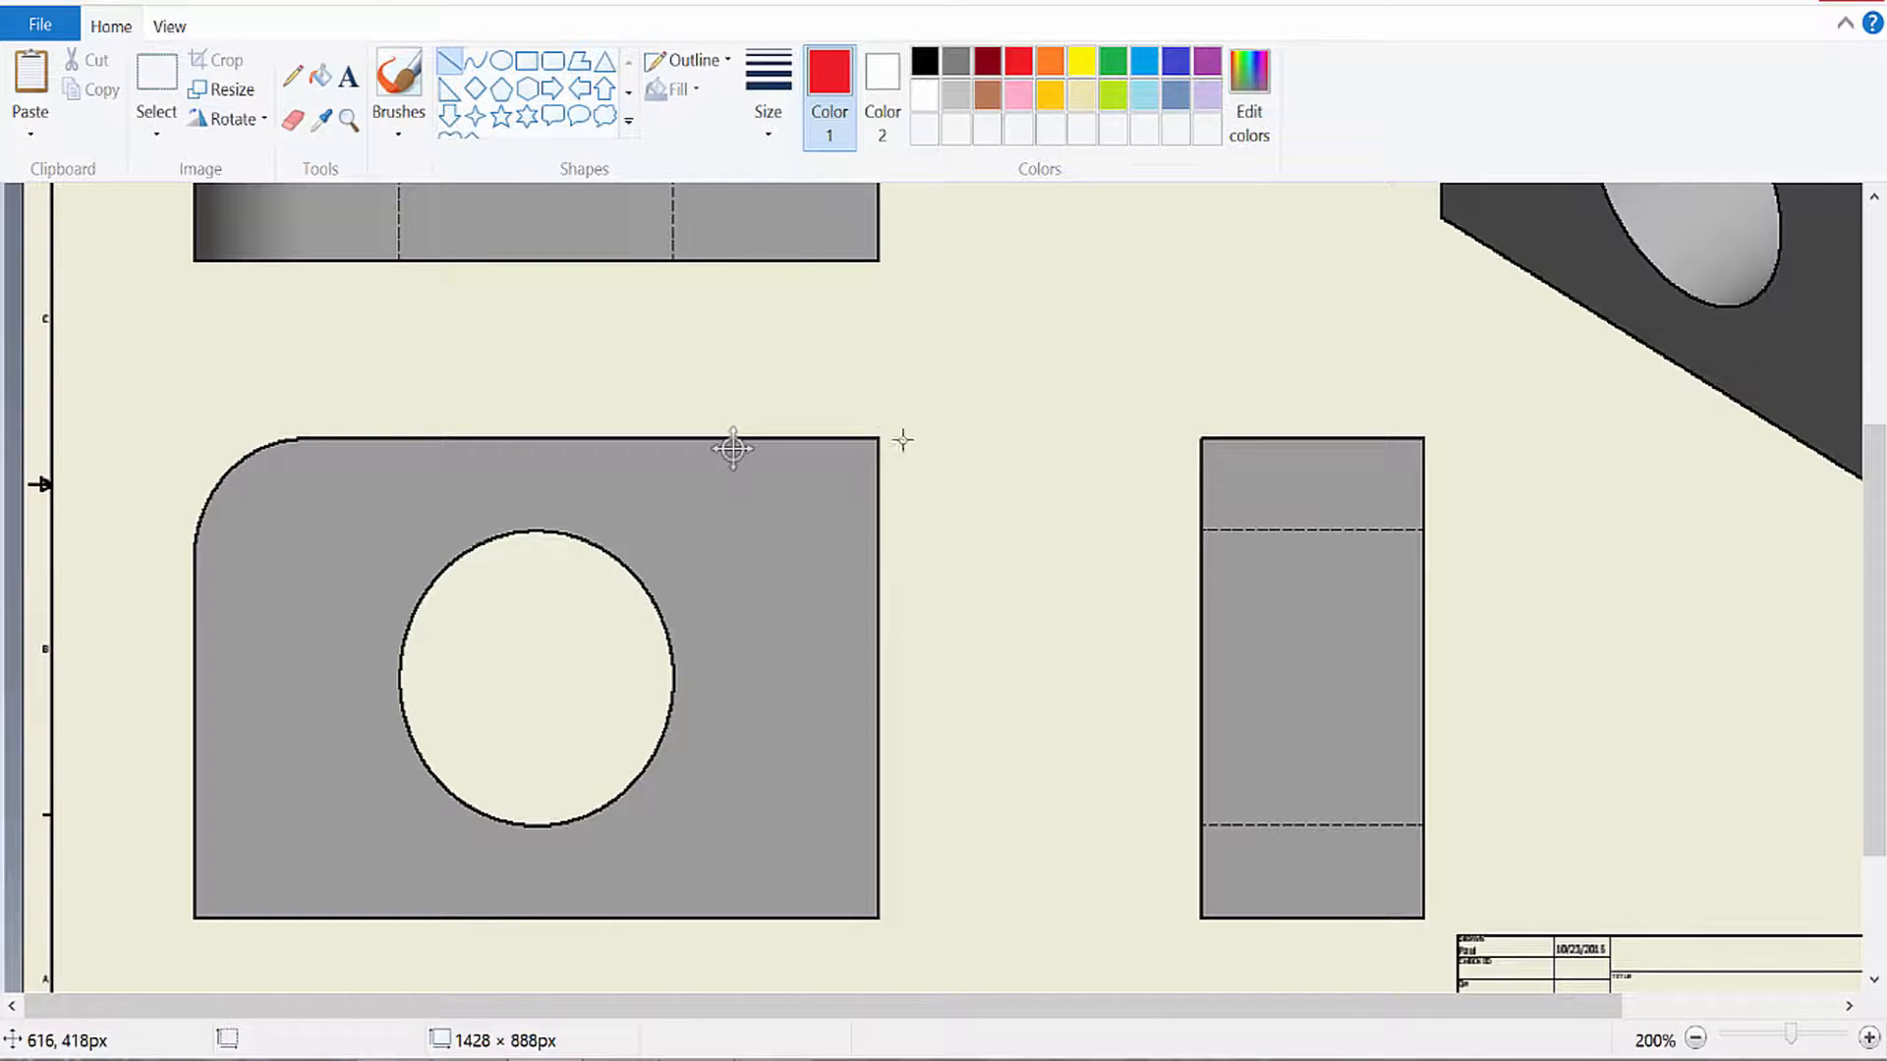
pyautogui.moveTo(899, 441); pyautogui.dragTo(947, 442)
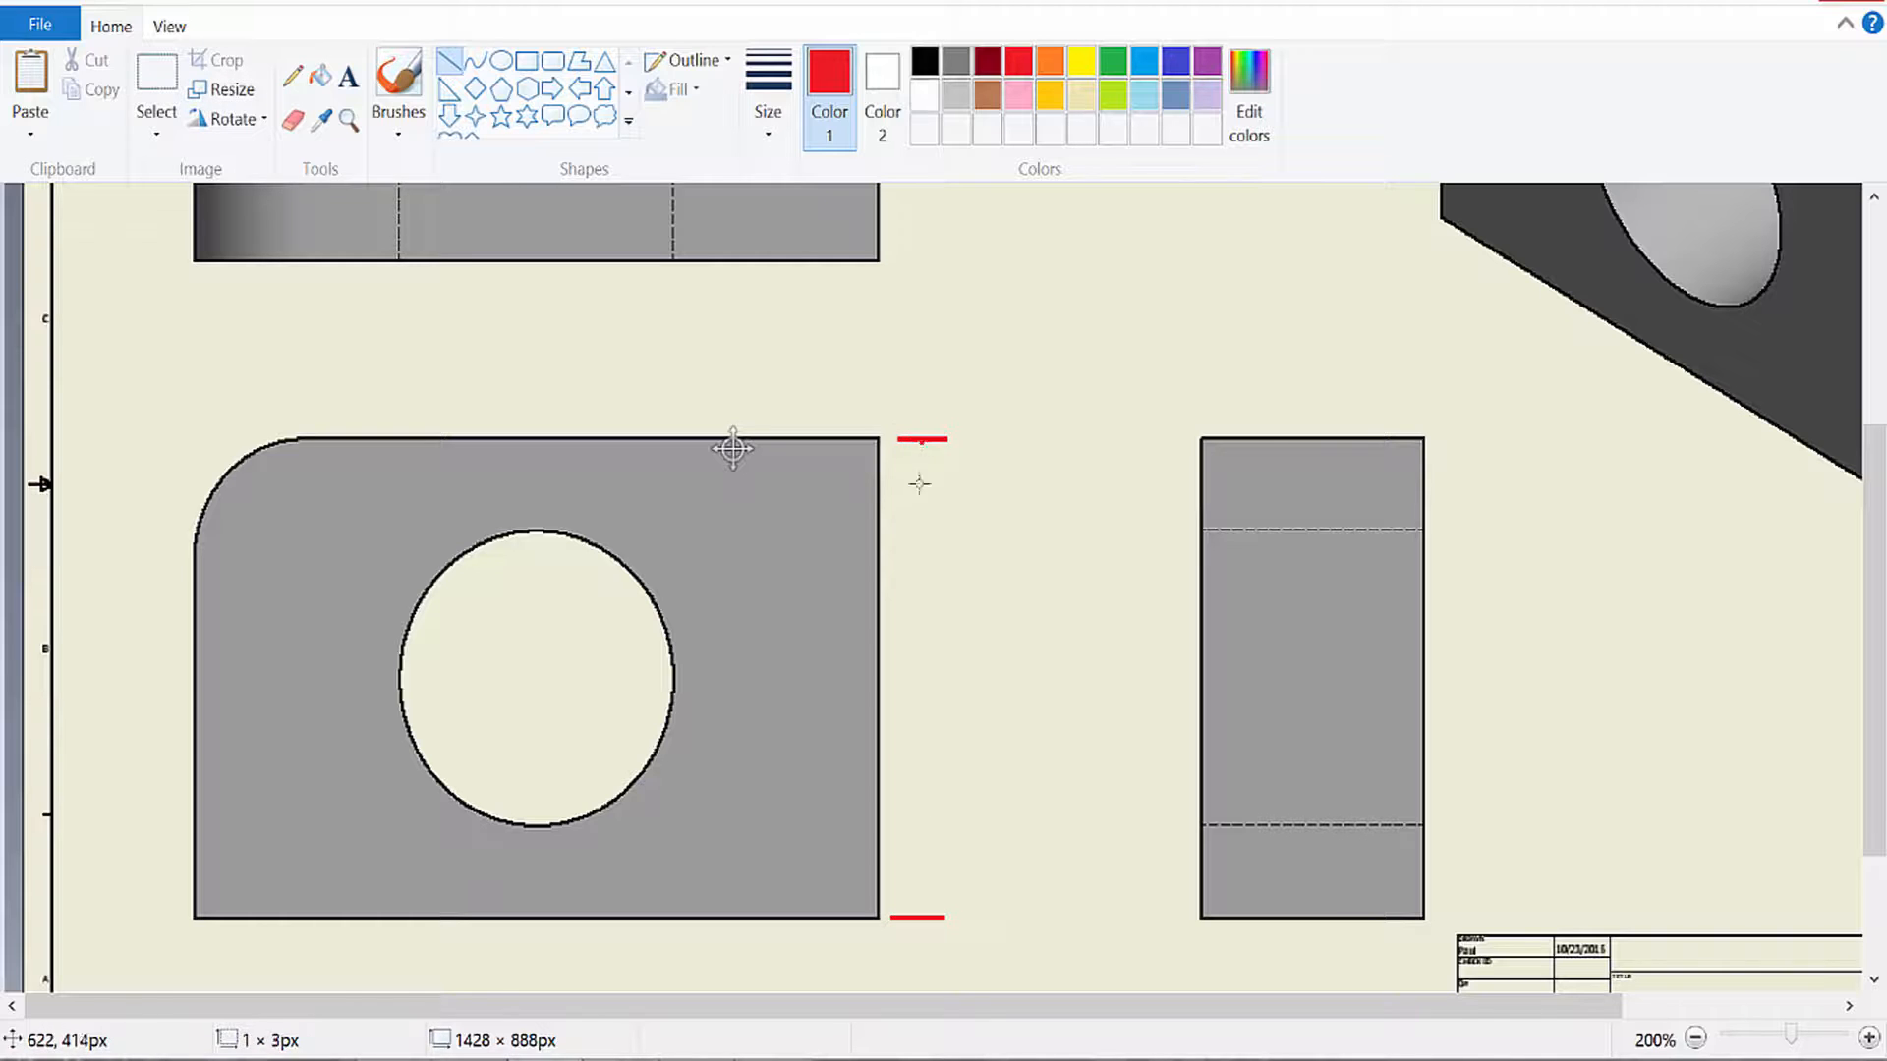
pyautogui.moveTo(920, 440); pyautogui.dragTo(921, 915)
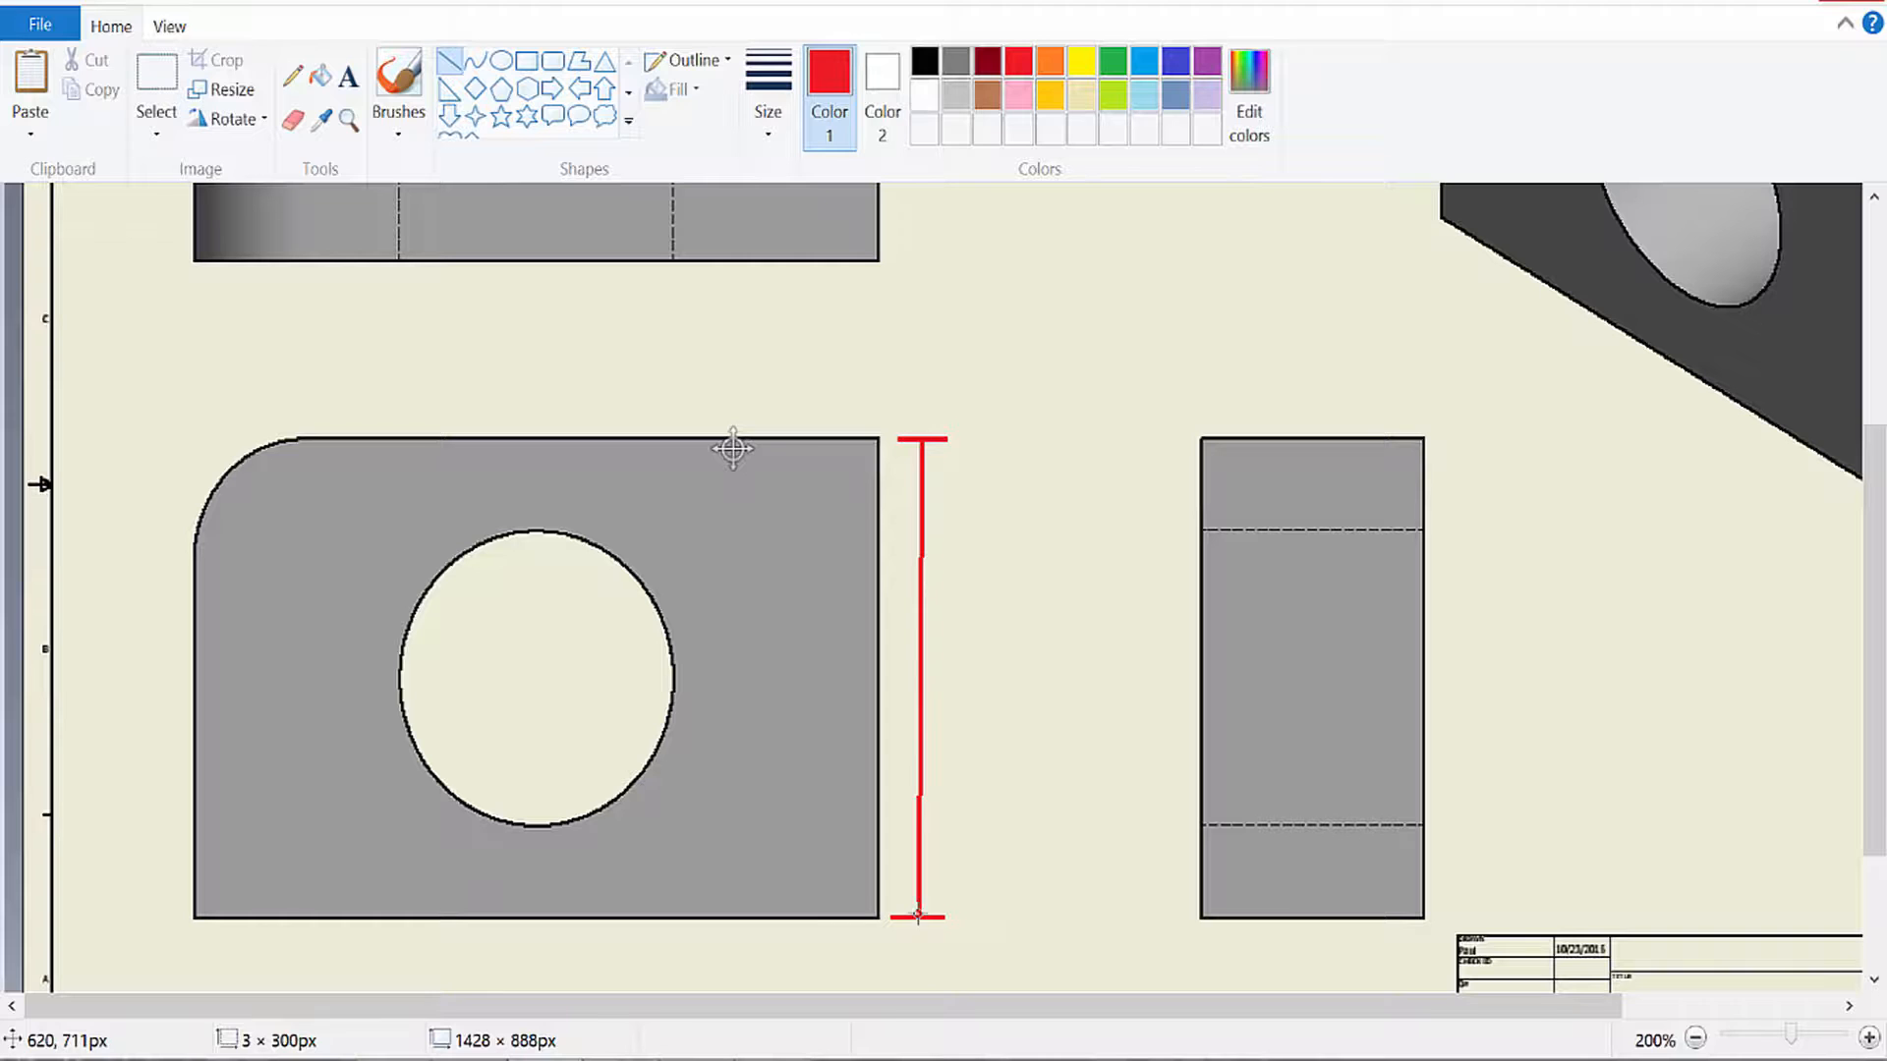
pyautogui.scroll(-3)
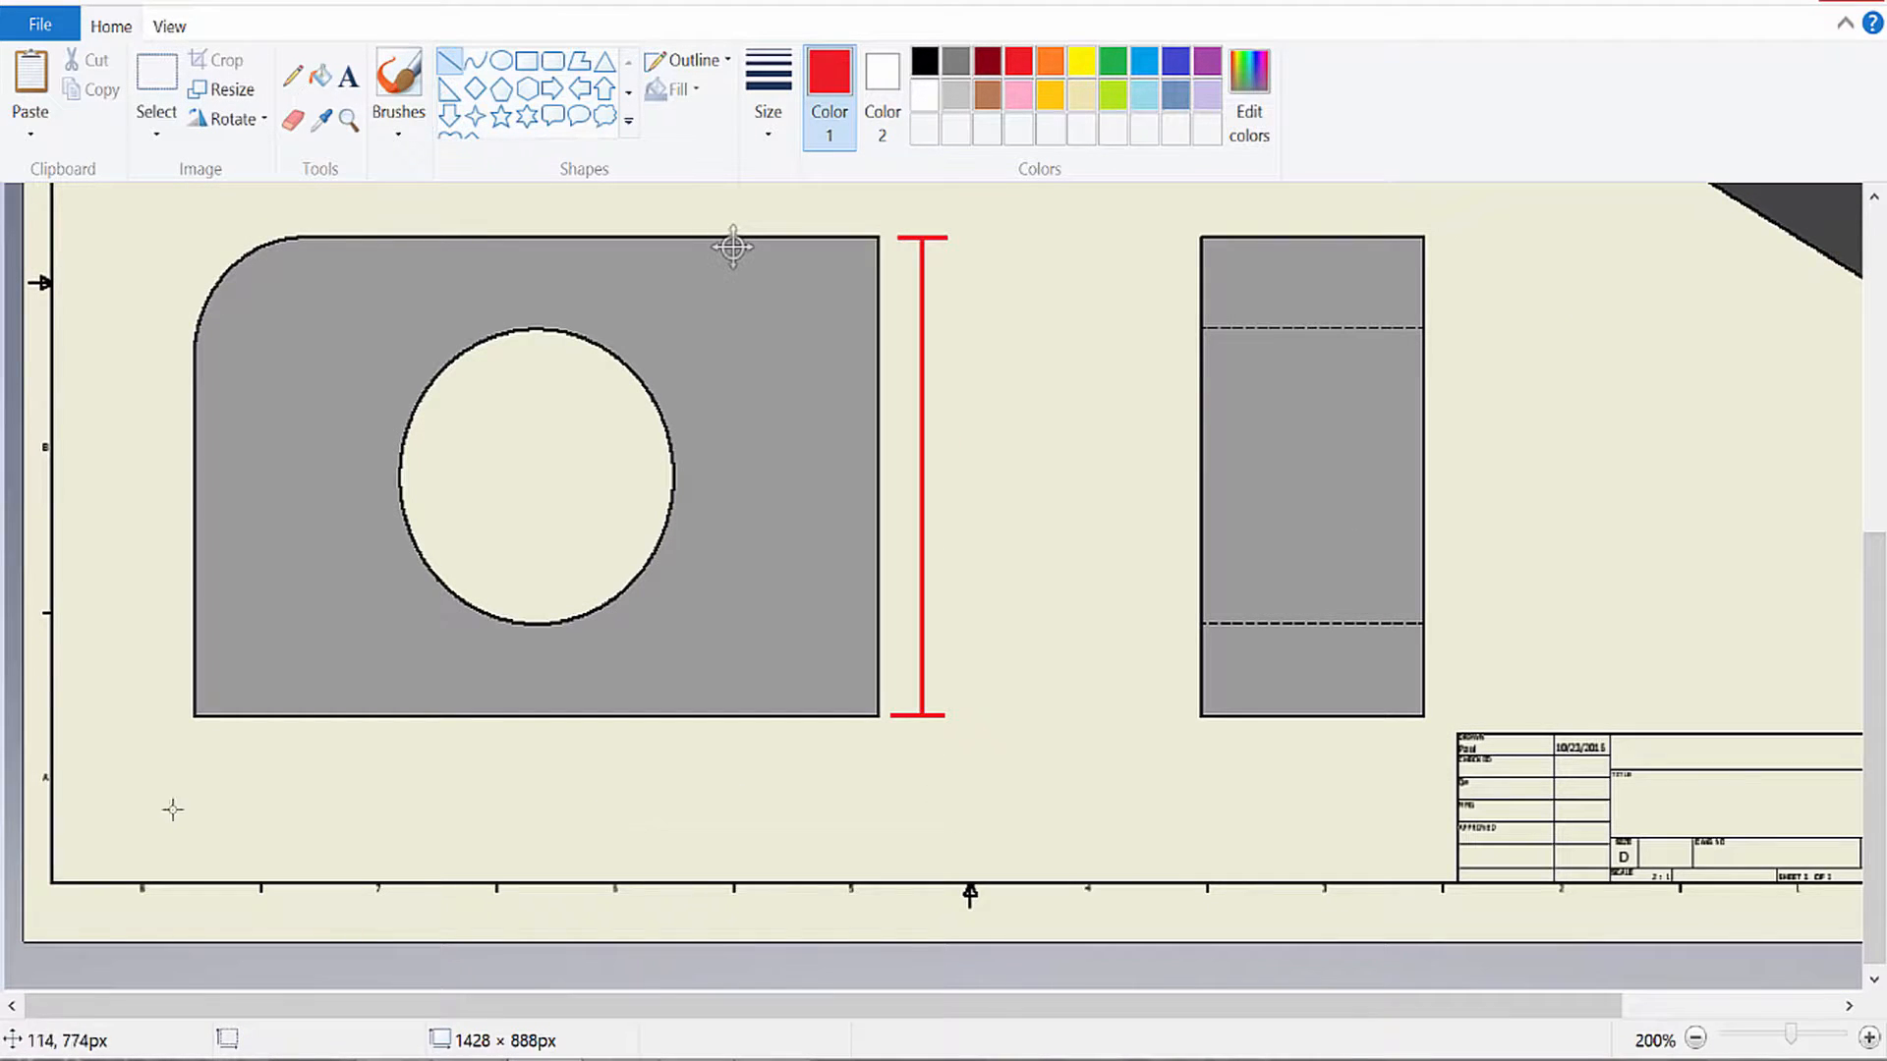
pyautogui.moveTo(187, 746); pyautogui.dragTo(187, 800)
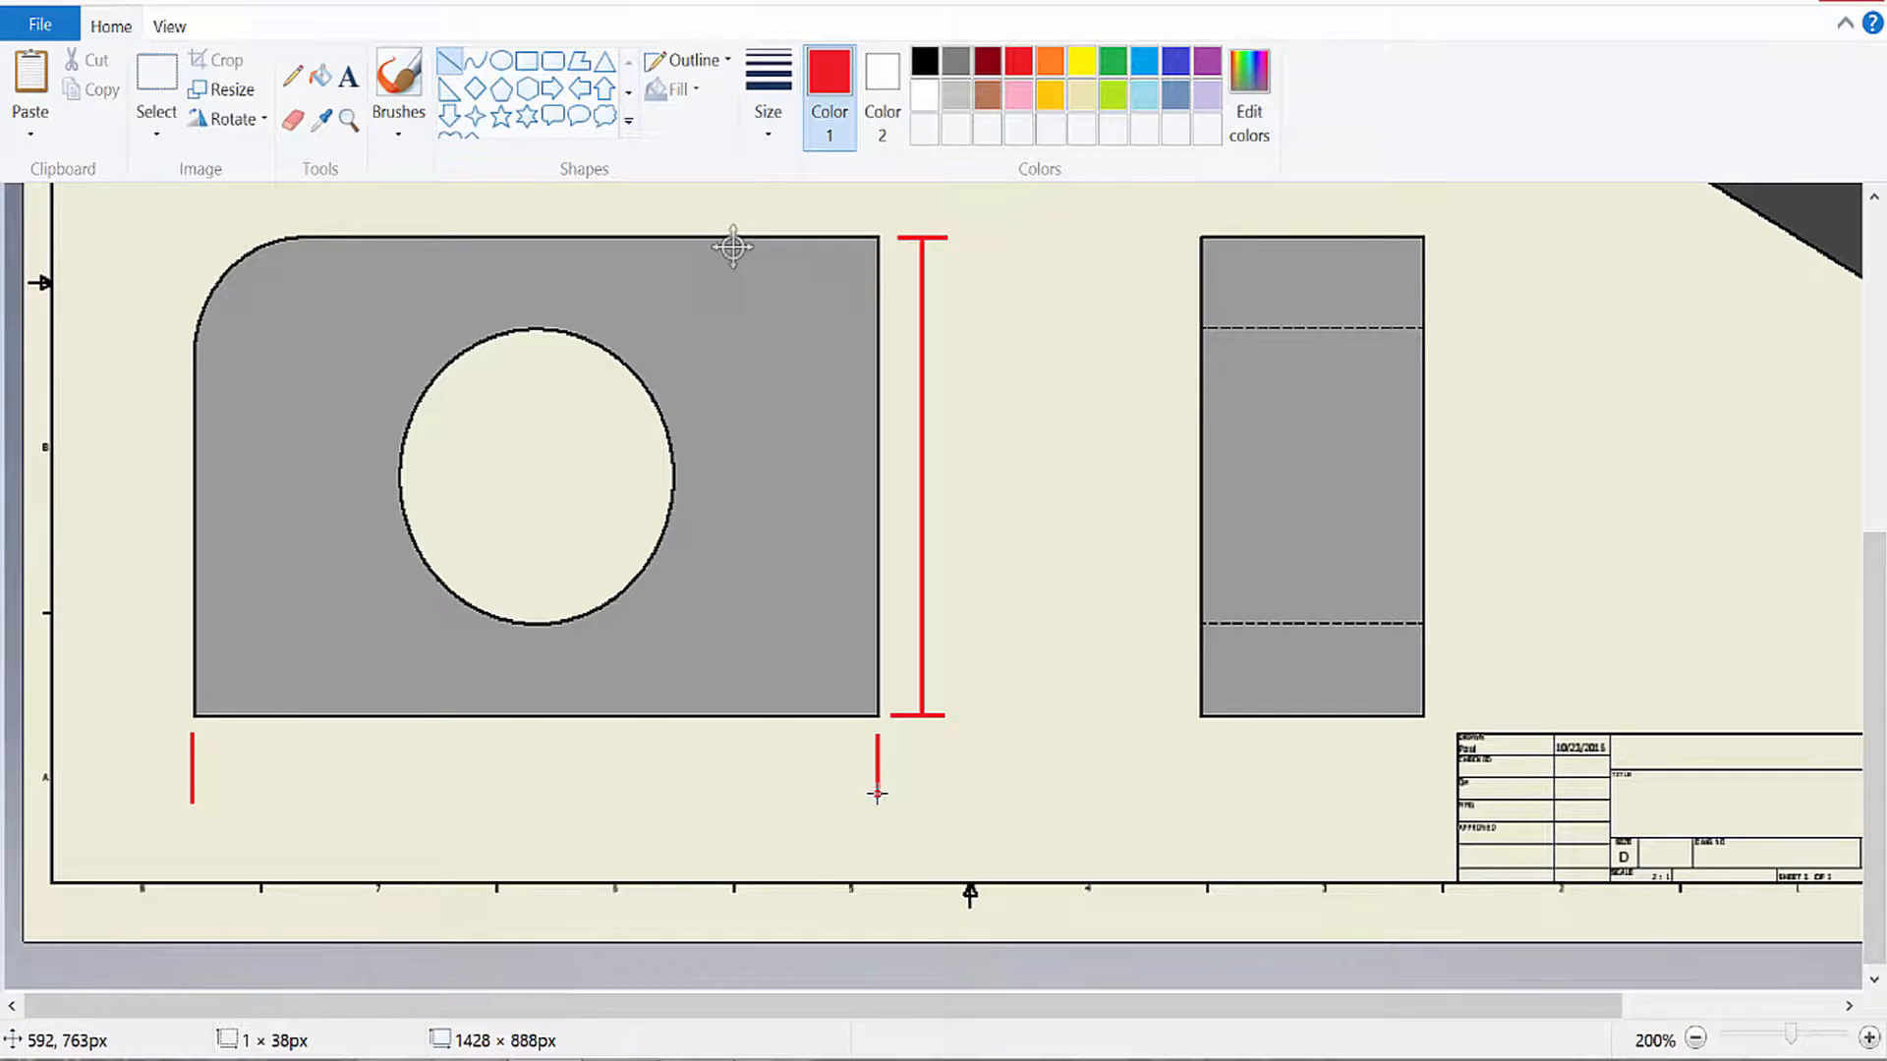
pyautogui.moveTo(190, 767); pyautogui.dragTo(743, 788)
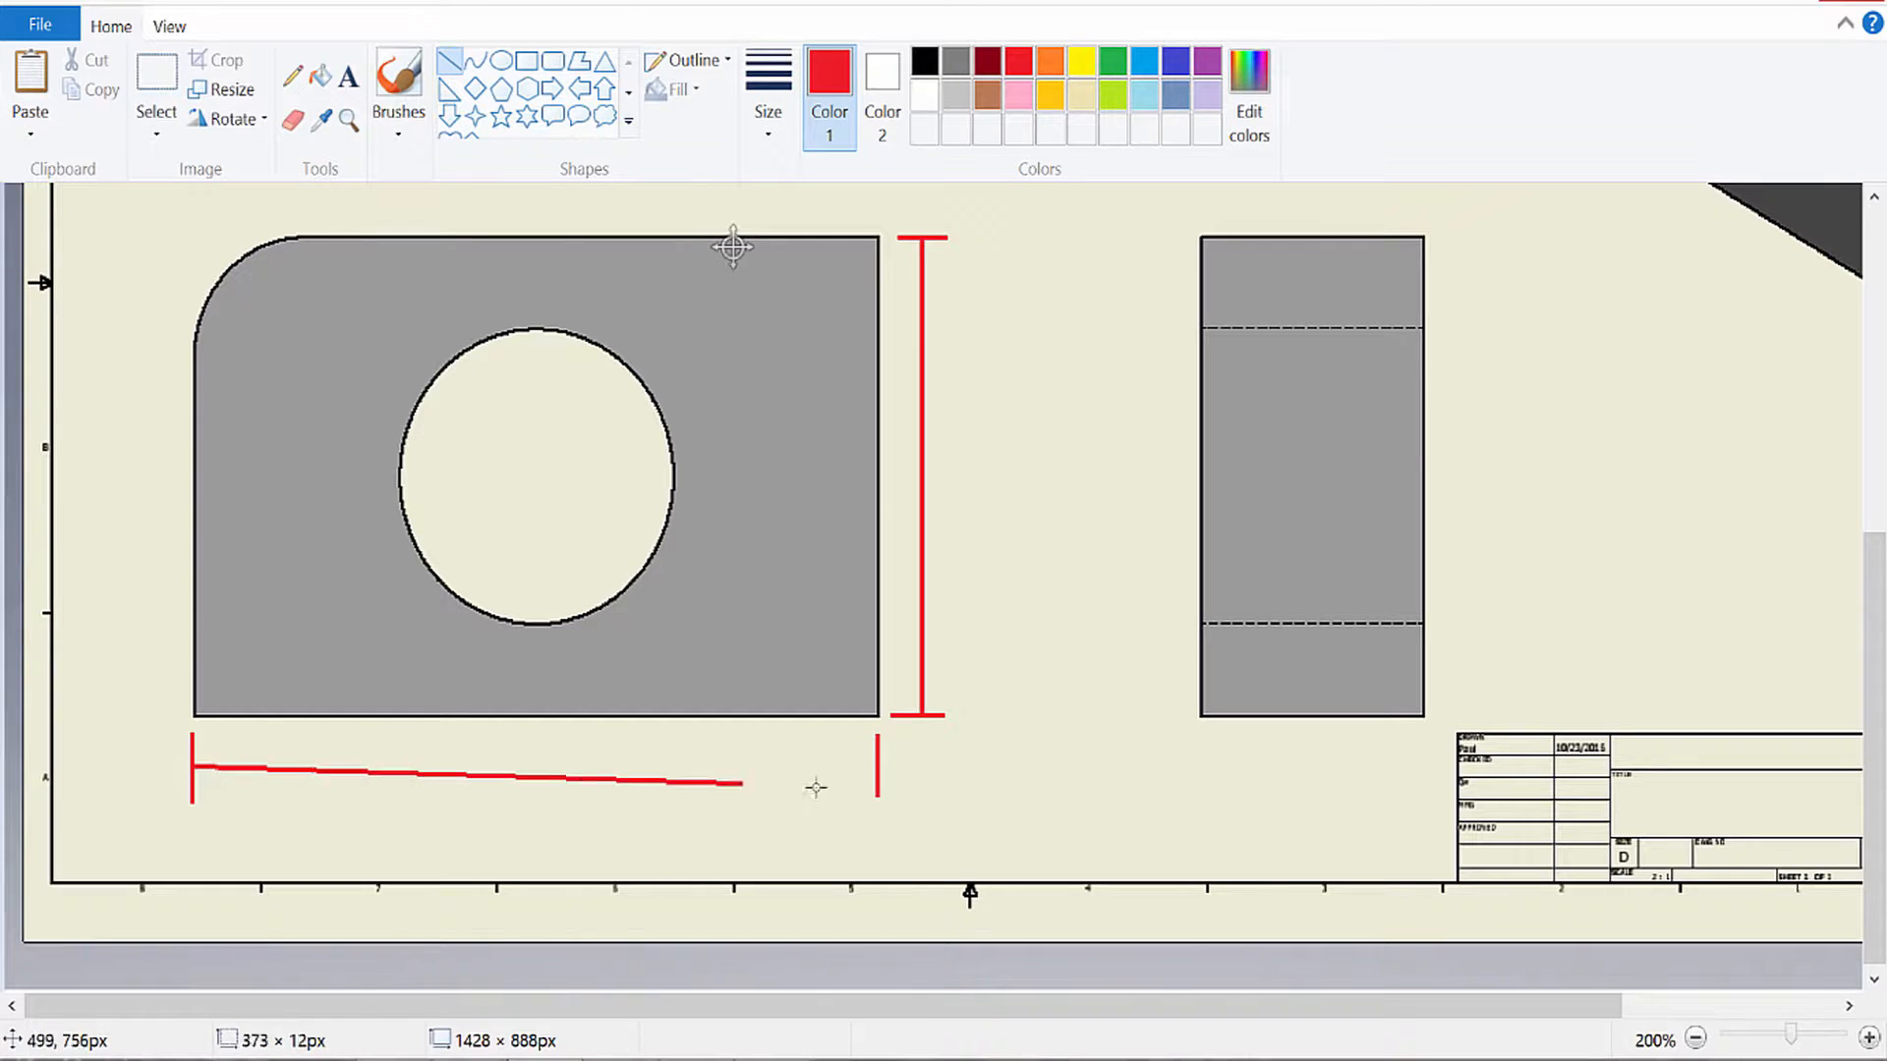
pyautogui.moveTo(189, 788); pyautogui.dragTo(879, 765)
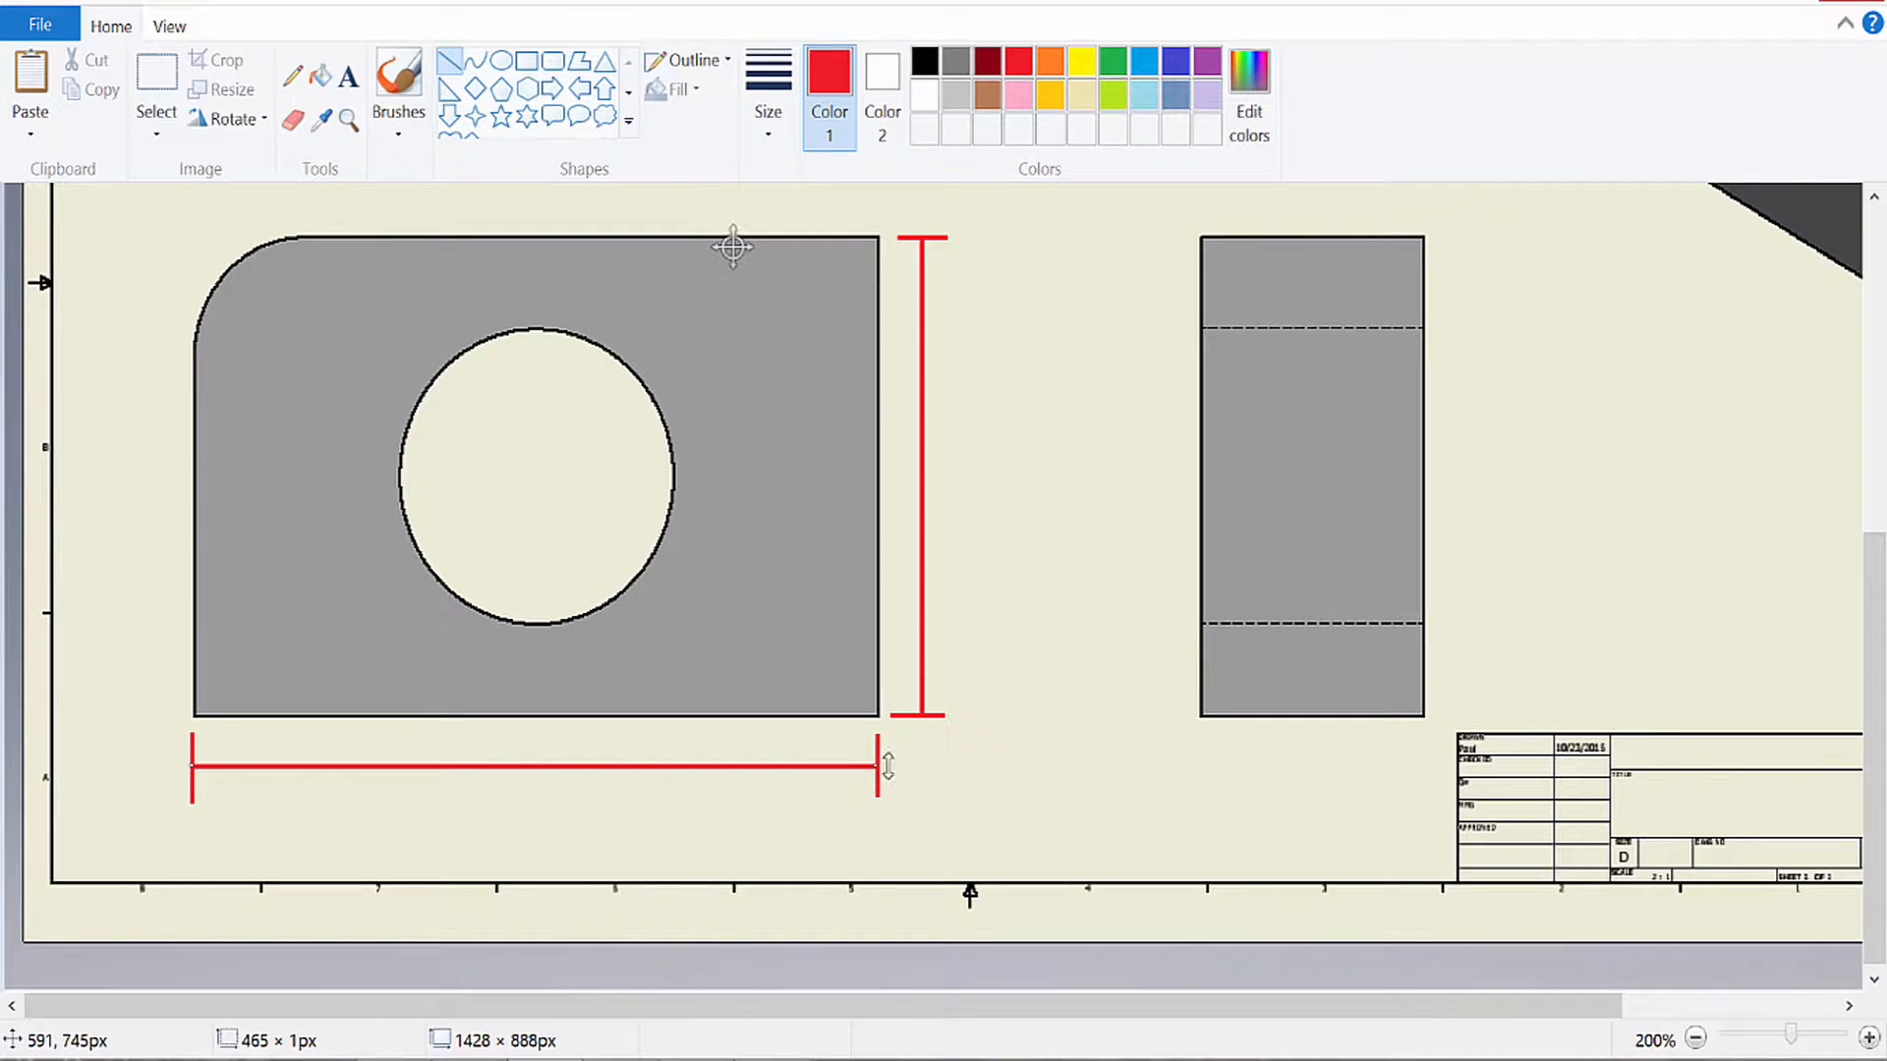
pyautogui.moveTo(1029, 698)
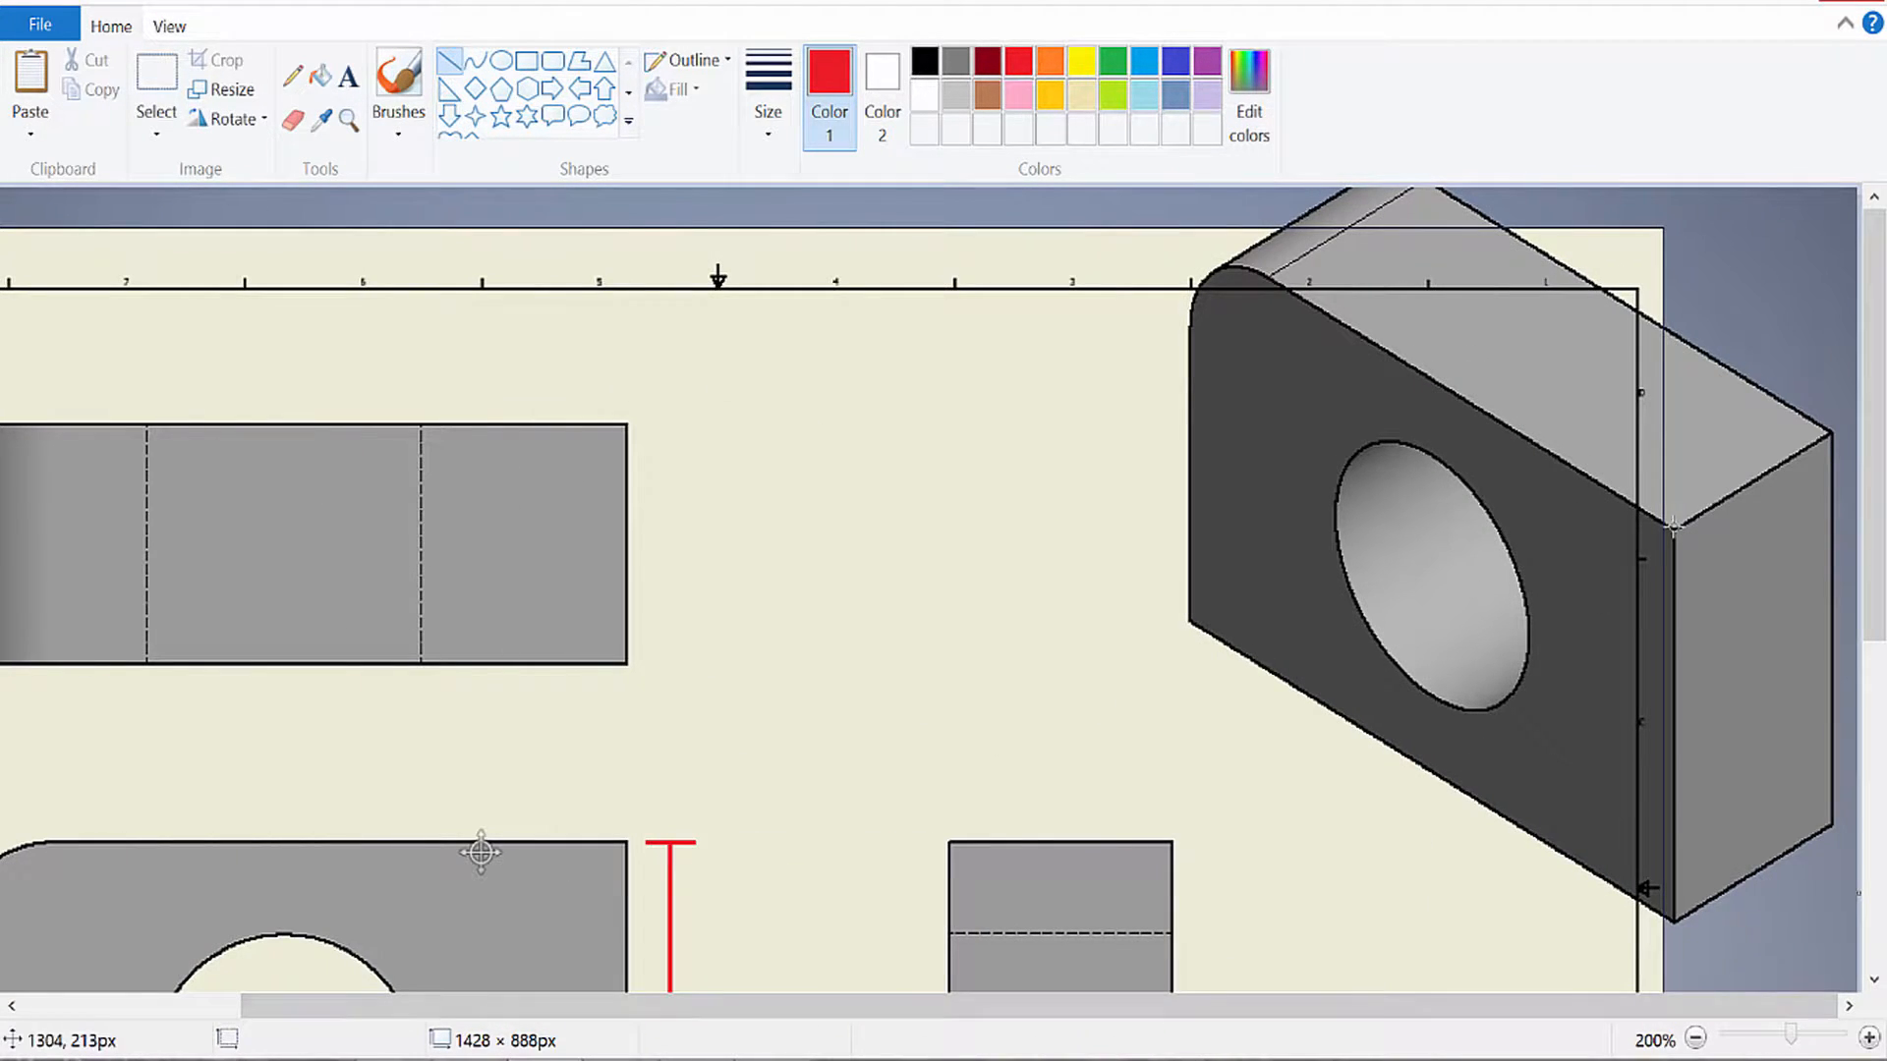
# Step: Trace the isometric block's edge and arrows in red, then add a ticked dimension beside the top view
pyautogui.moveTo(1672, 530); pyautogui.dragTo(1827, 435)
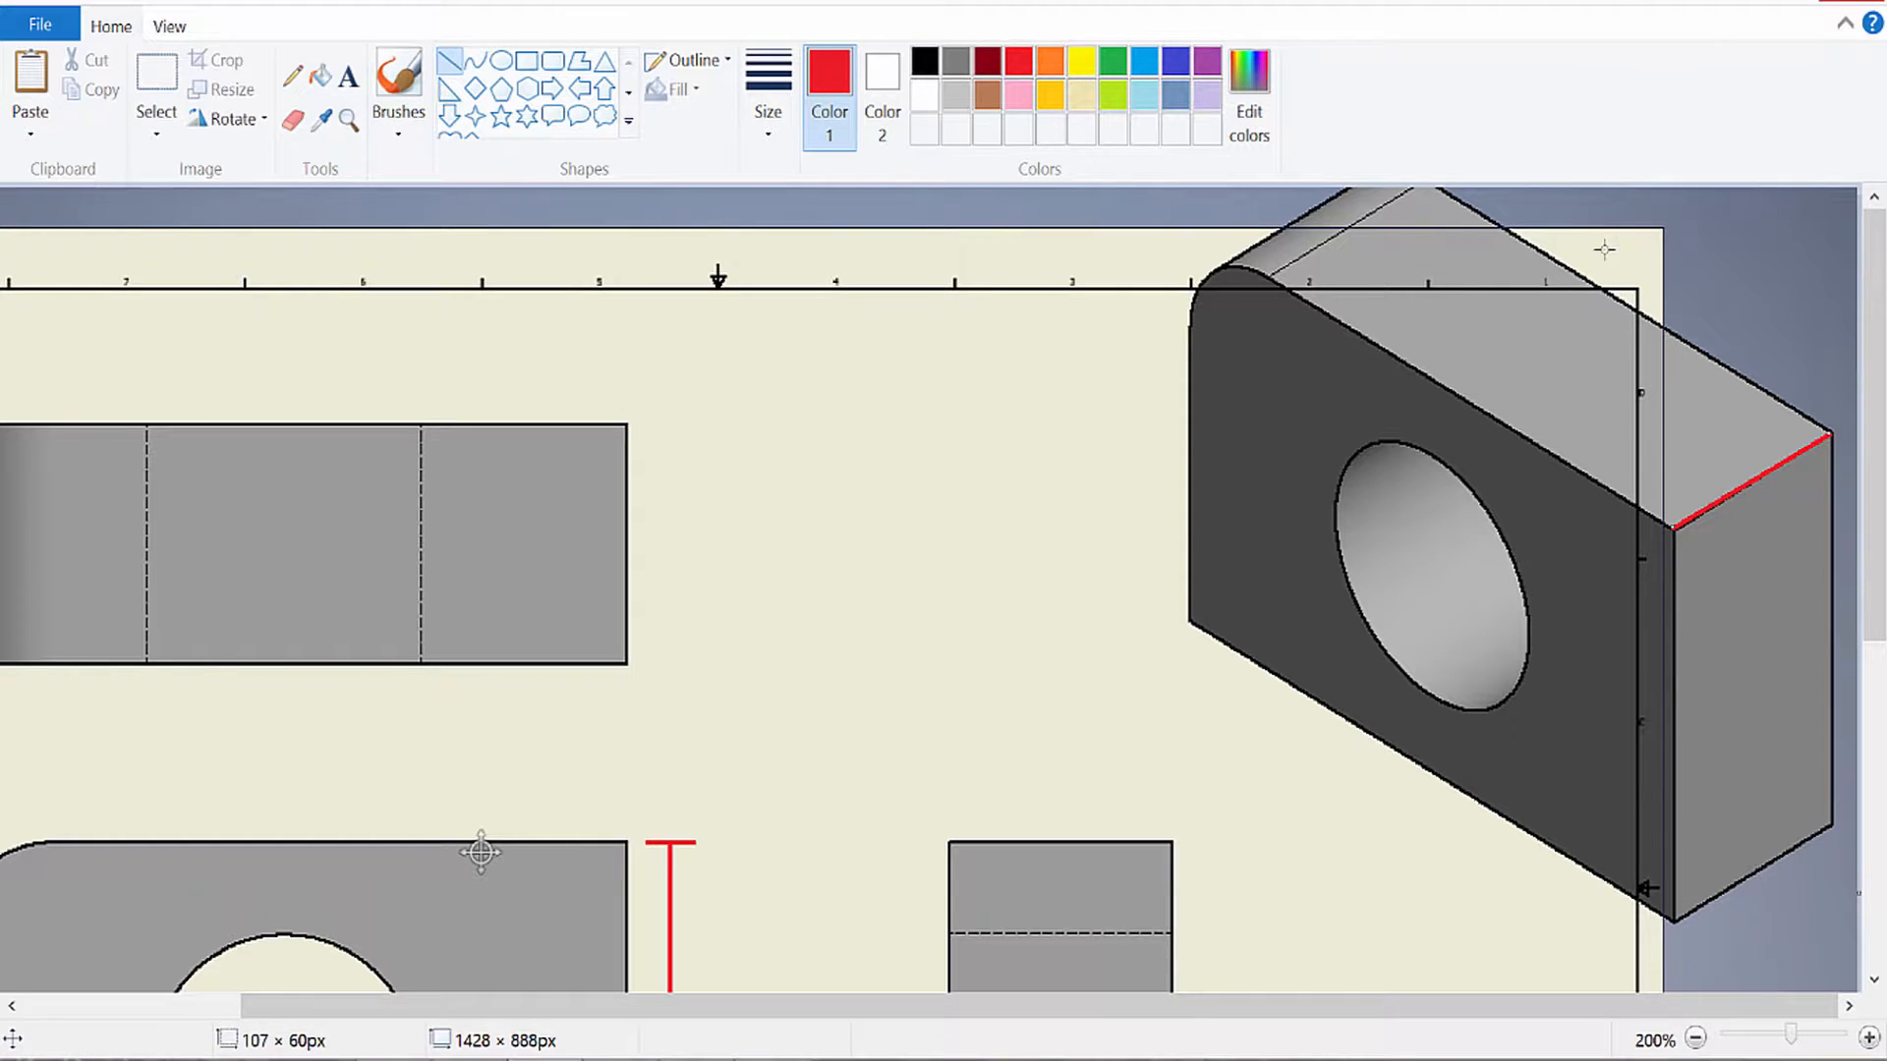
pyautogui.moveTo(1594, 210); pyautogui.dragTo(1594, 349)
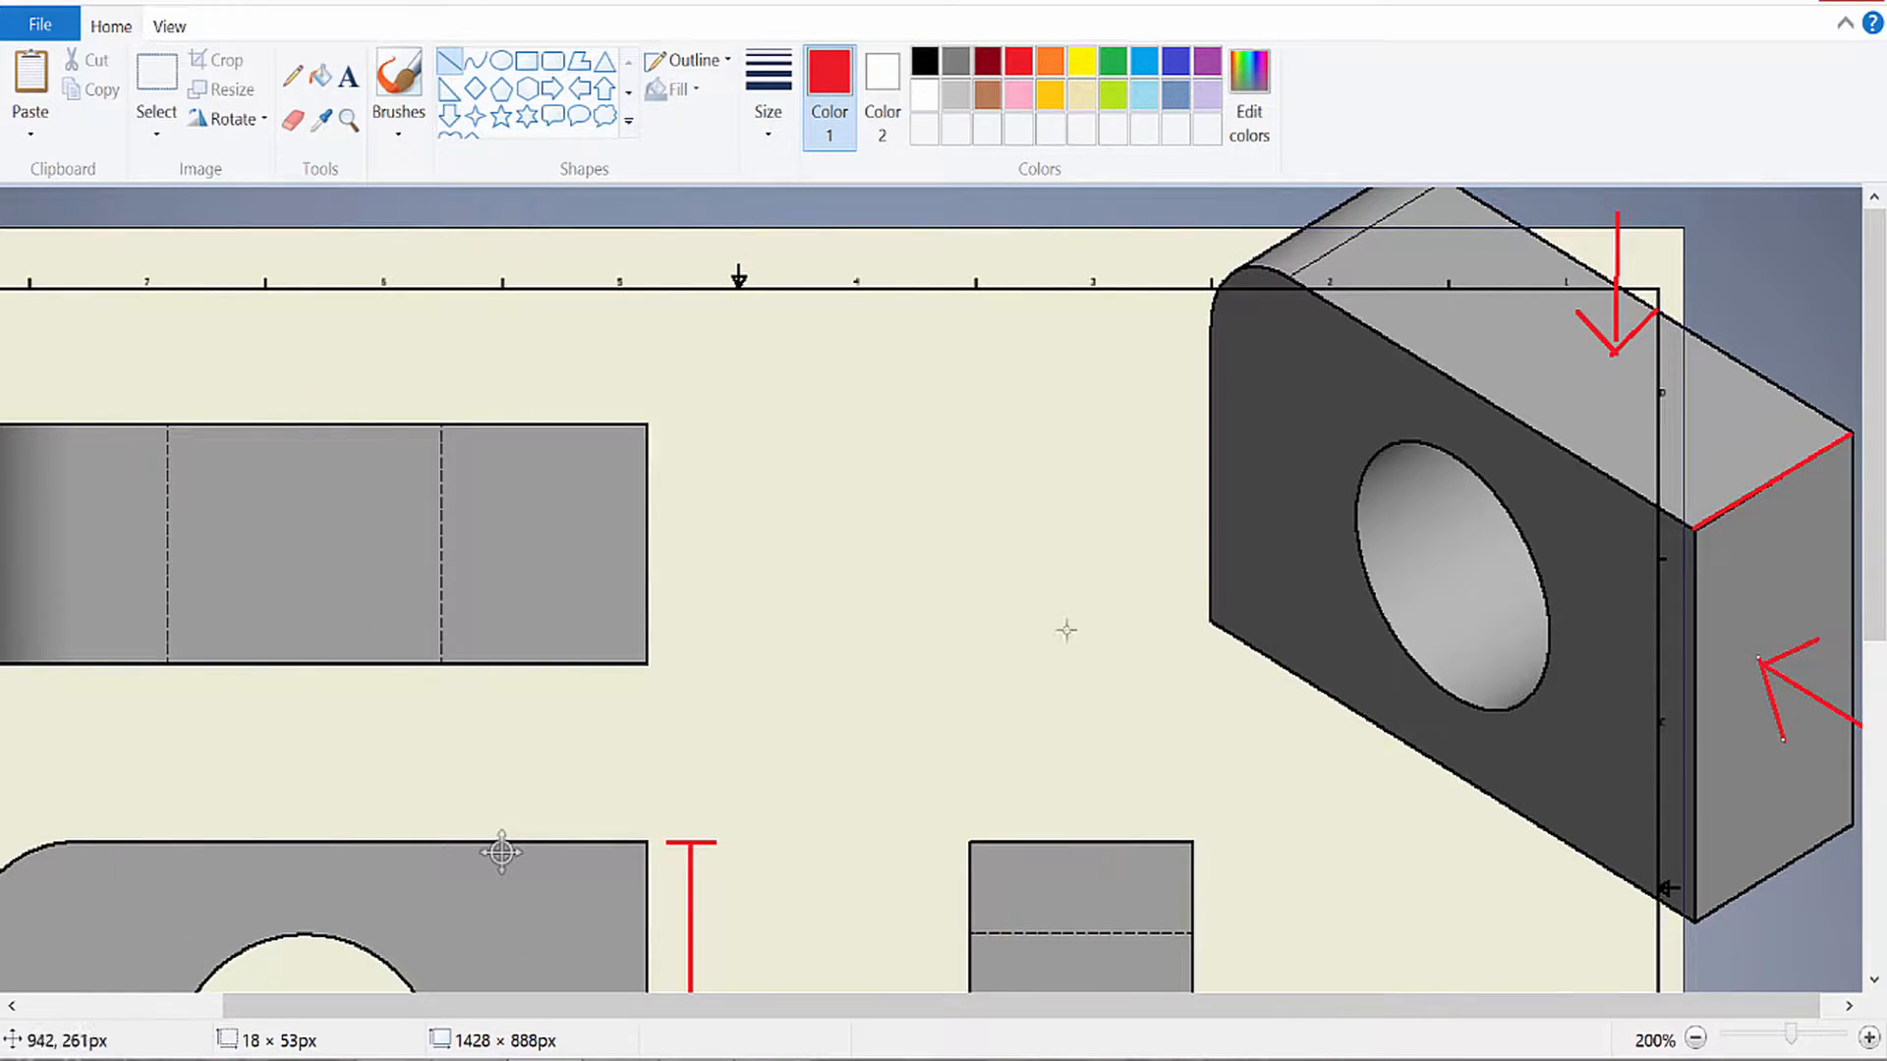
pyautogui.moveTo(684, 413)
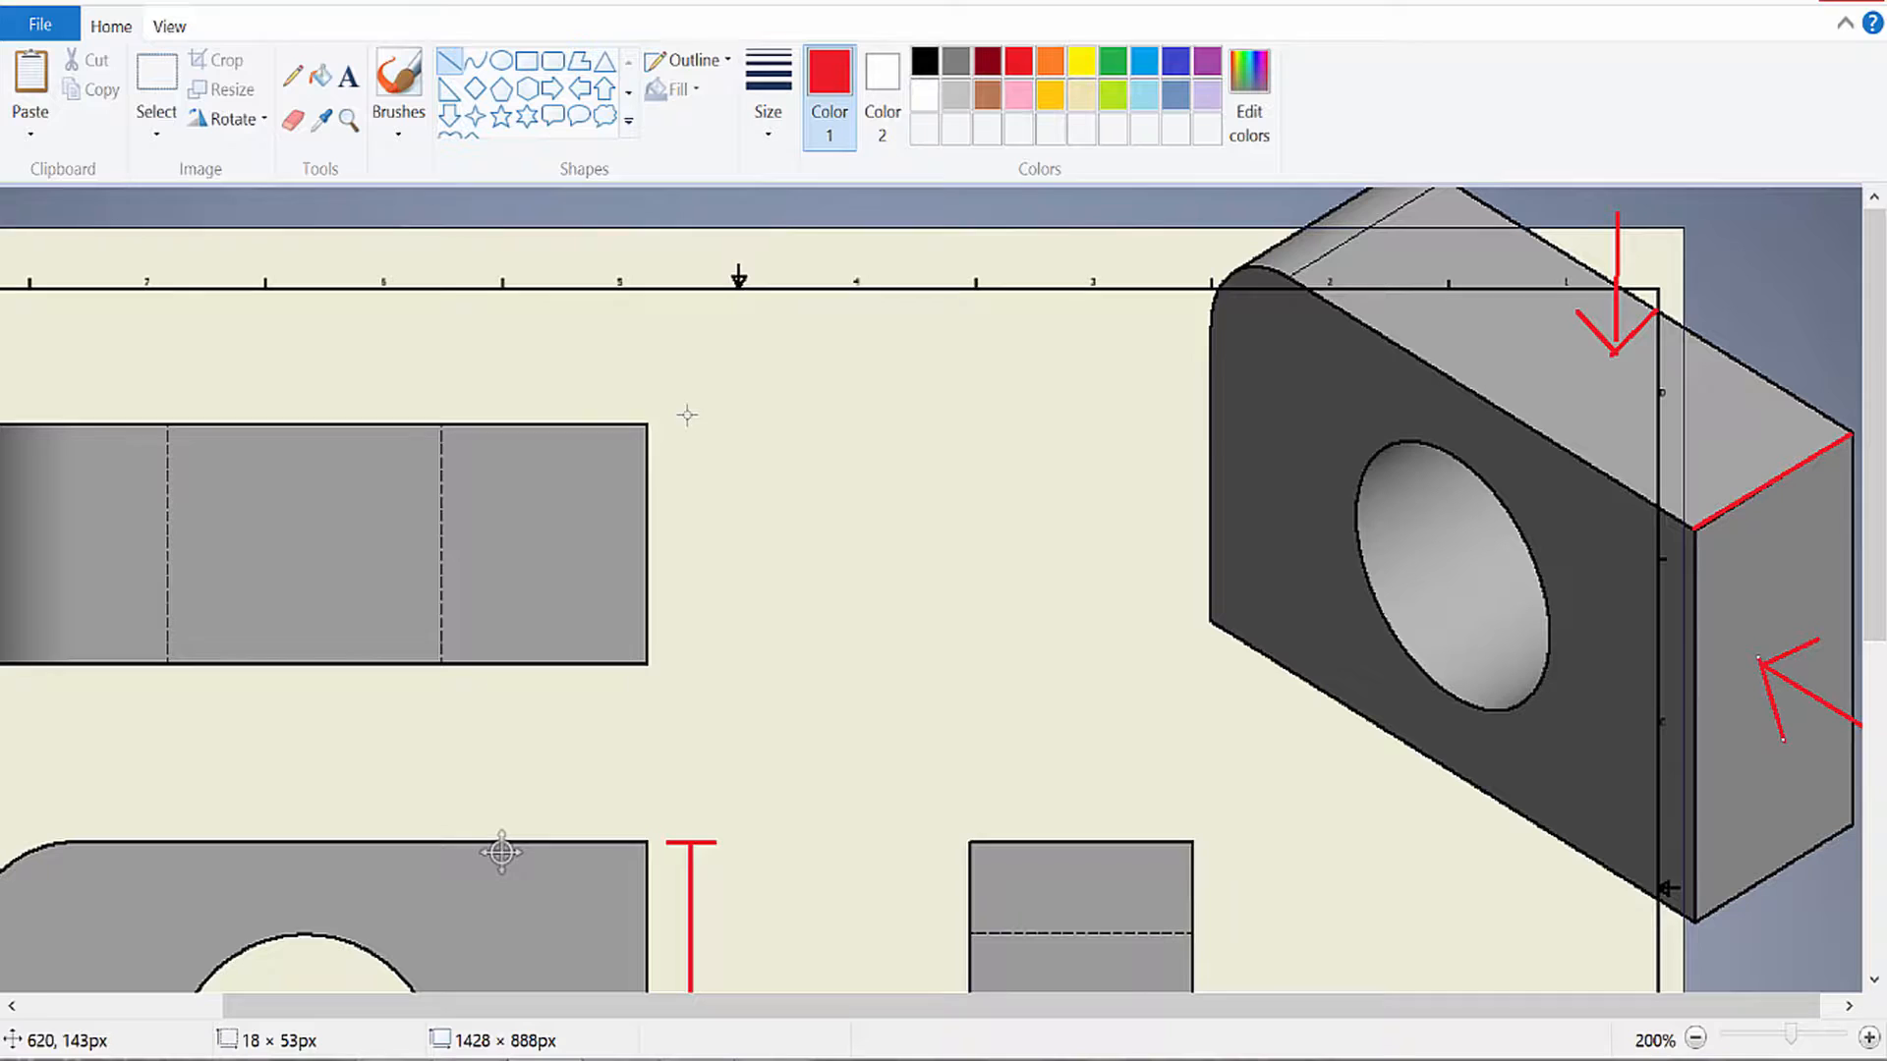
pyautogui.moveTo(656, 438)
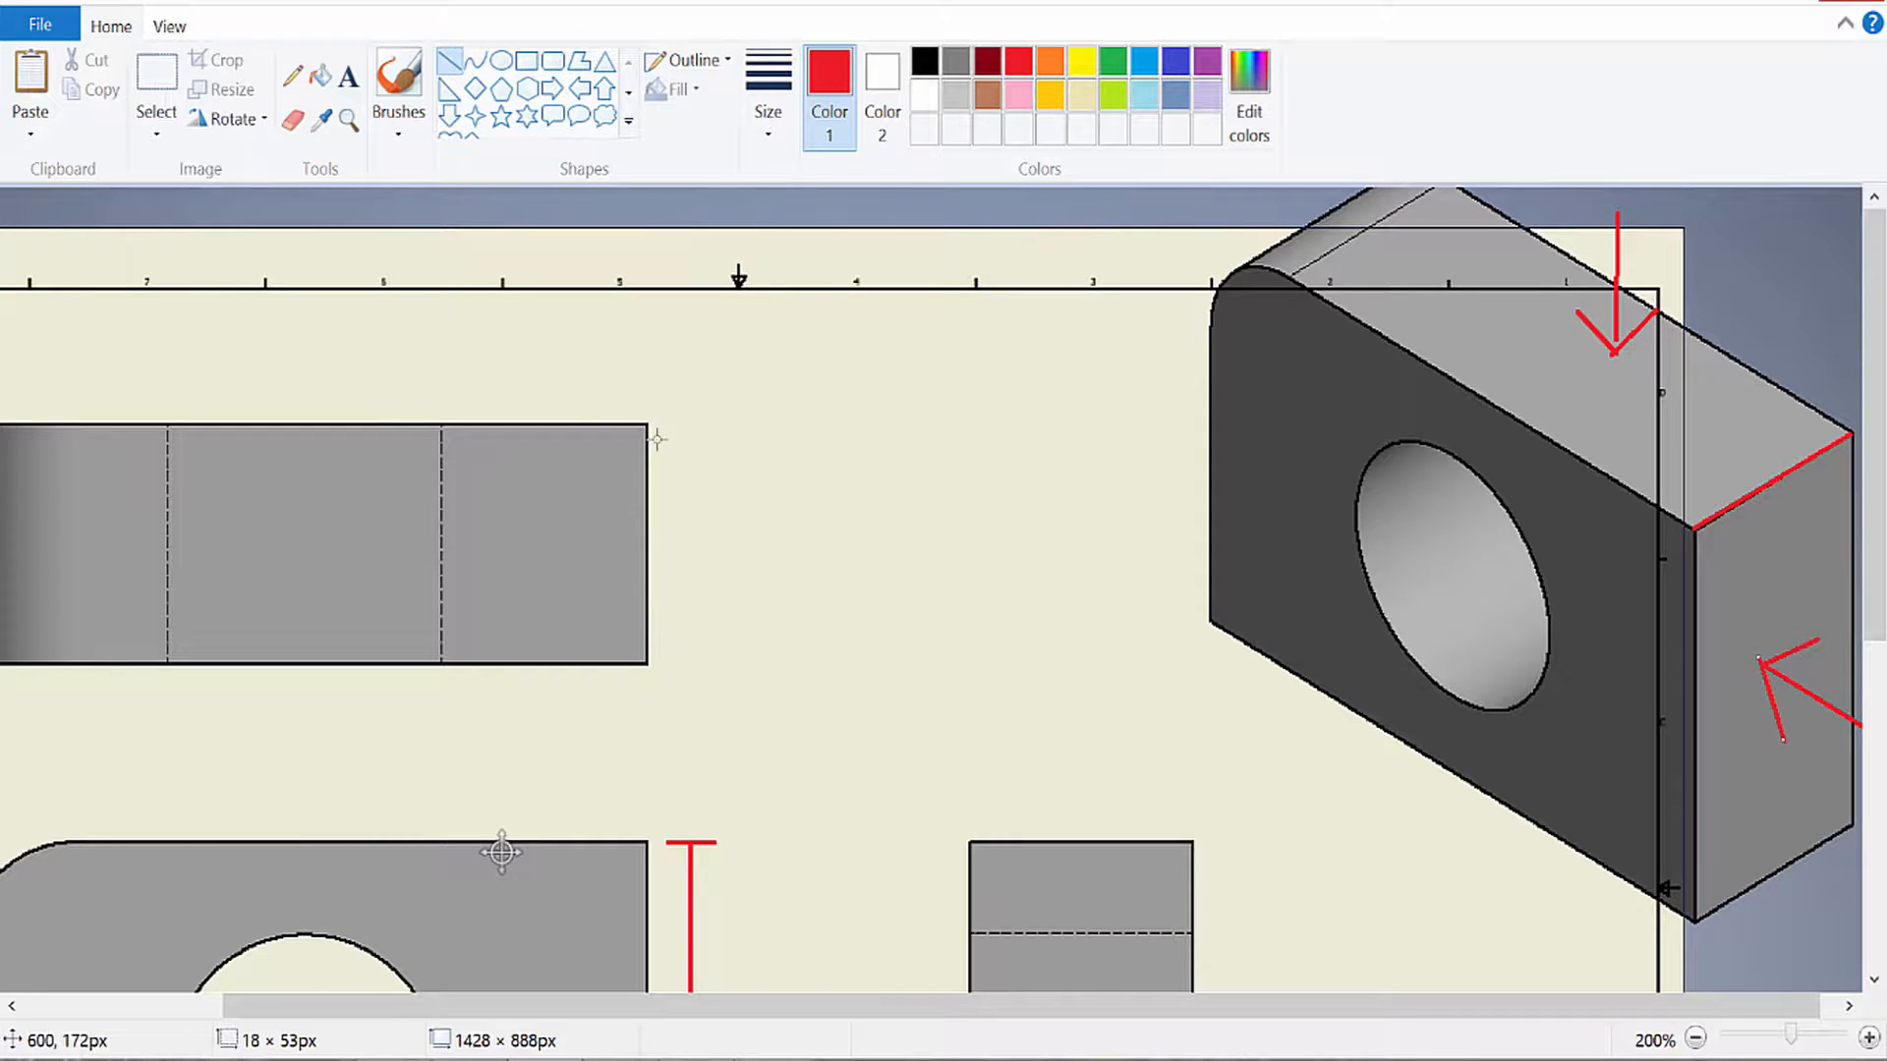
pyautogui.moveTo(687, 419); pyautogui.dragTo(687, 658)
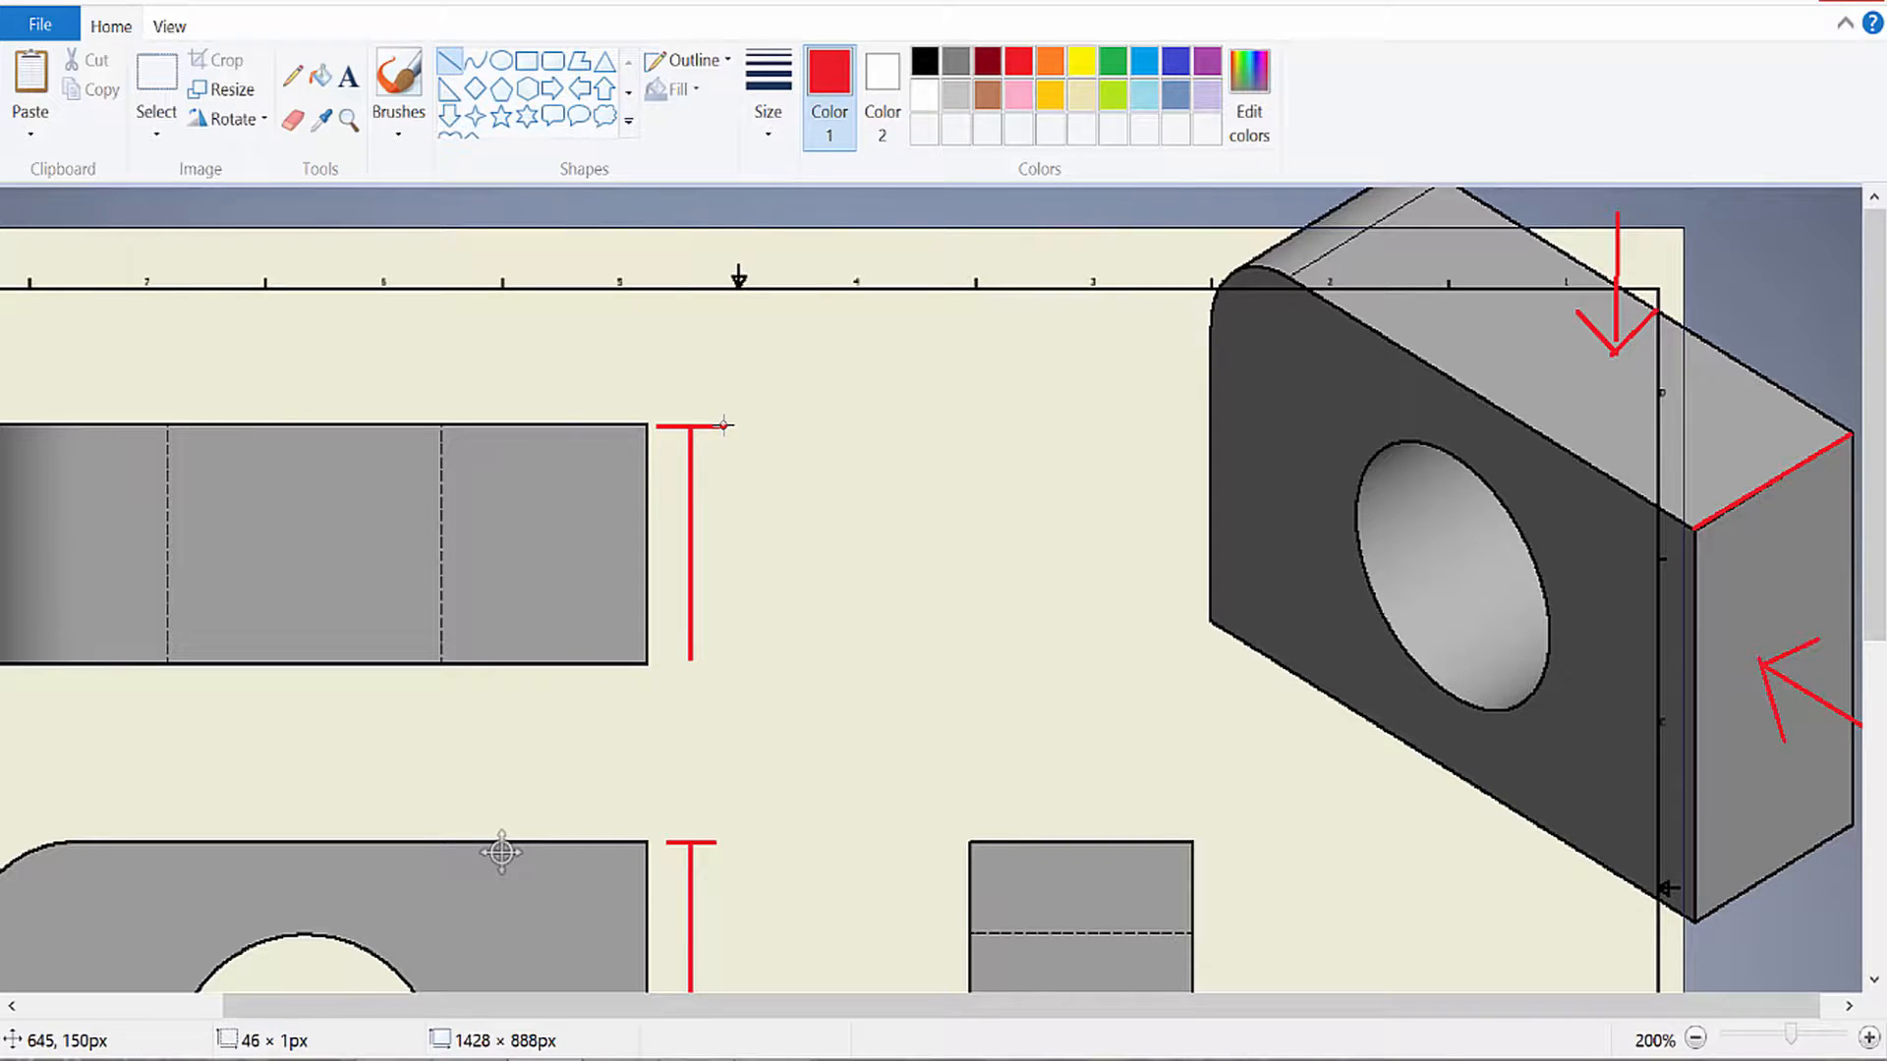
pyautogui.moveTo(692, 427); pyautogui.dragTo(692, 662)
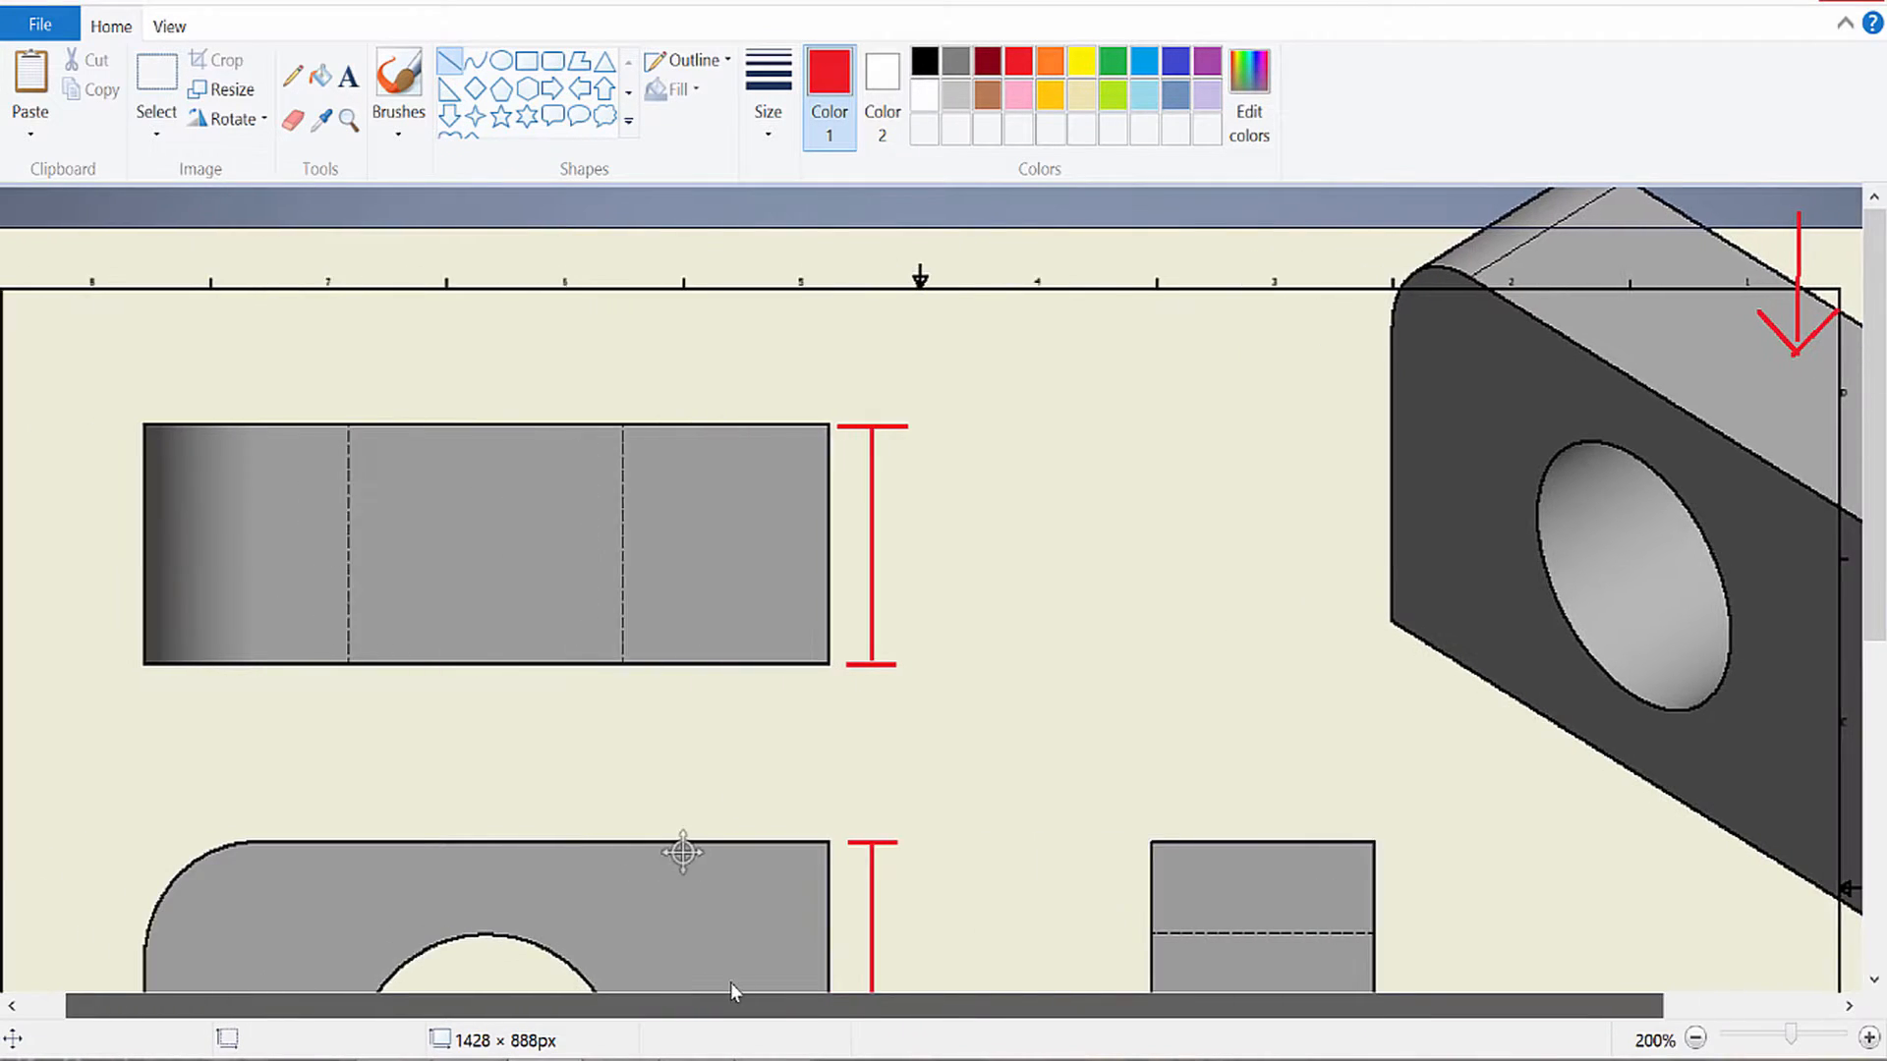
# Step: Freehand a red Ø symbol and place the 2.5 text beside the hole's leader arrow
pyautogui.scroll(-3)
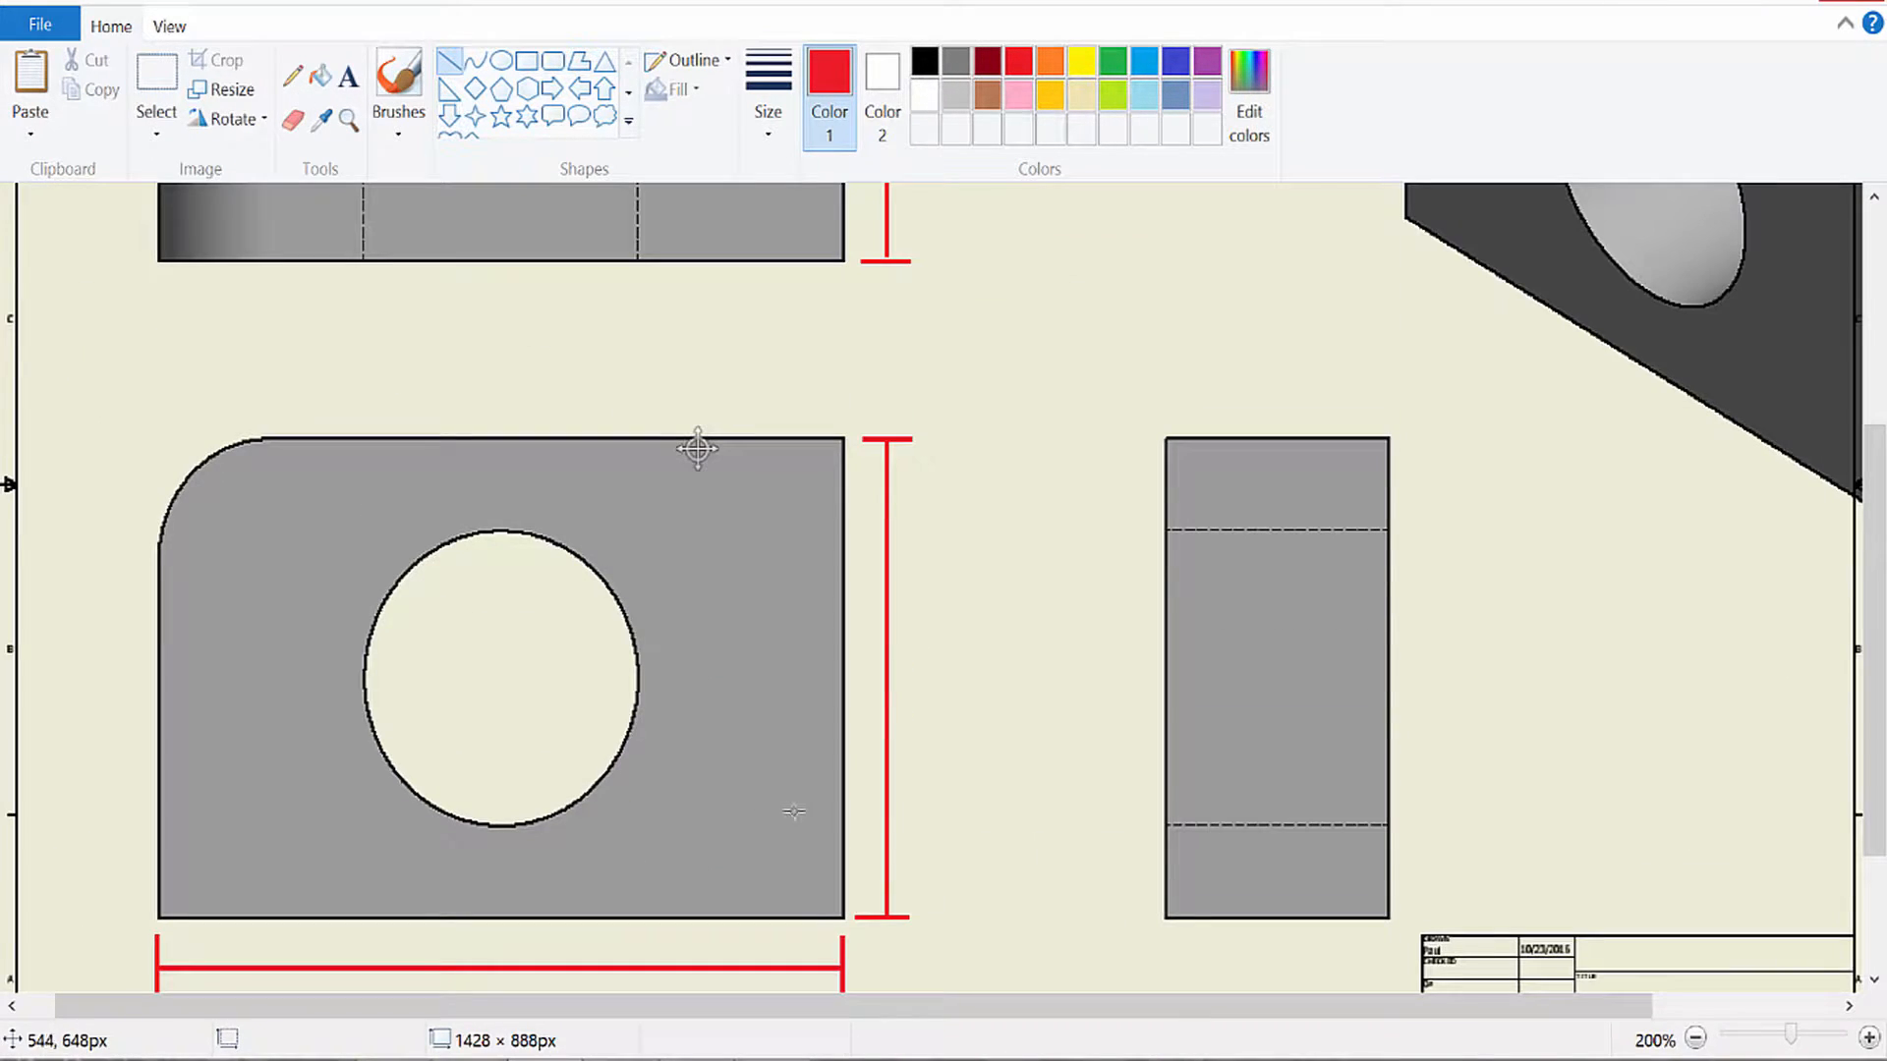
pyautogui.moveTo(473, 491)
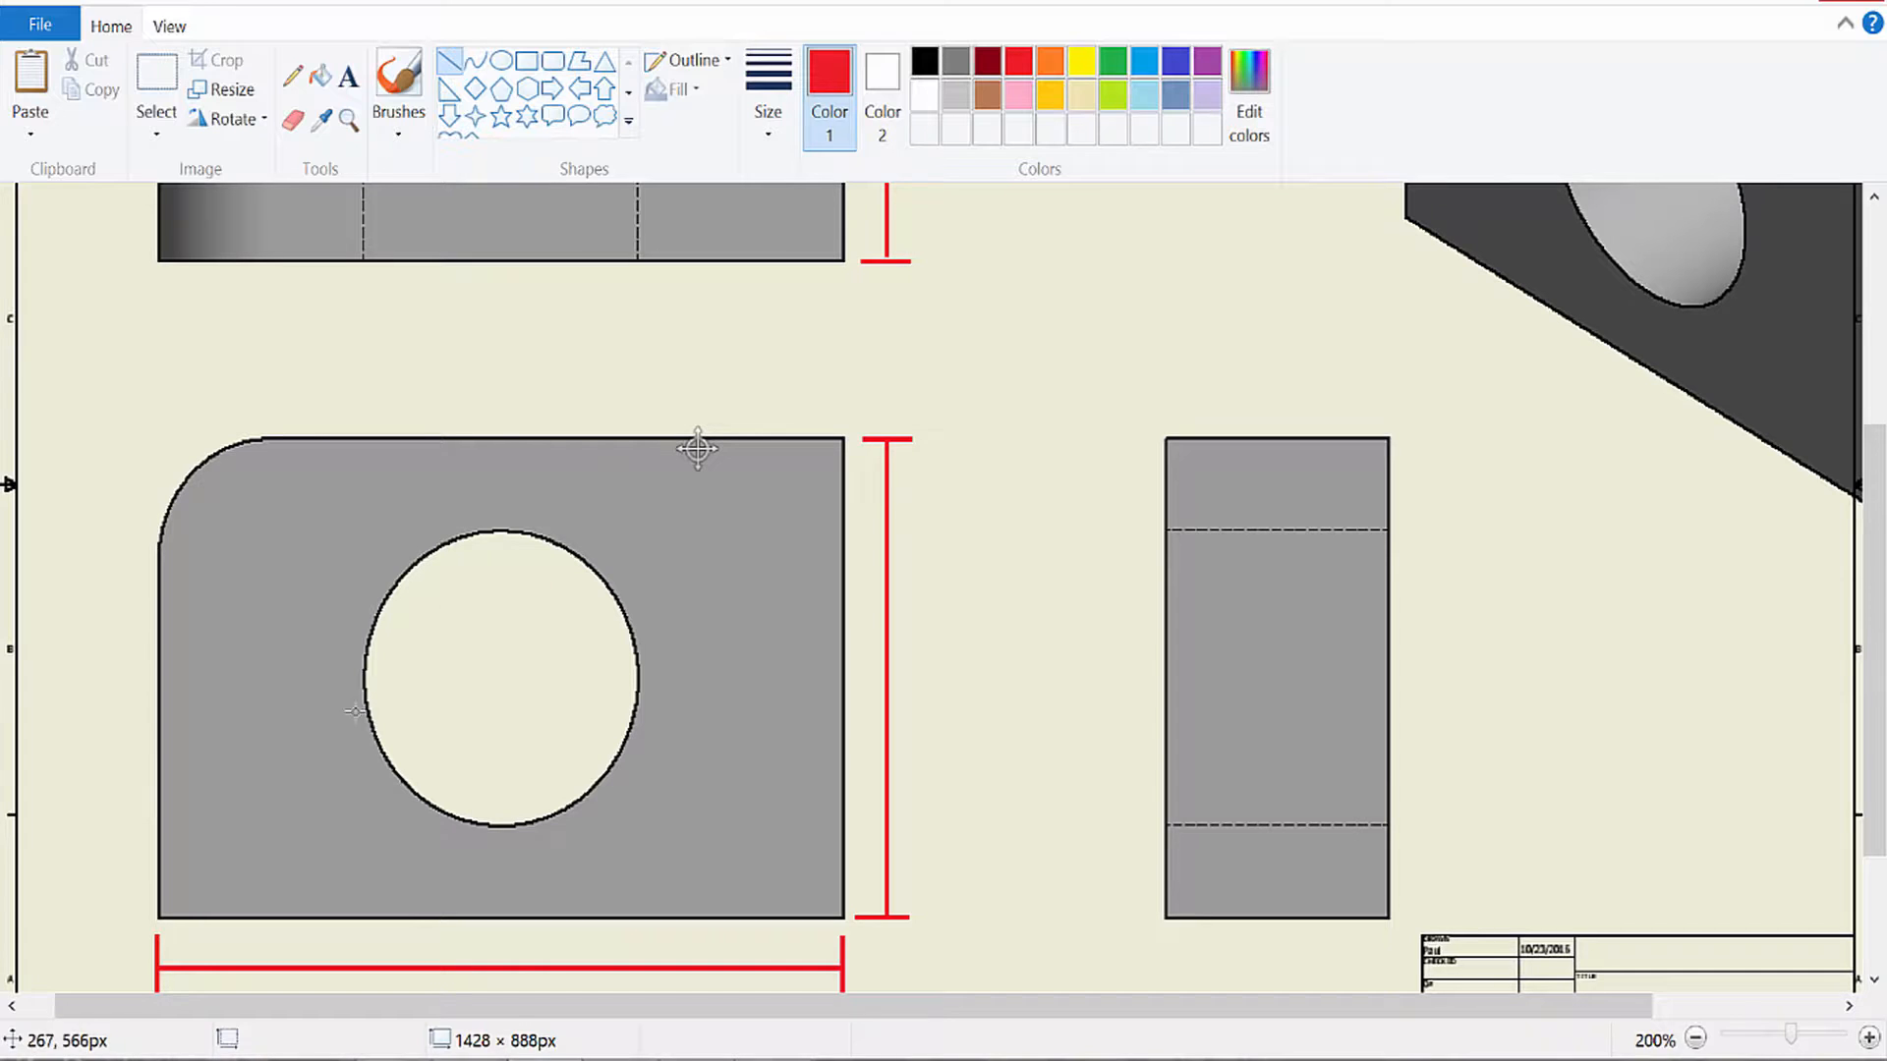
pyautogui.moveTo(343, 712)
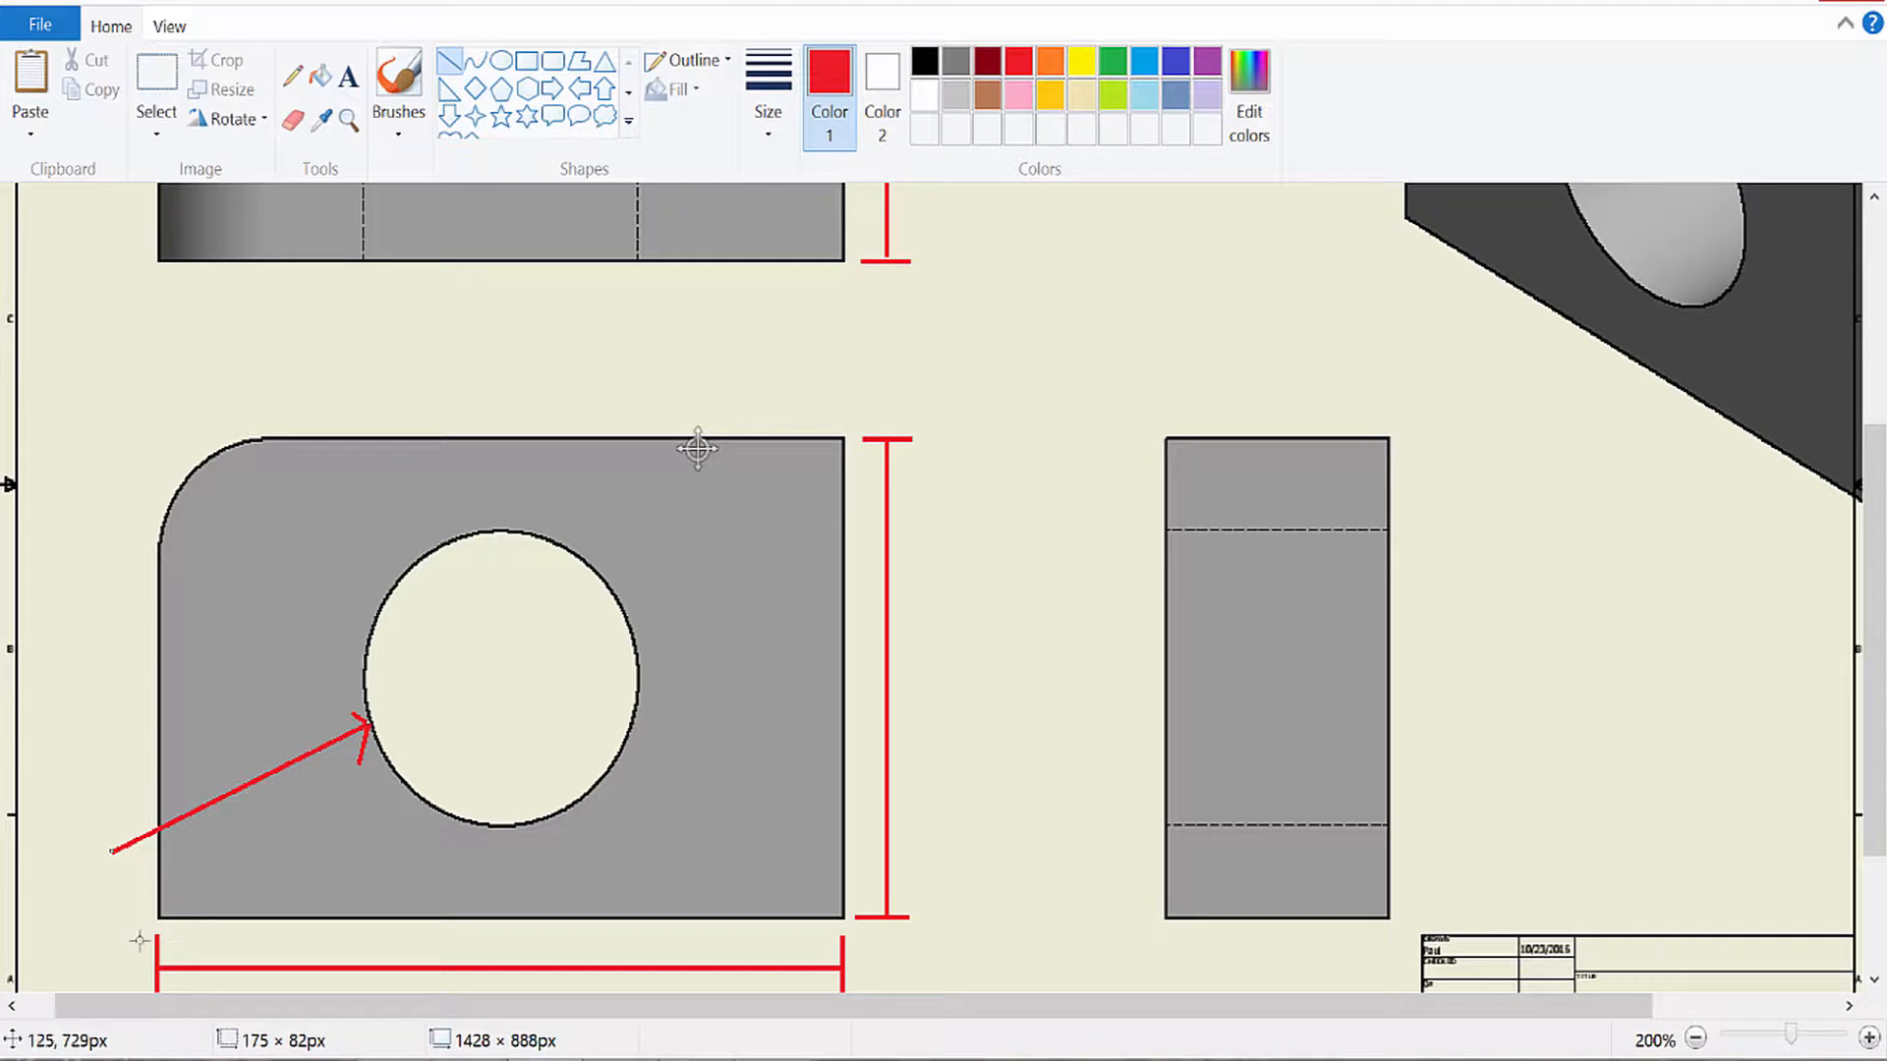
pyautogui.scroll(-3)
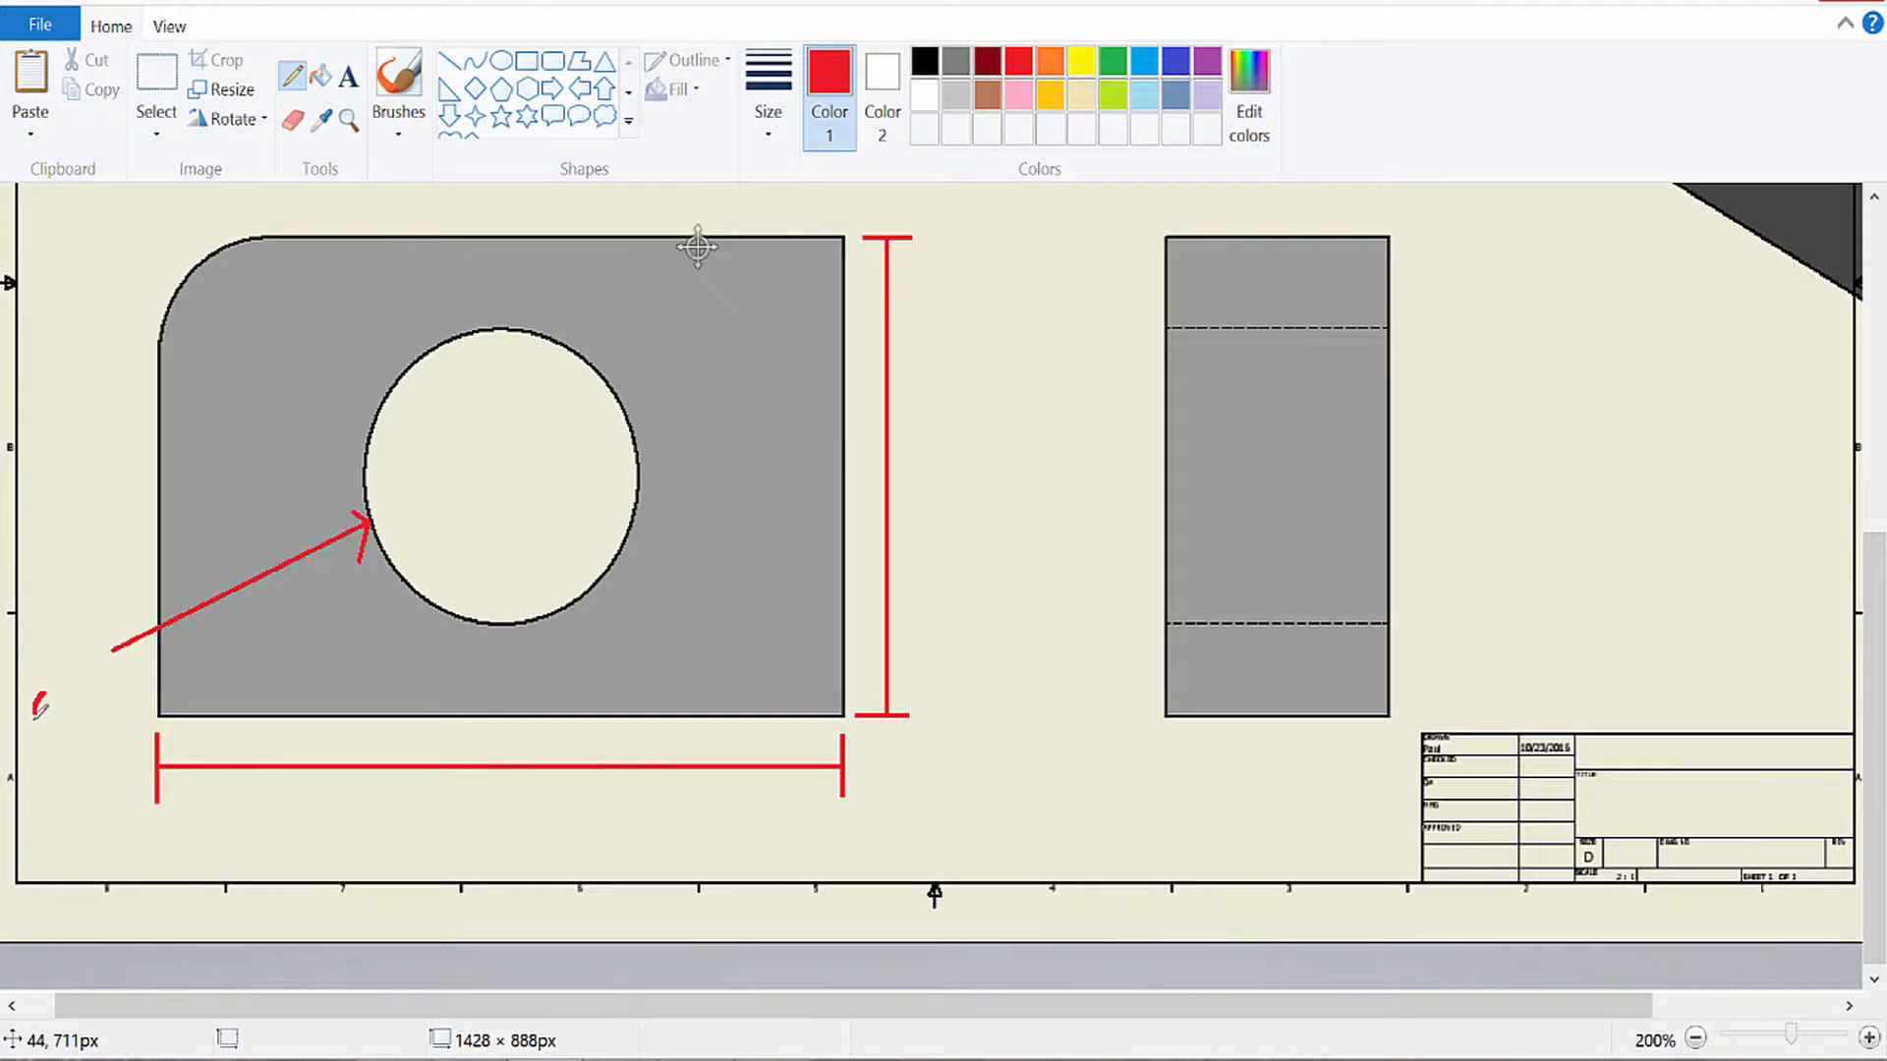
pyautogui.moveTo(54, 692); pyautogui.dragTo(48, 722)
pyautogui.write('2')
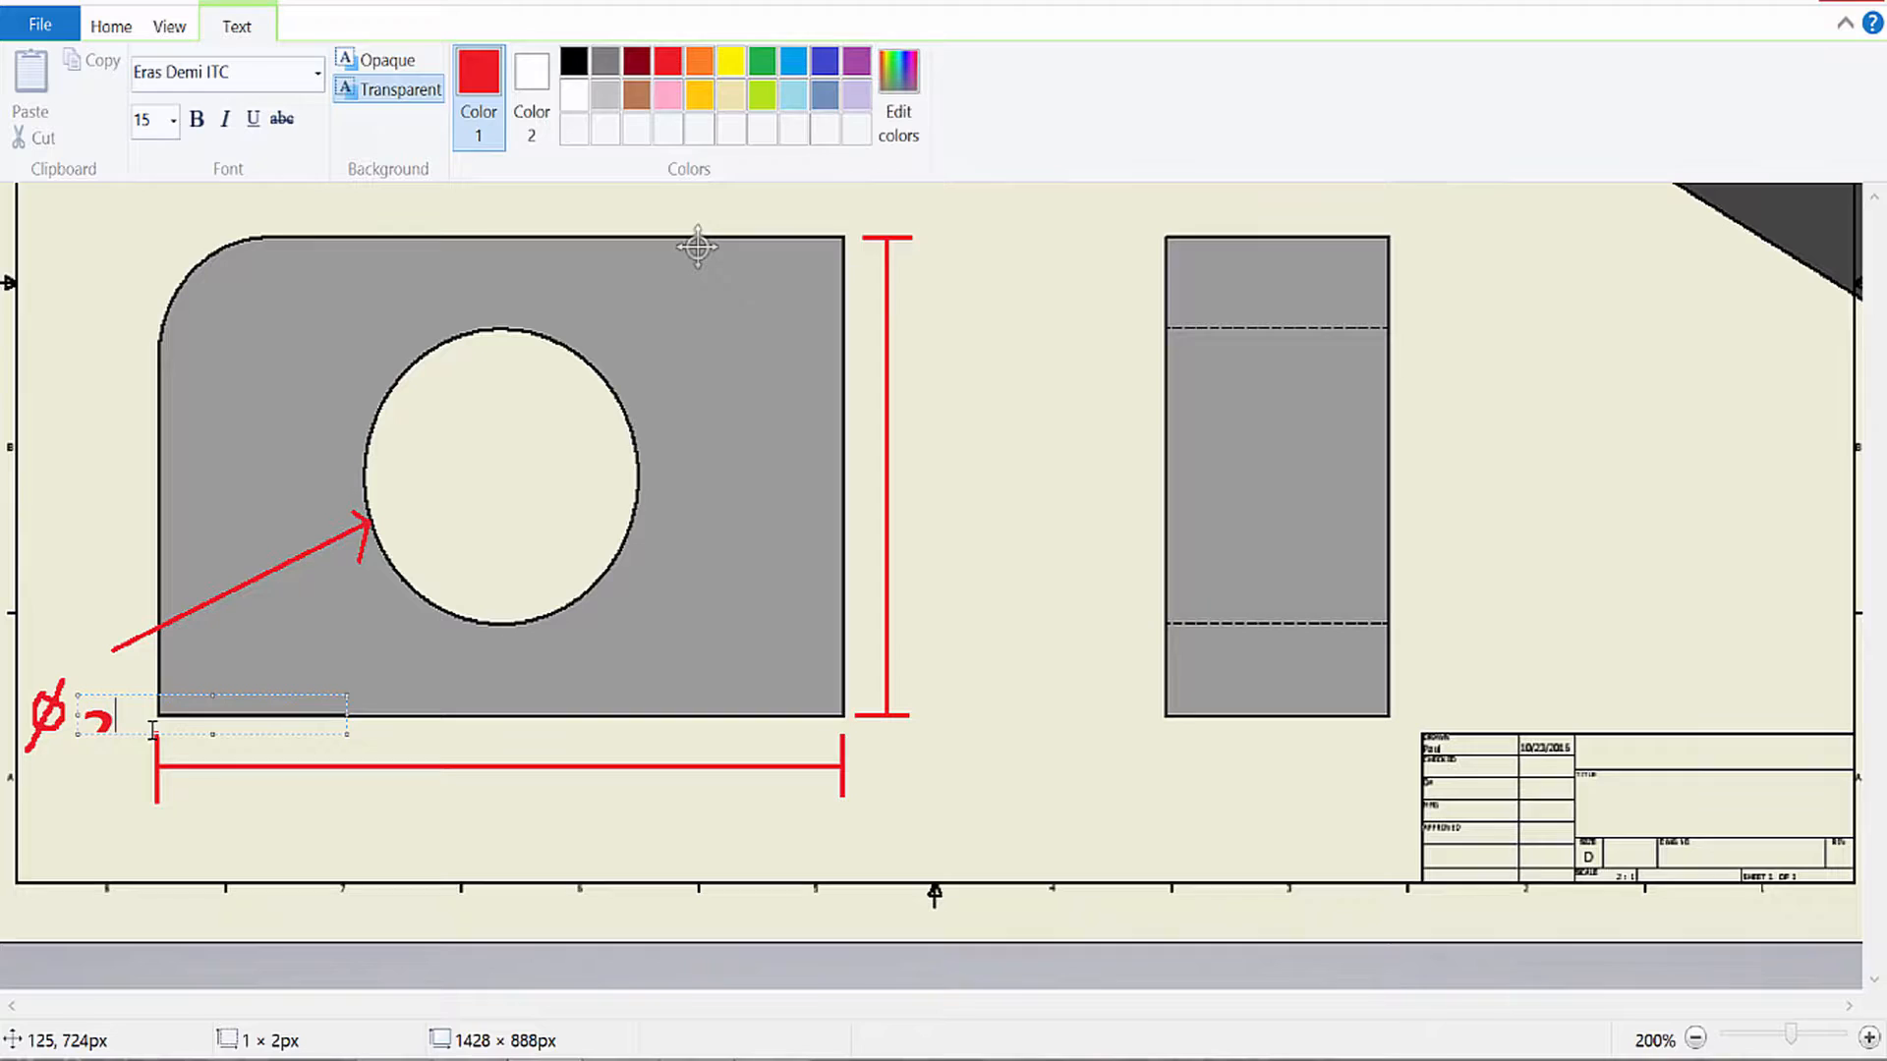
pyautogui.write('5')
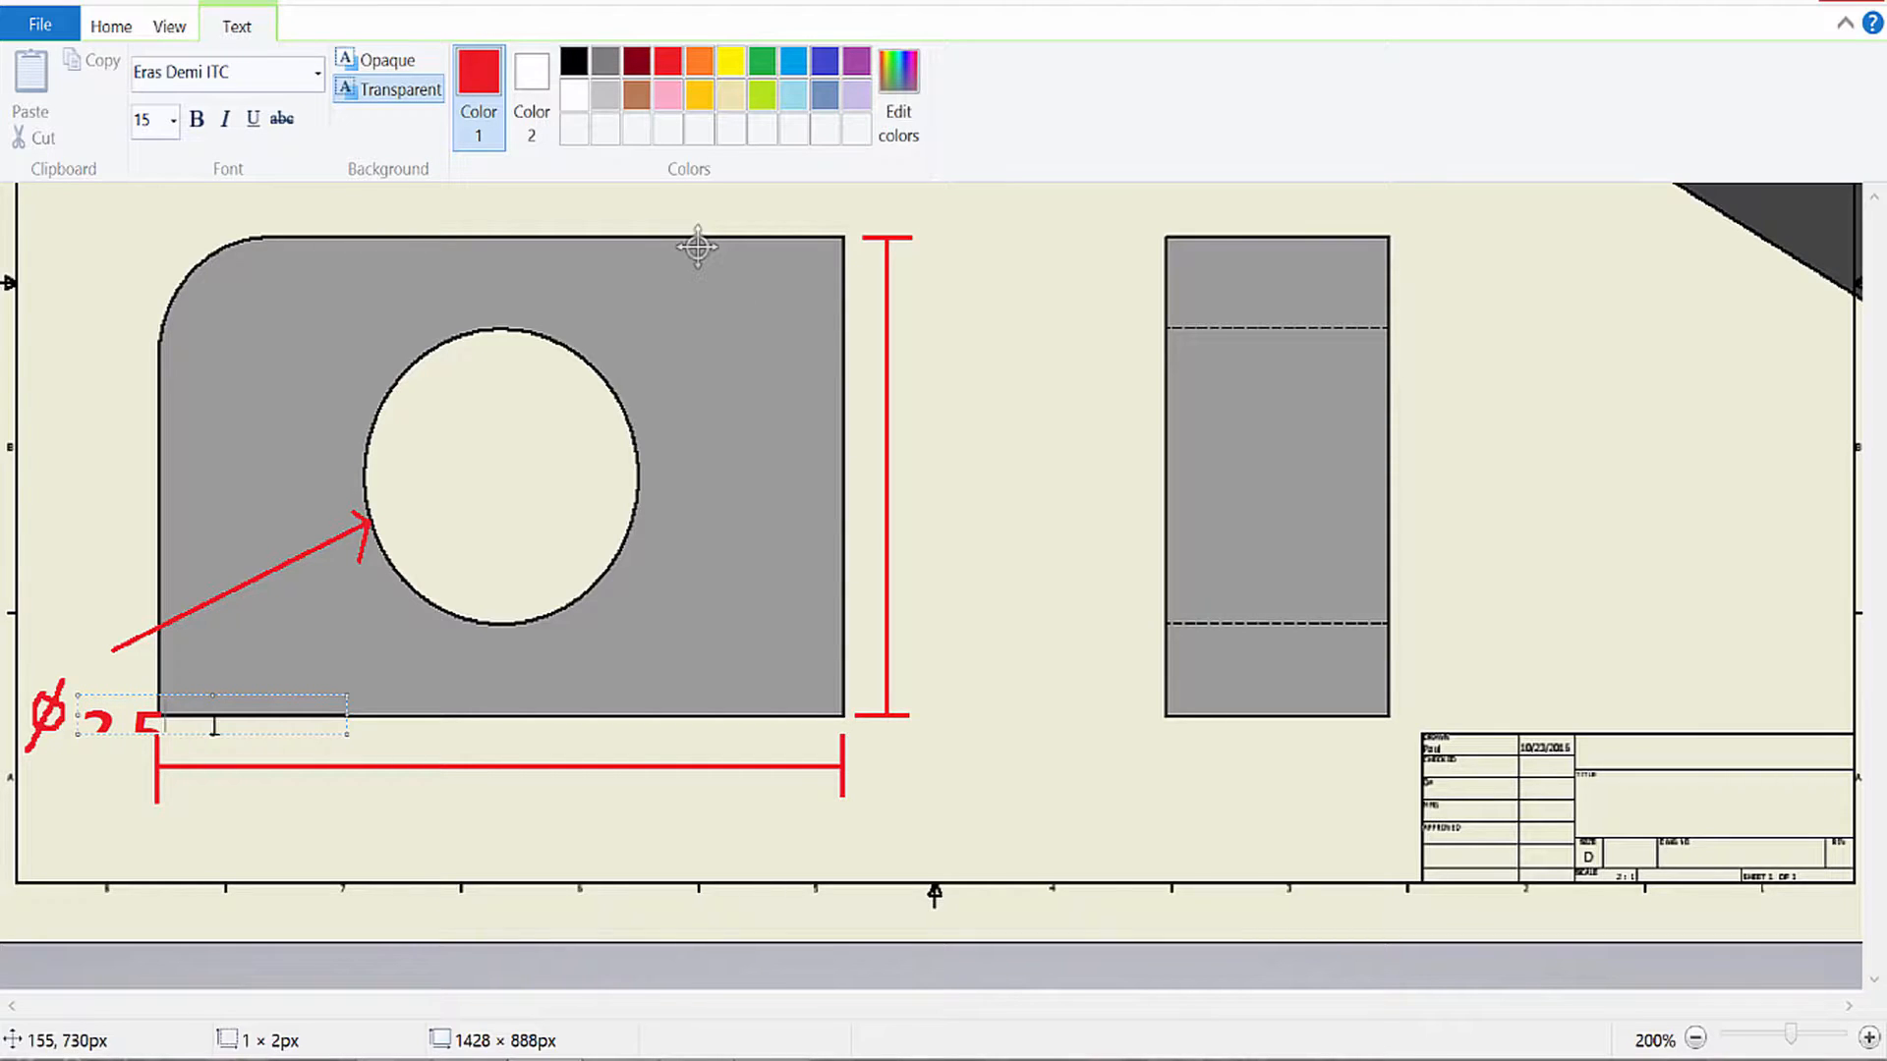
pyautogui.moveTo(214, 731)
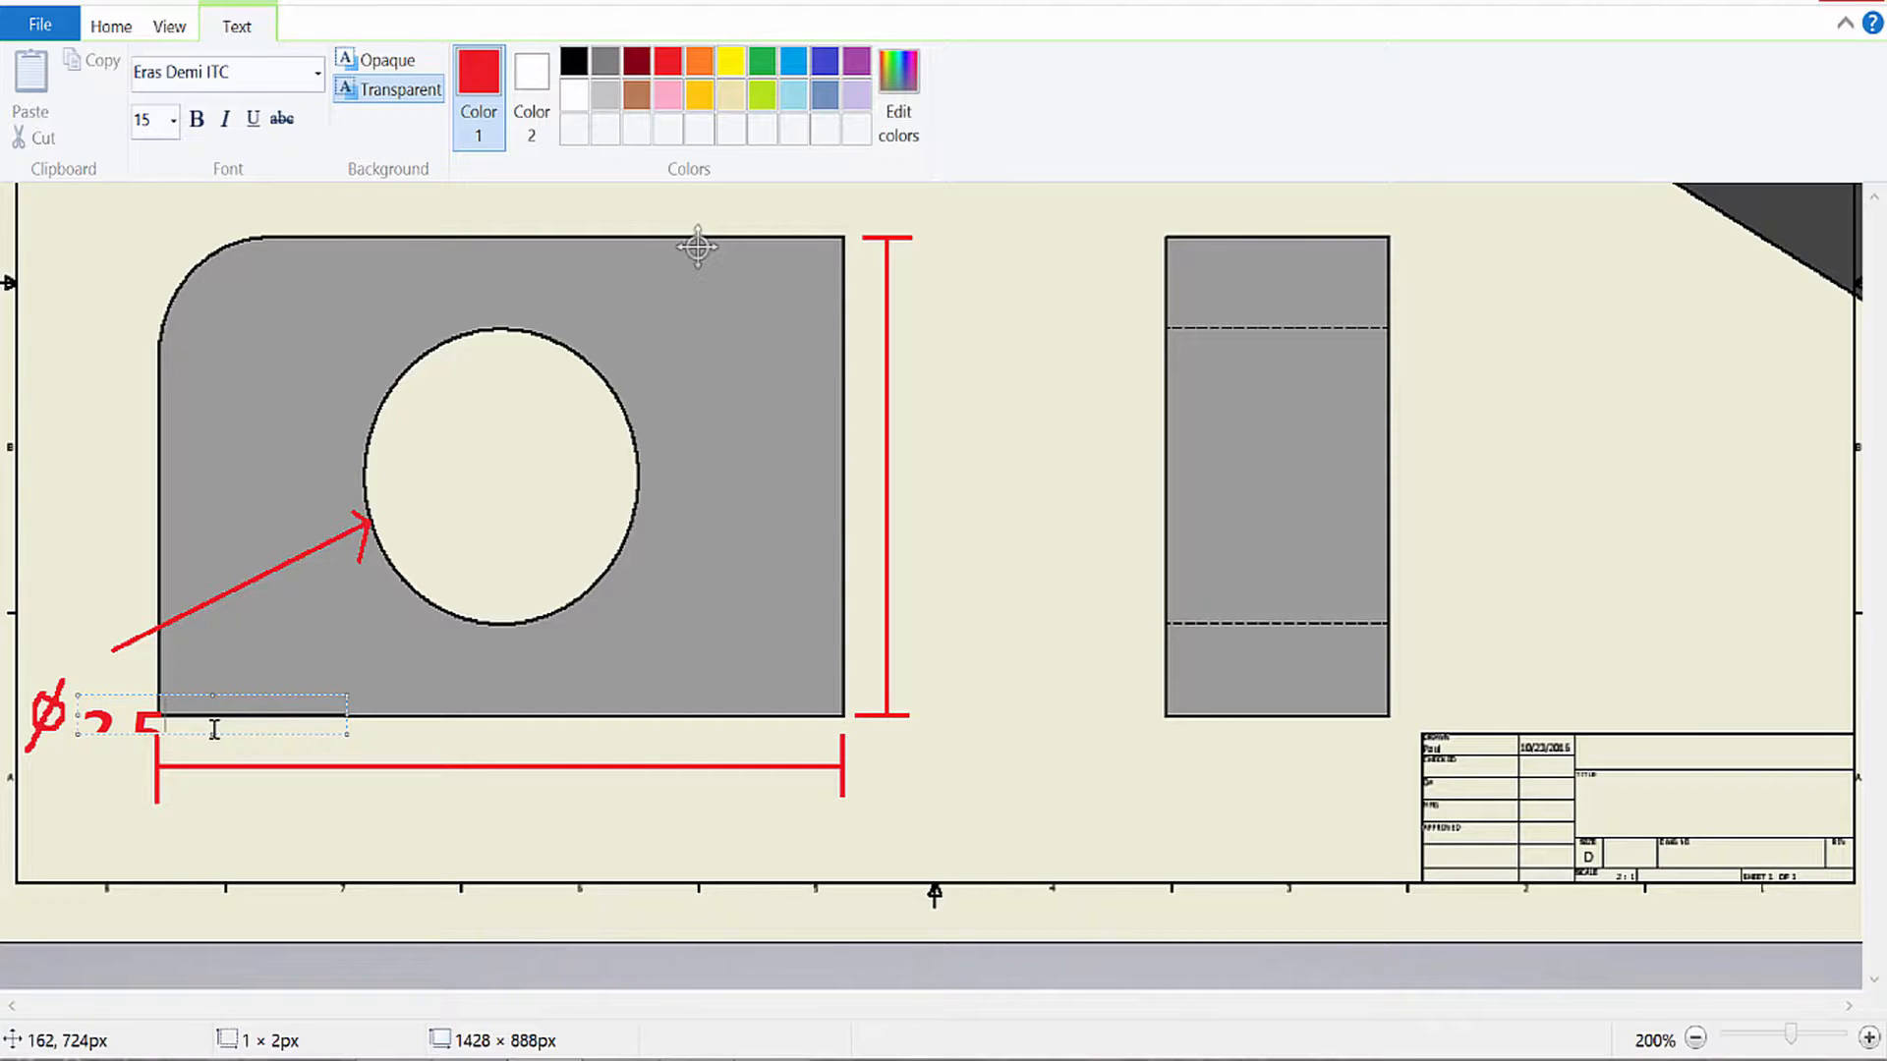
pyautogui.write('2.5')
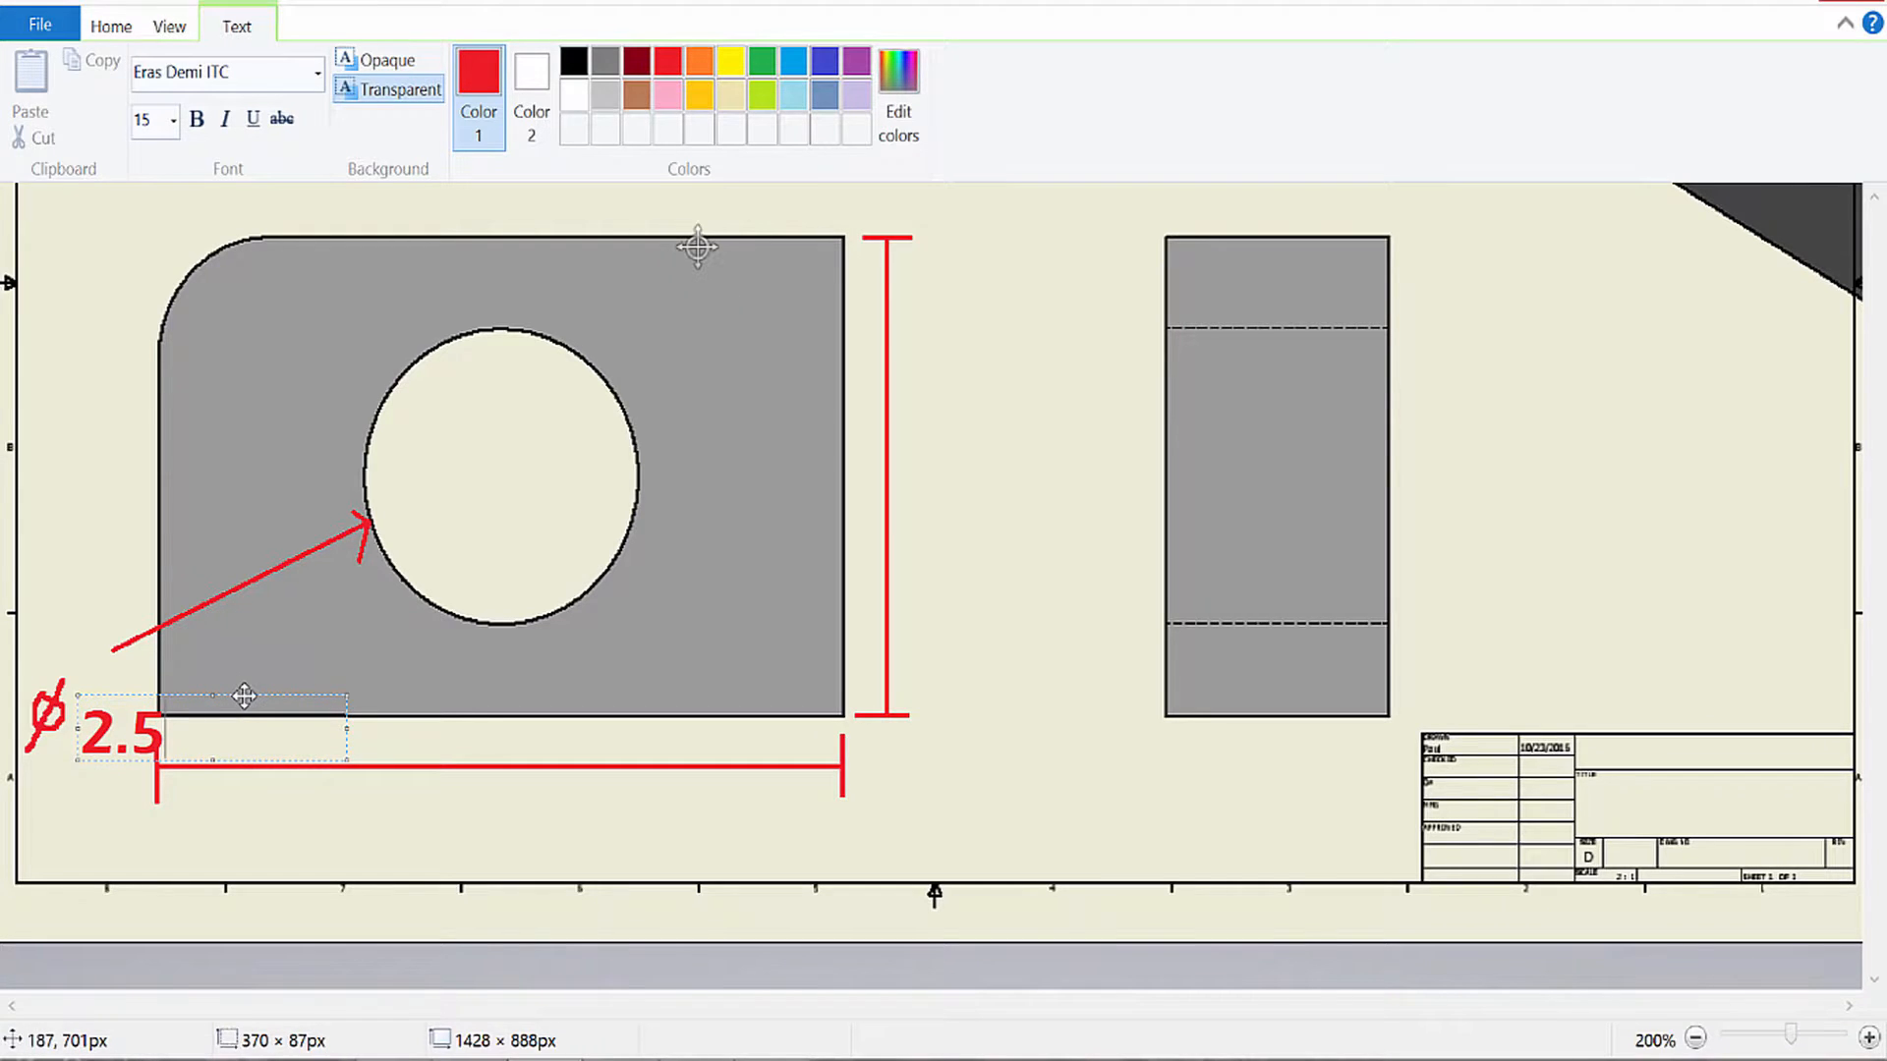
pyautogui.moveTo(243, 696); pyautogui.dragTo(234, 670)
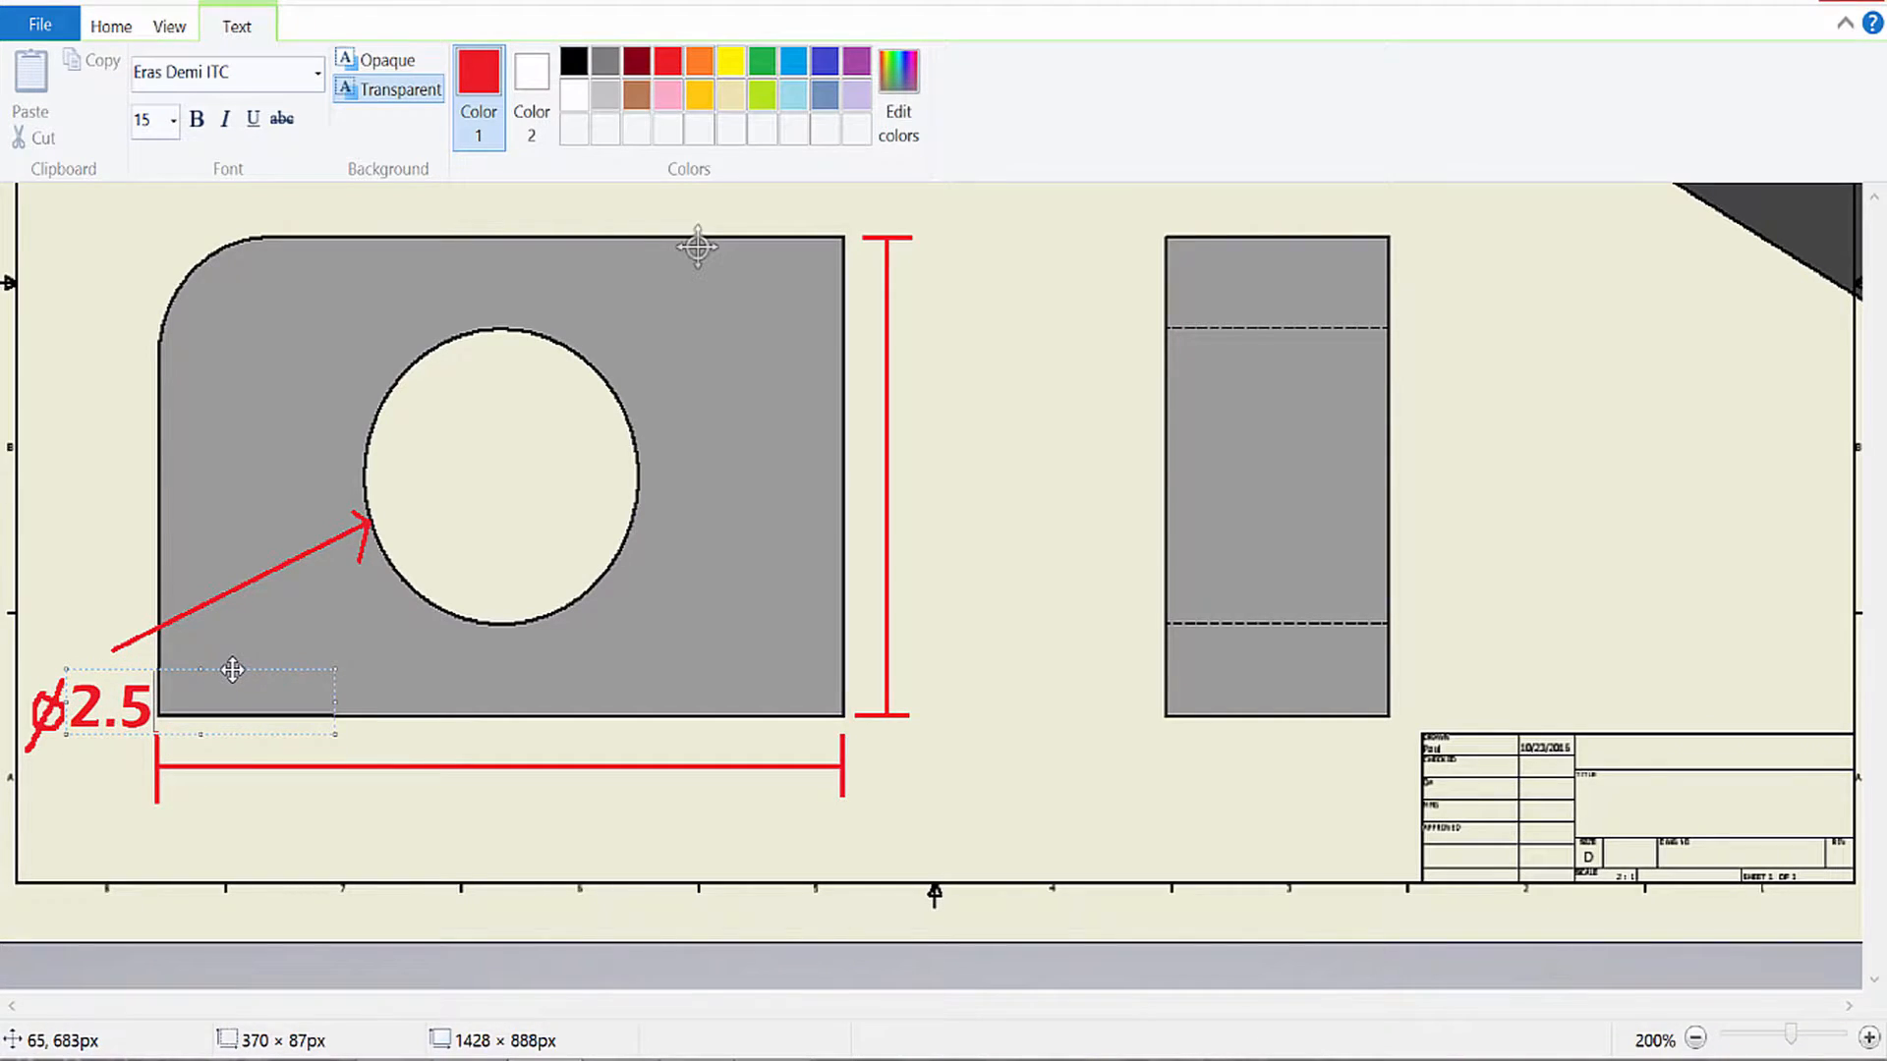
pyautogui.click(112, 27)
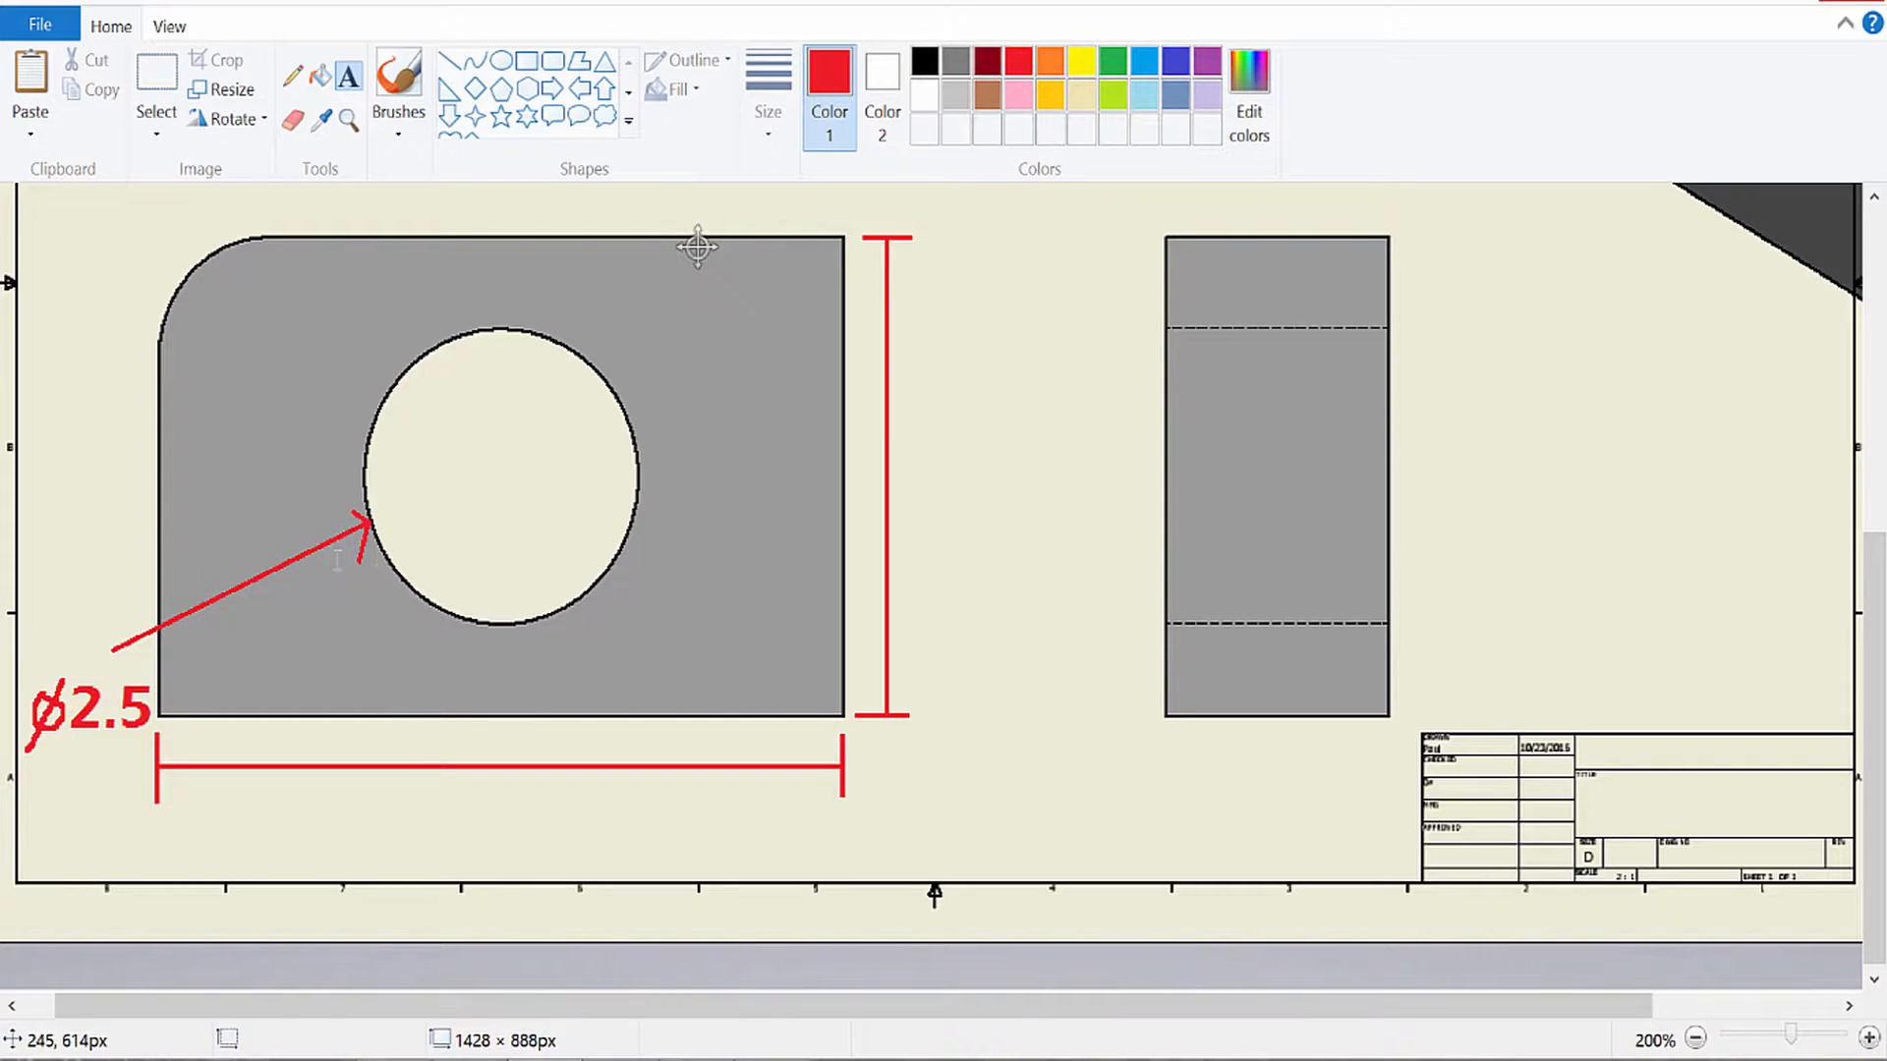
pyautogui.scroll(-3)
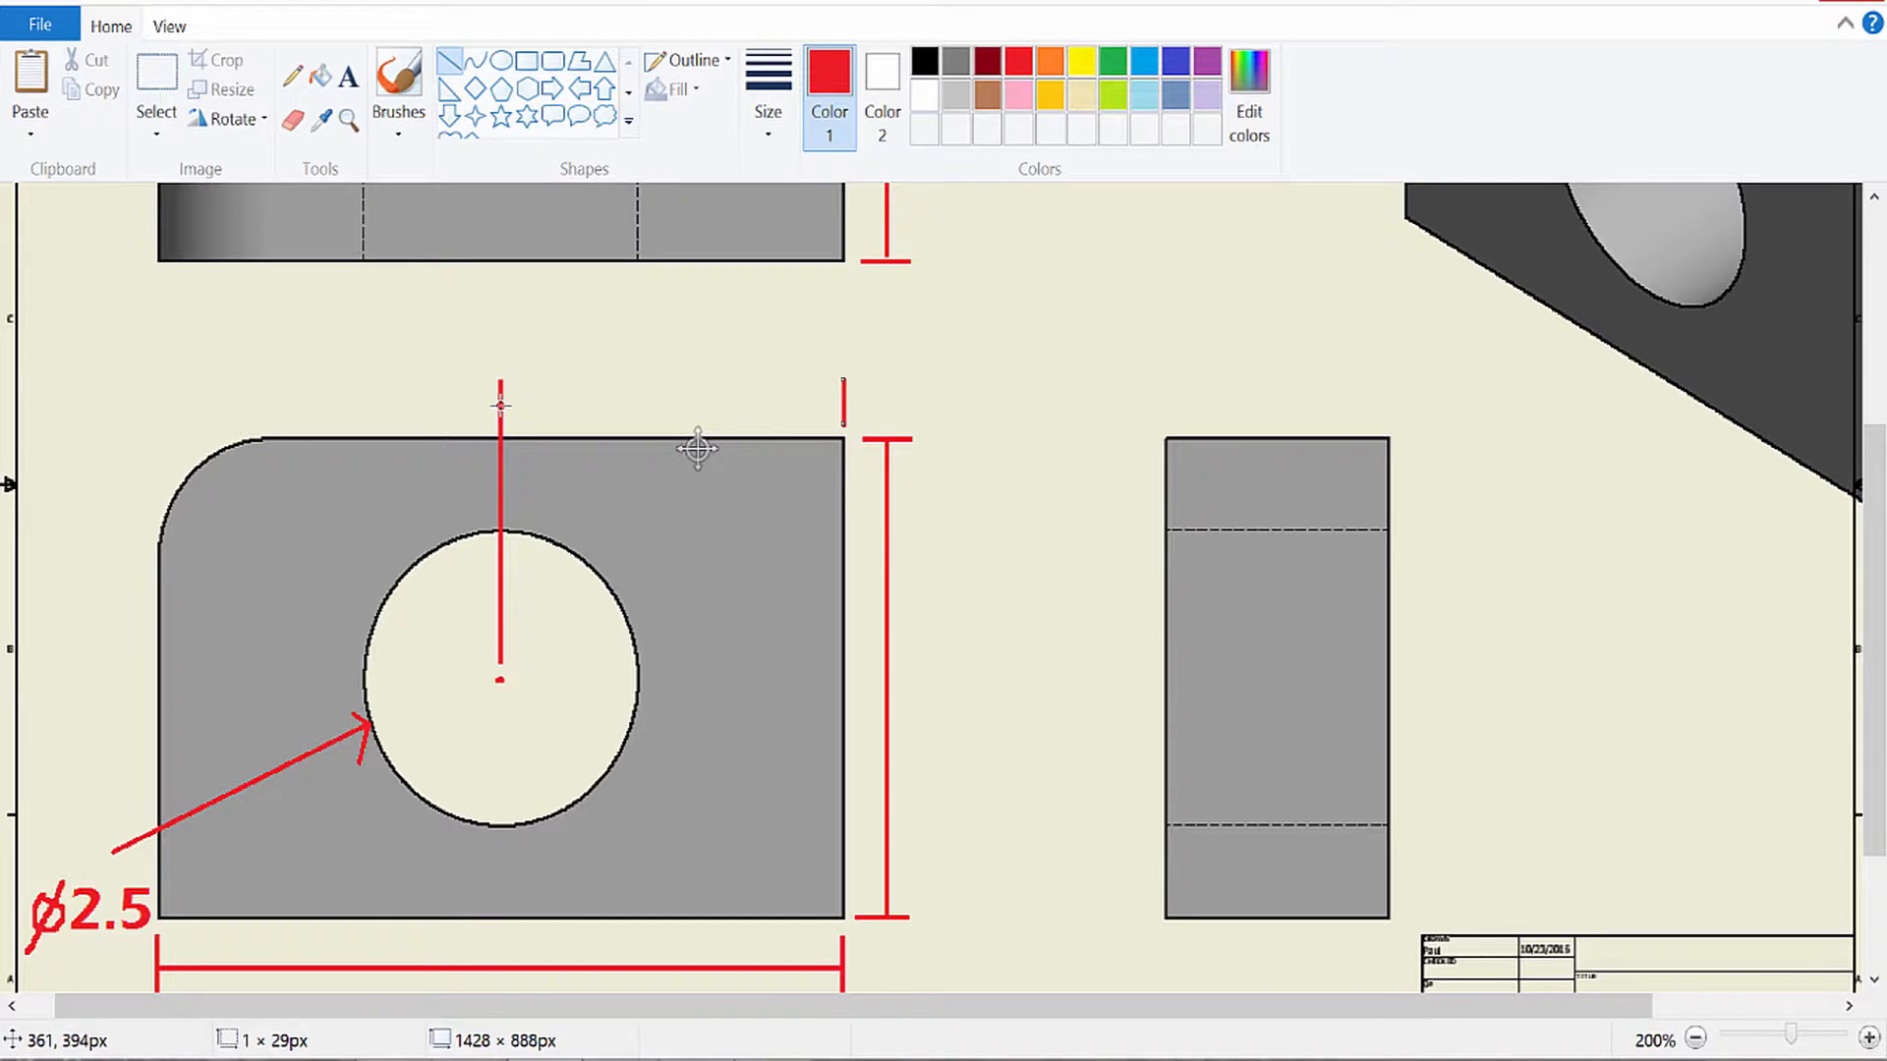
pyautogui.moveTo(499, 402); pyautogui.dragTo(841, 403)
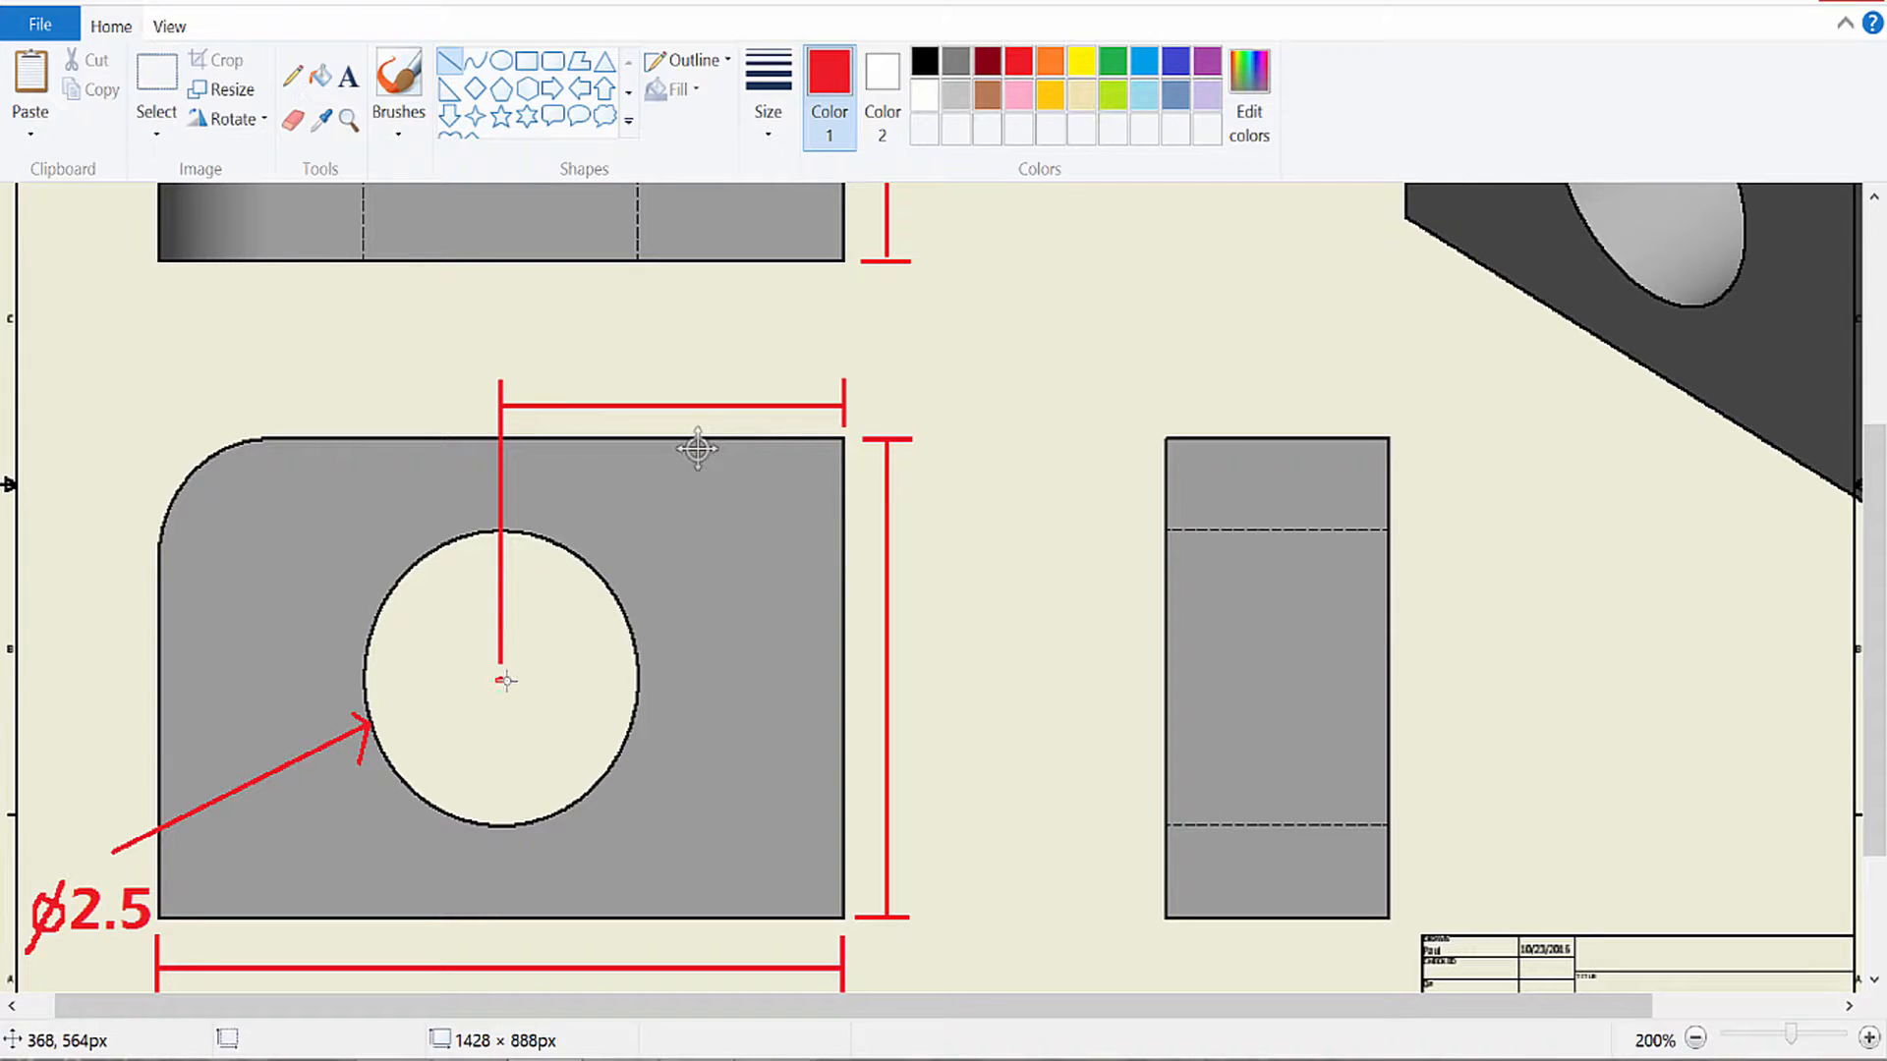
pyautogui.moveTo(495, 680); pyautogui.dragTo(856, 680)
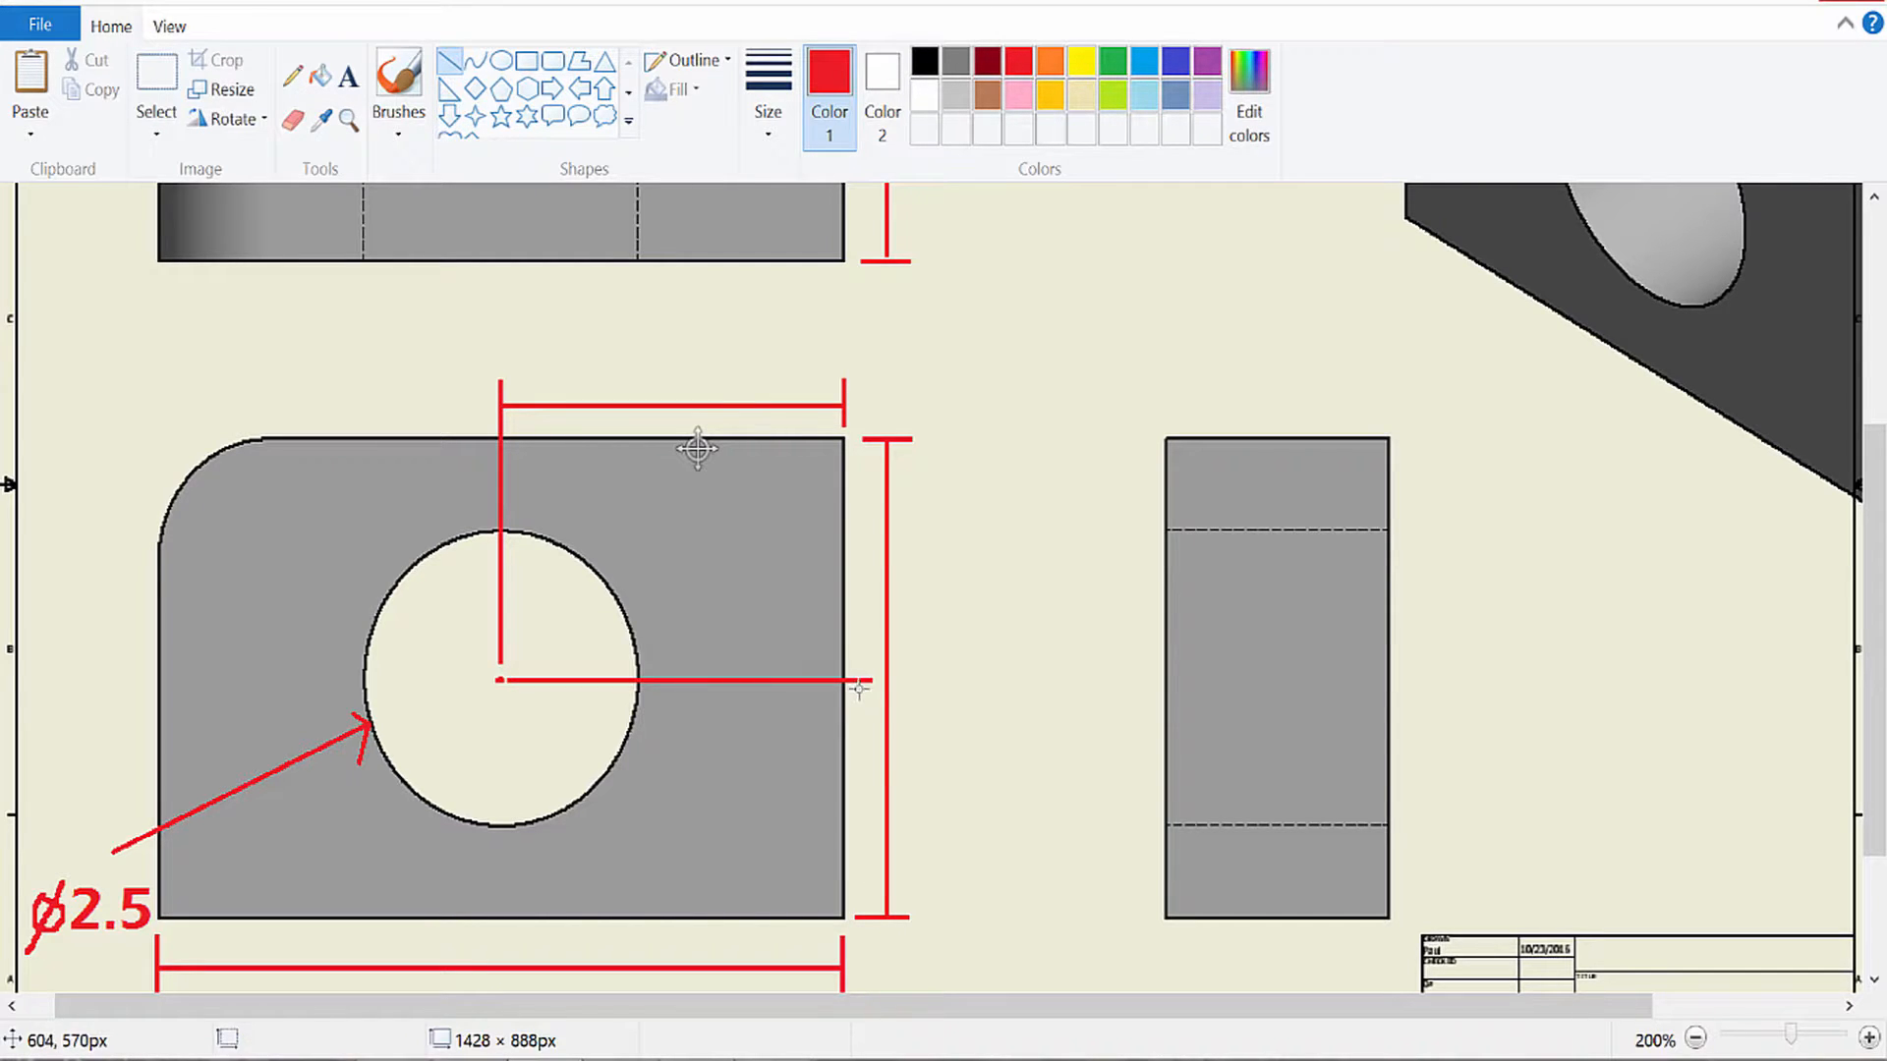
pyautogui.moveTo(857, 684); pyautogui.dragTo(856, 915)
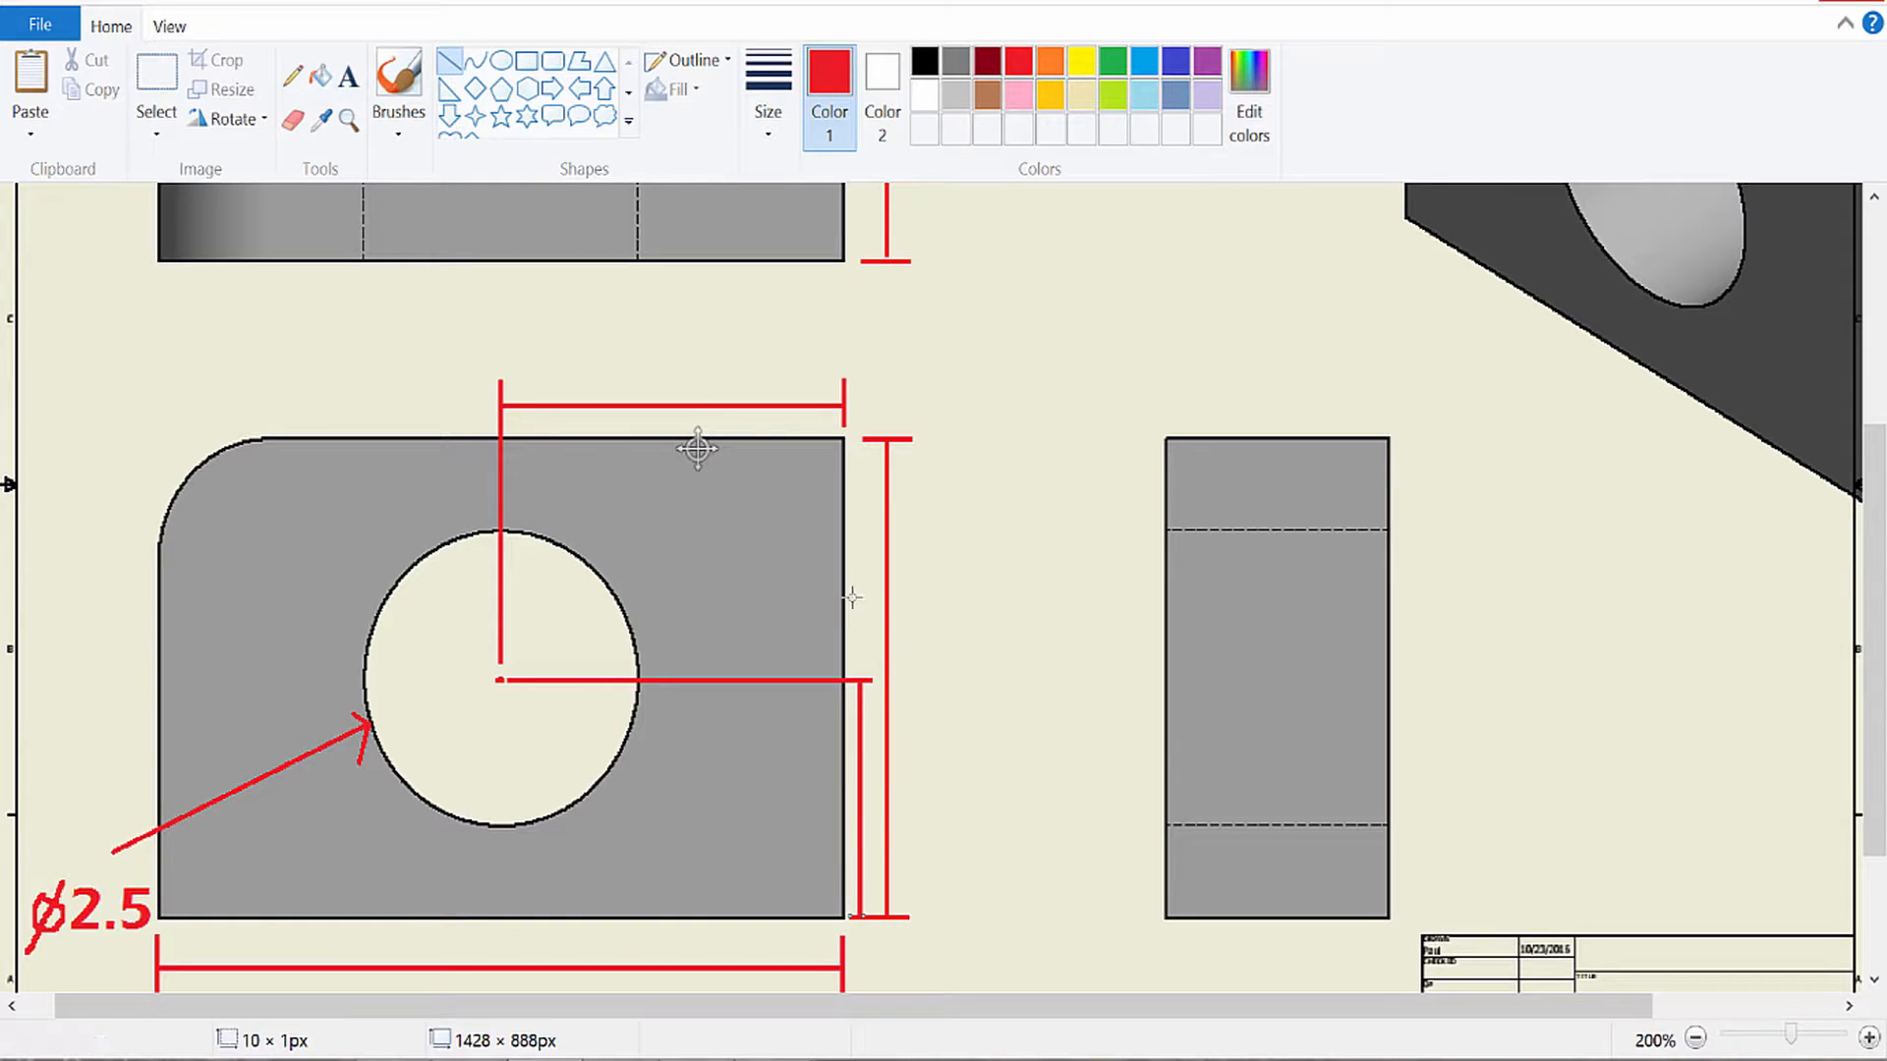
pyautogui.moveTo(820, 727)
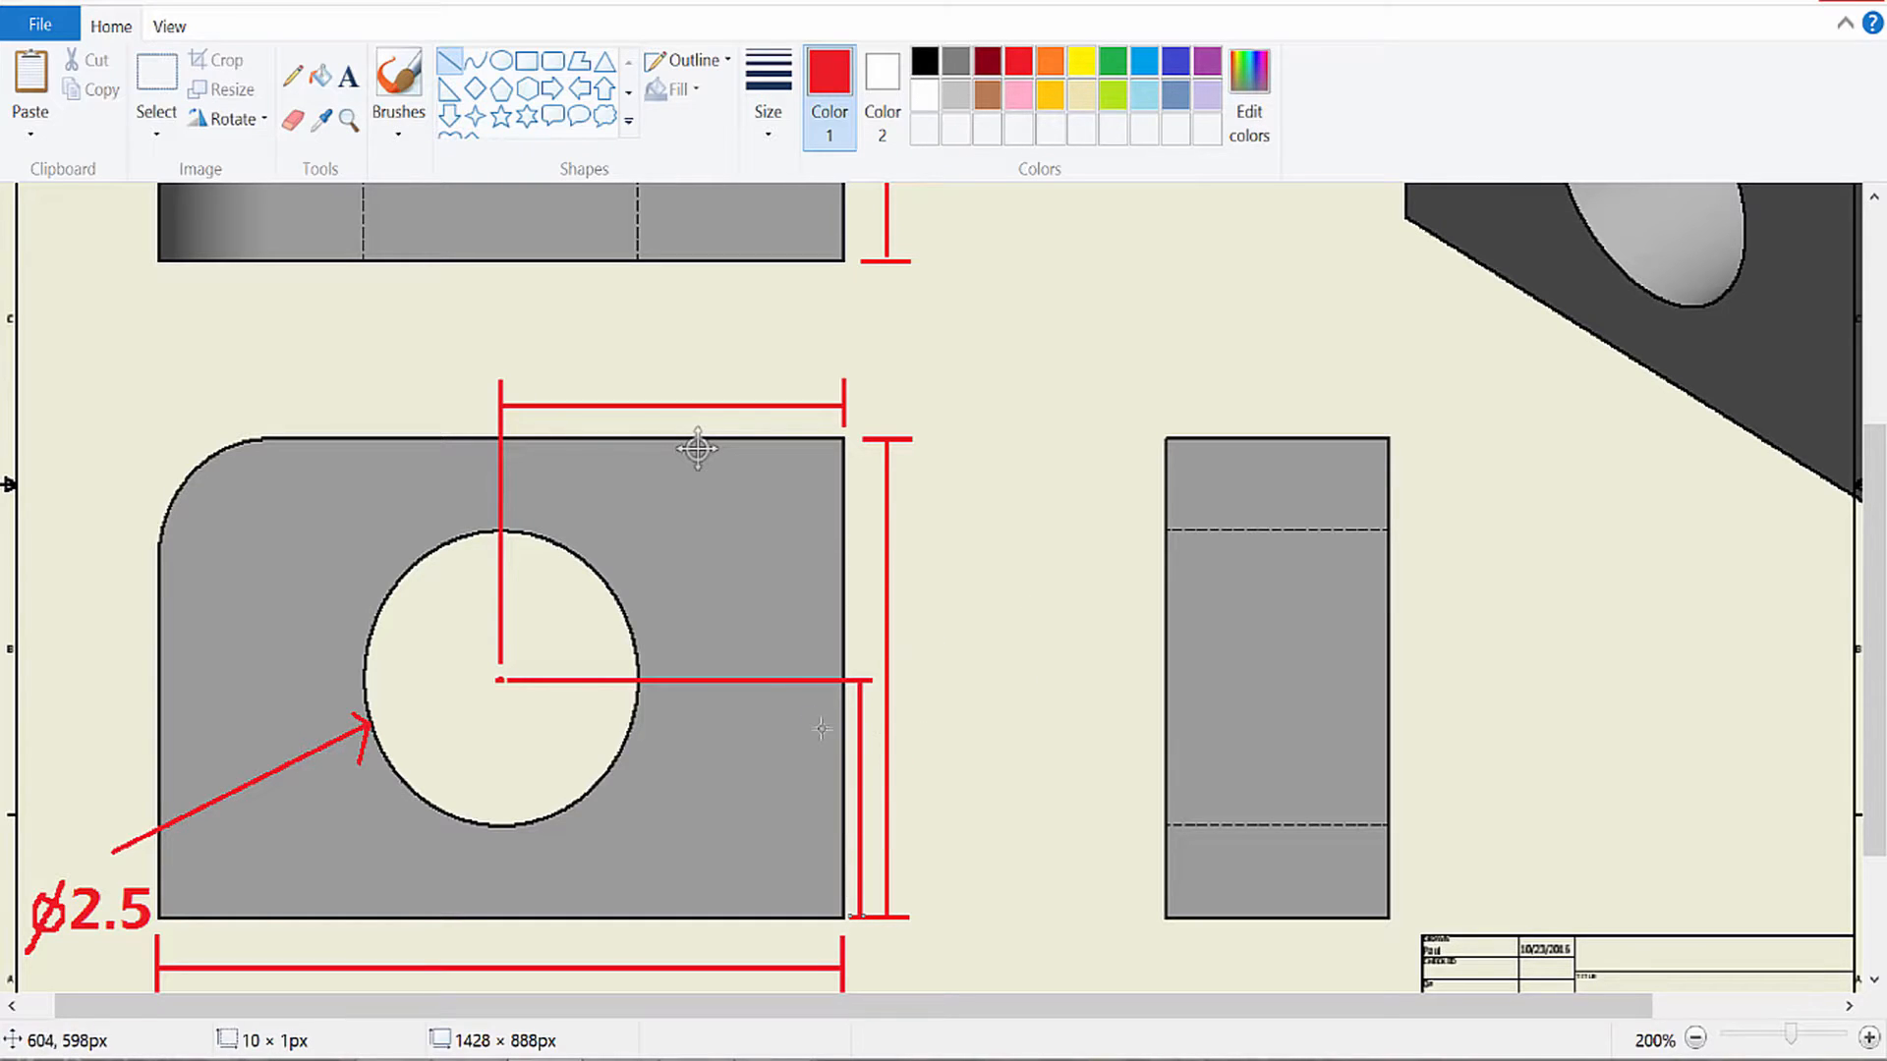
pyautogui.moveTo(868, 799)
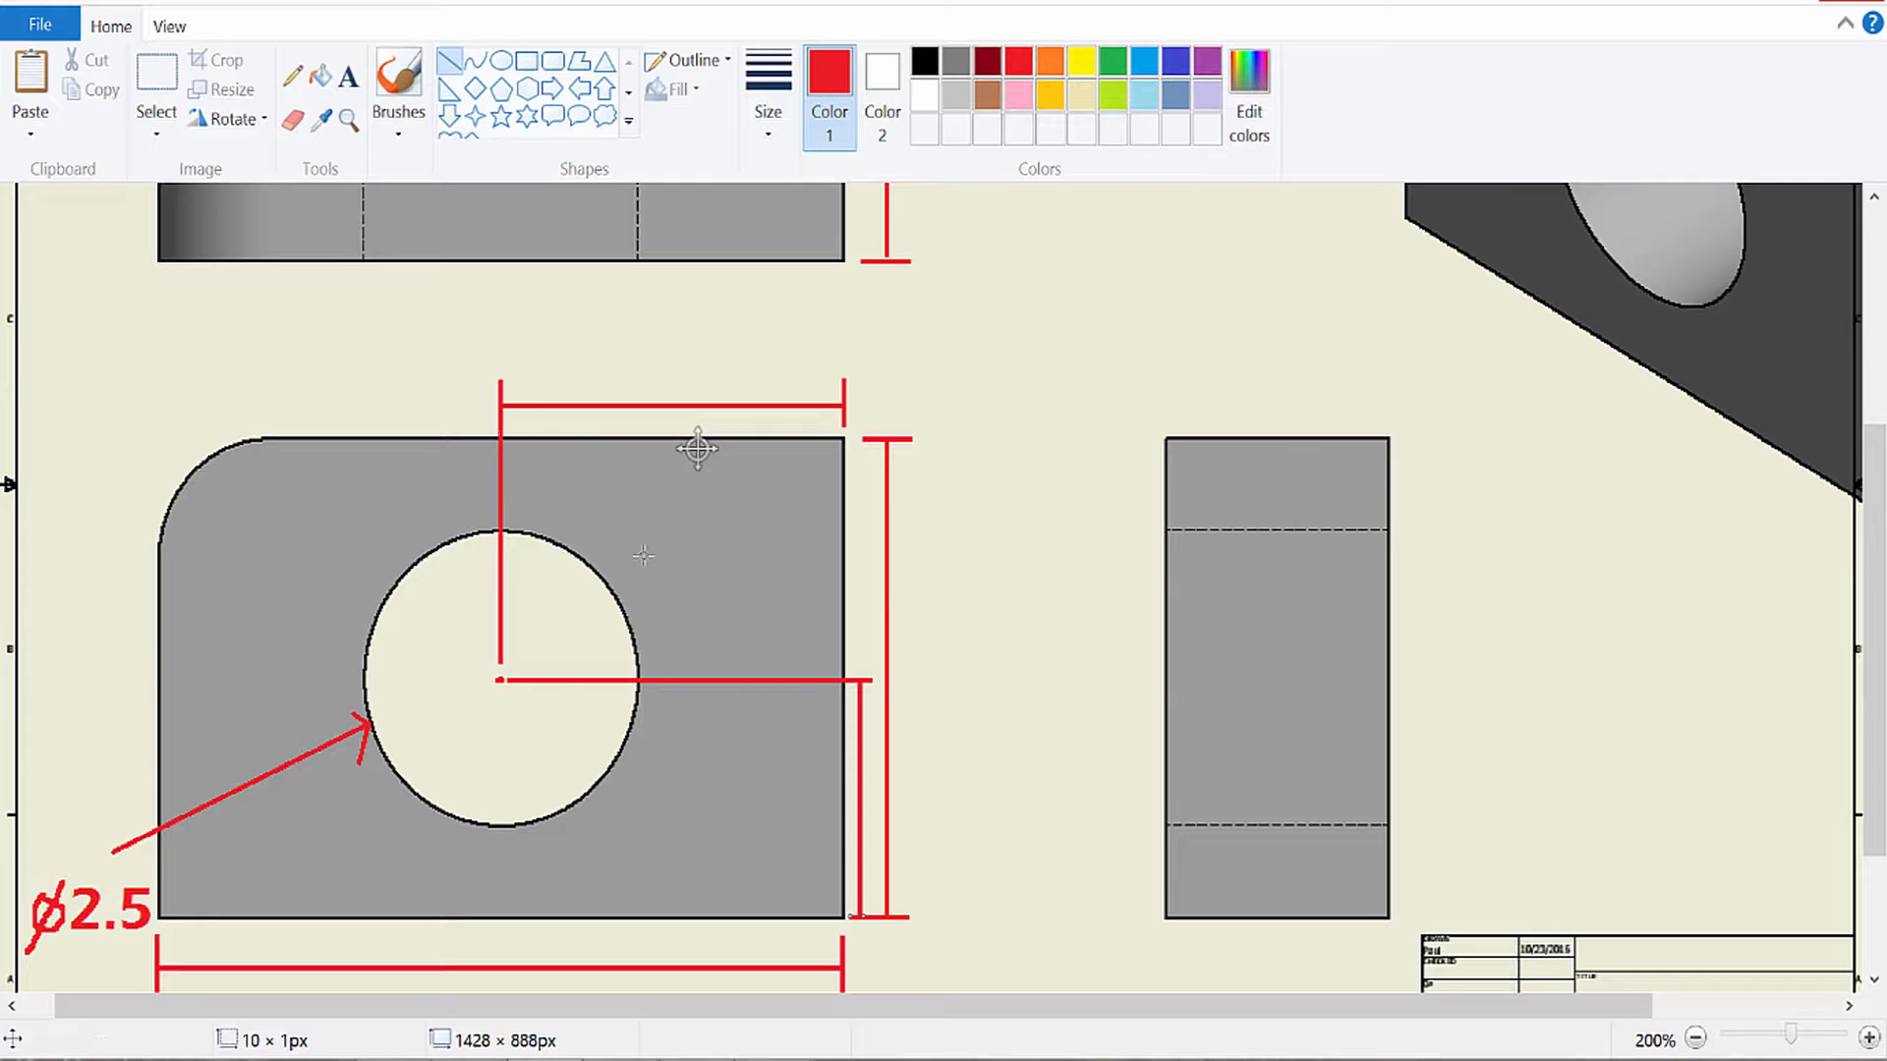
pyautogui.moveTo(471, 652)
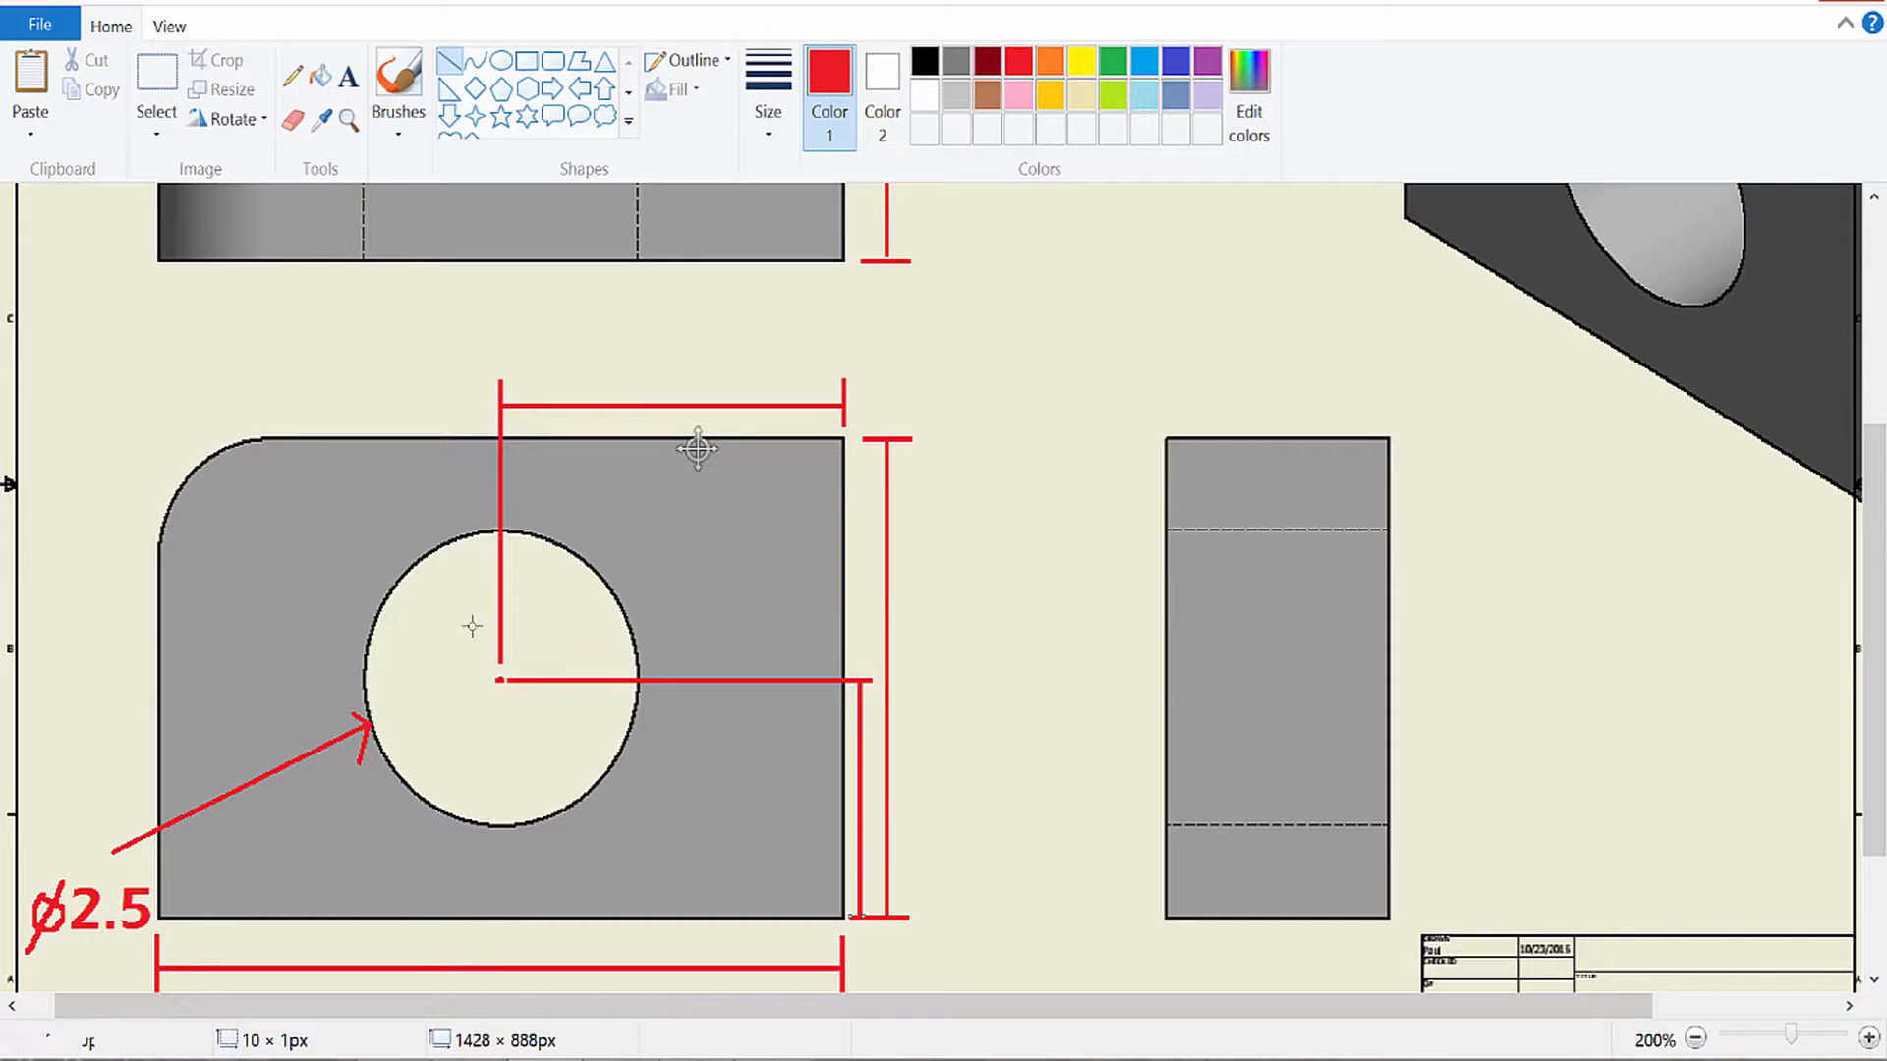
pyautogui.moveTo(351, 276)
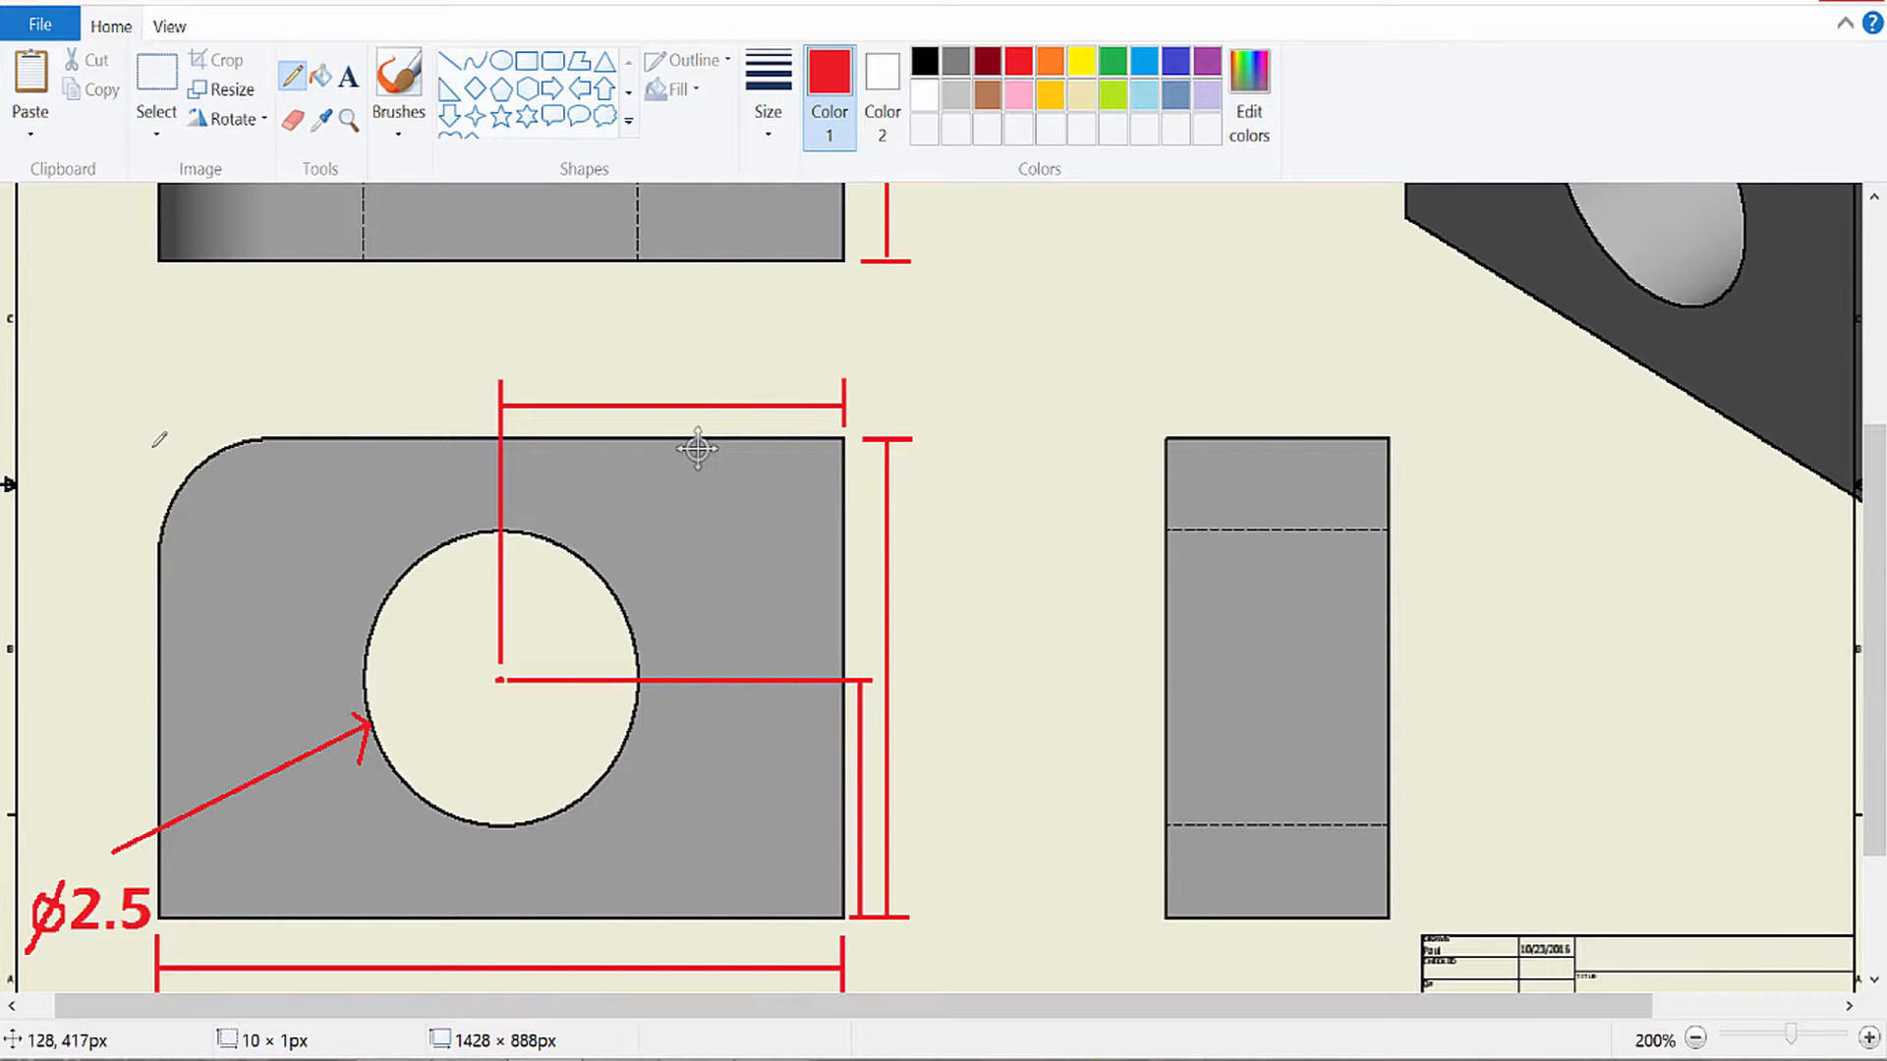
# Step: Draw a red leader toward the rounded top-left corner and type the R 1 label
pyautogui.moveTo(181, 409); pyautogui.dragTo(211, 463)
pyautogui.write('R')
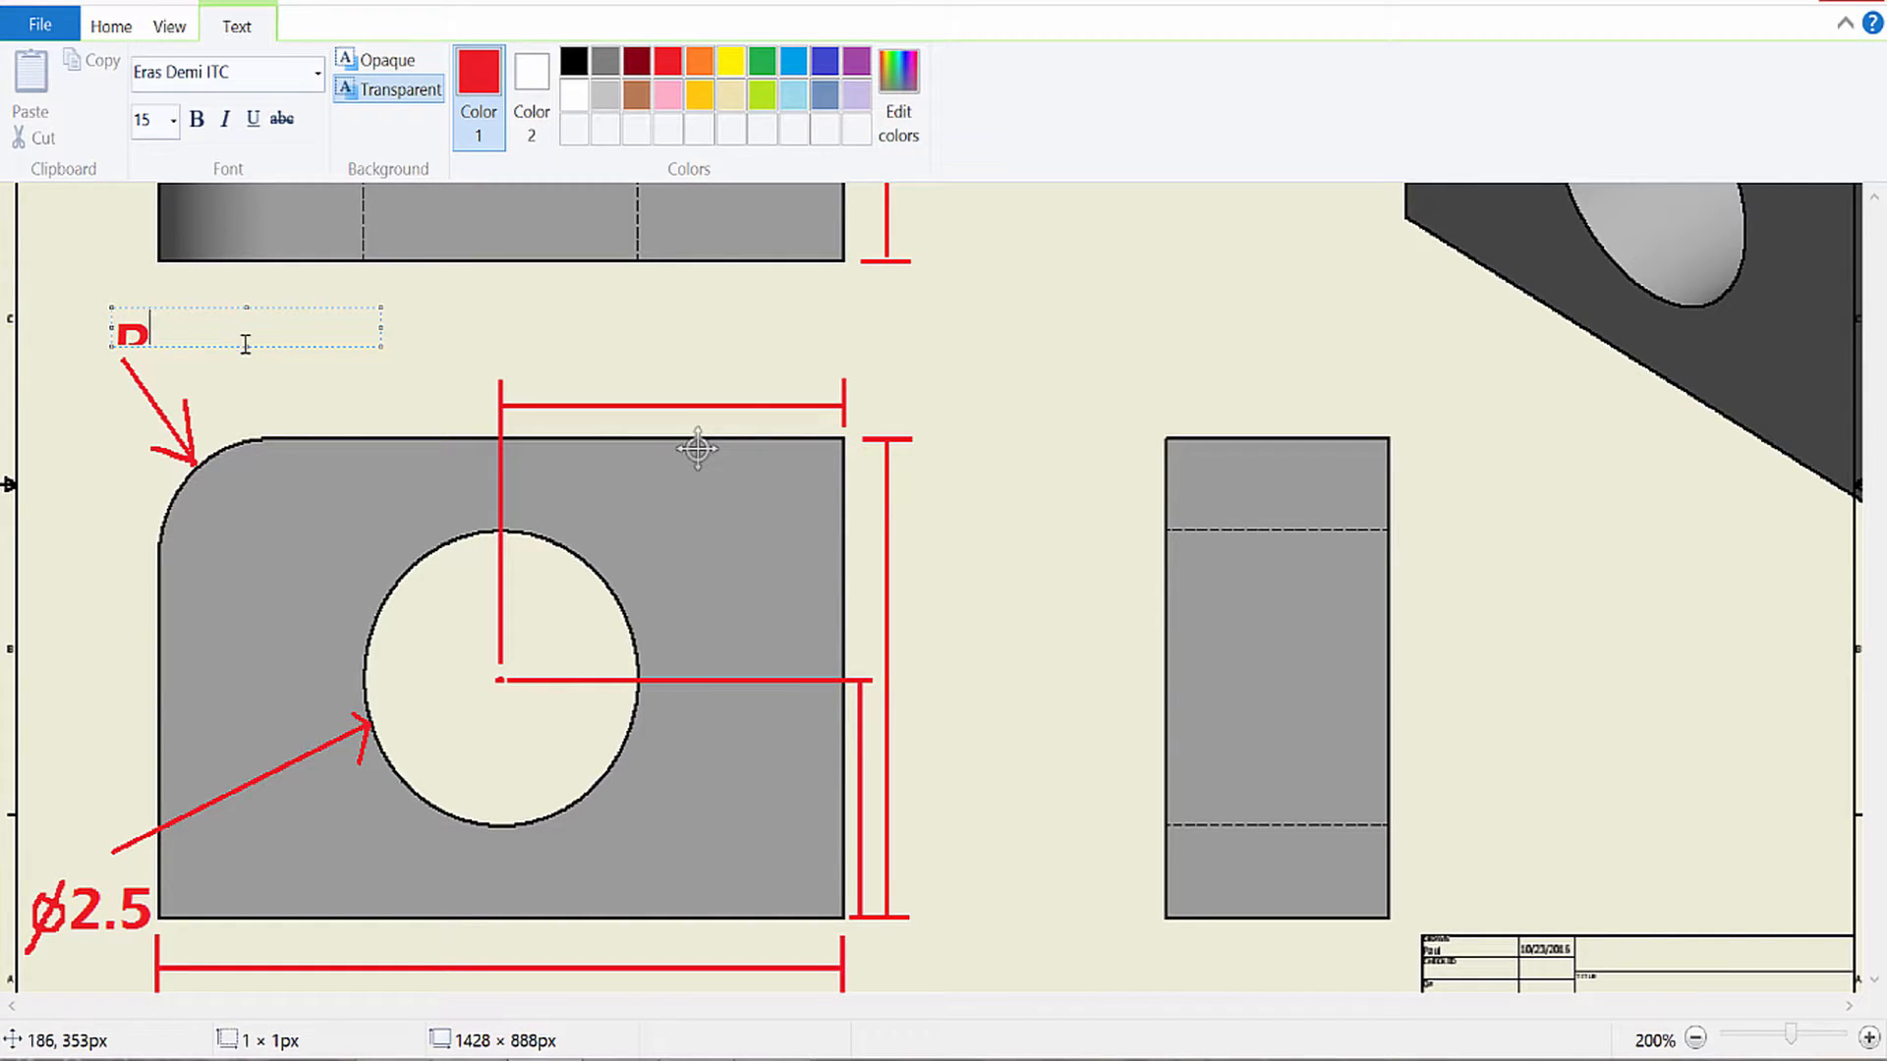
pyautogui.moveTo(248, 354)
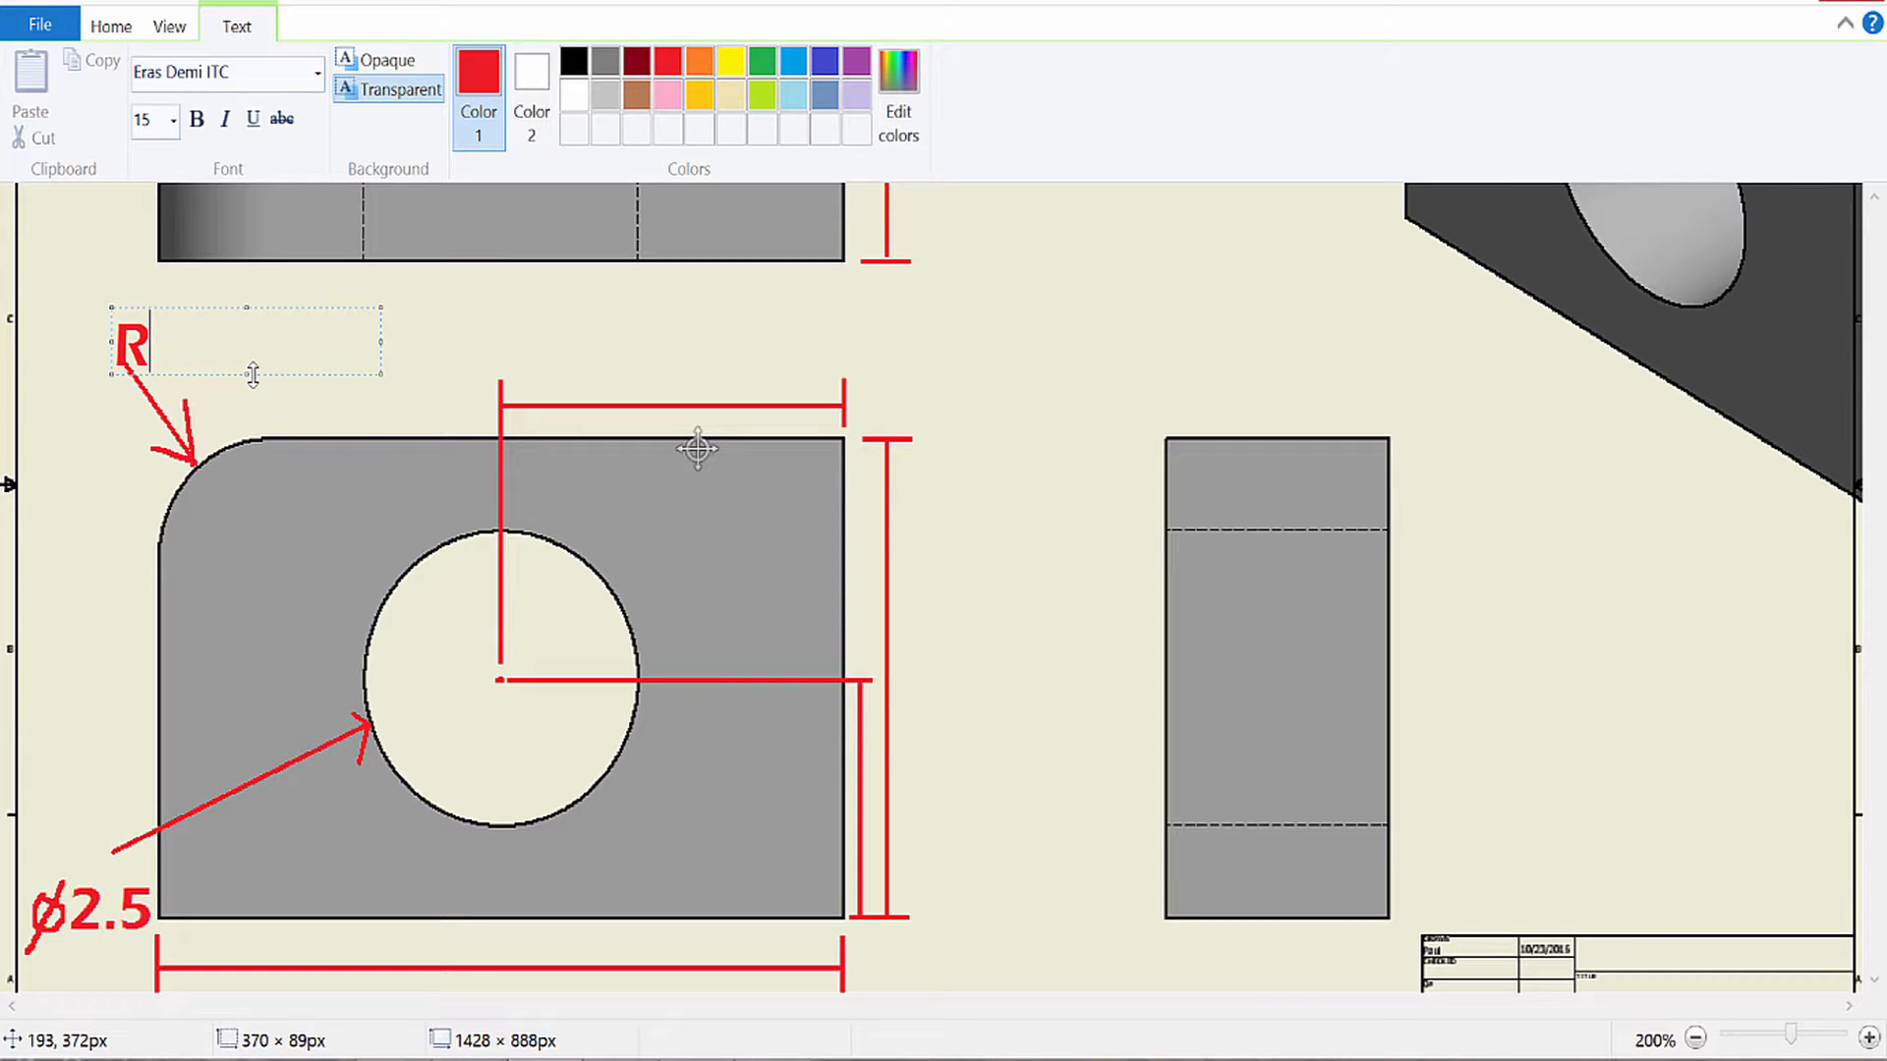
pyautogui.write('1')
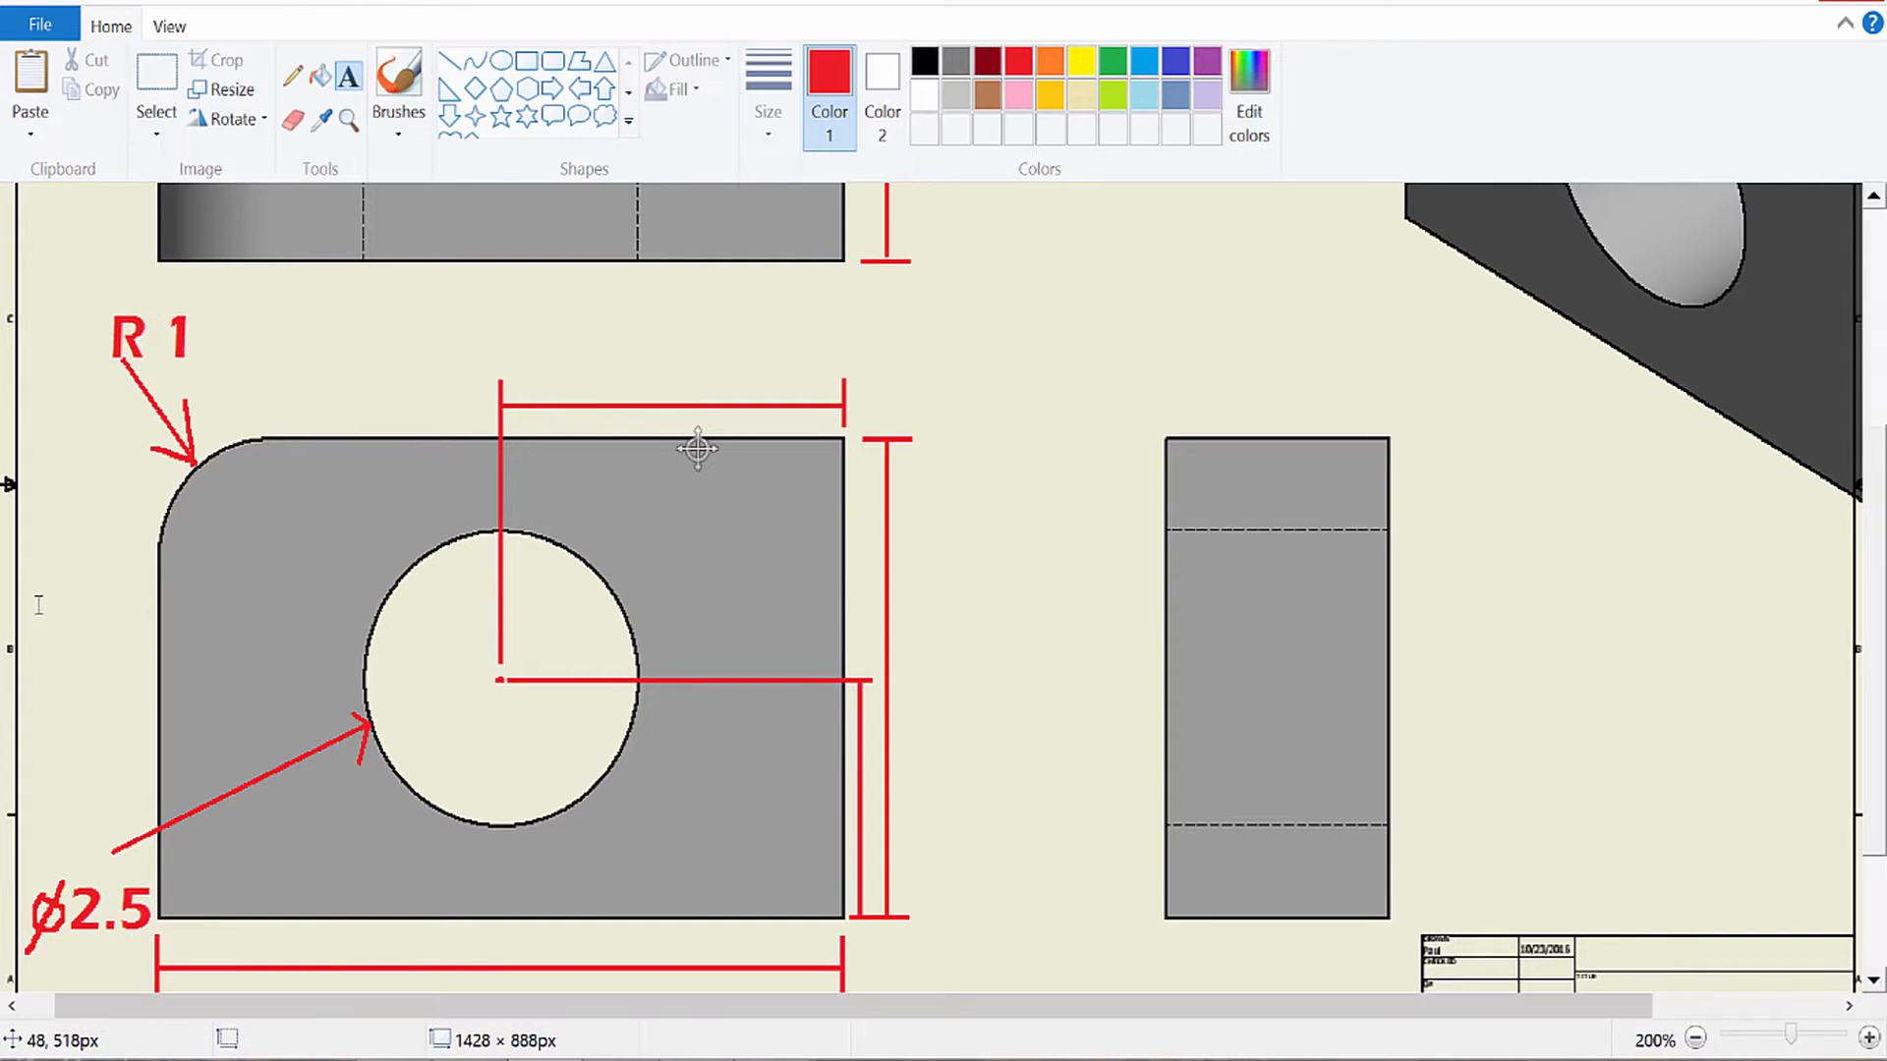
pyautogui.moveTo(129, 722)
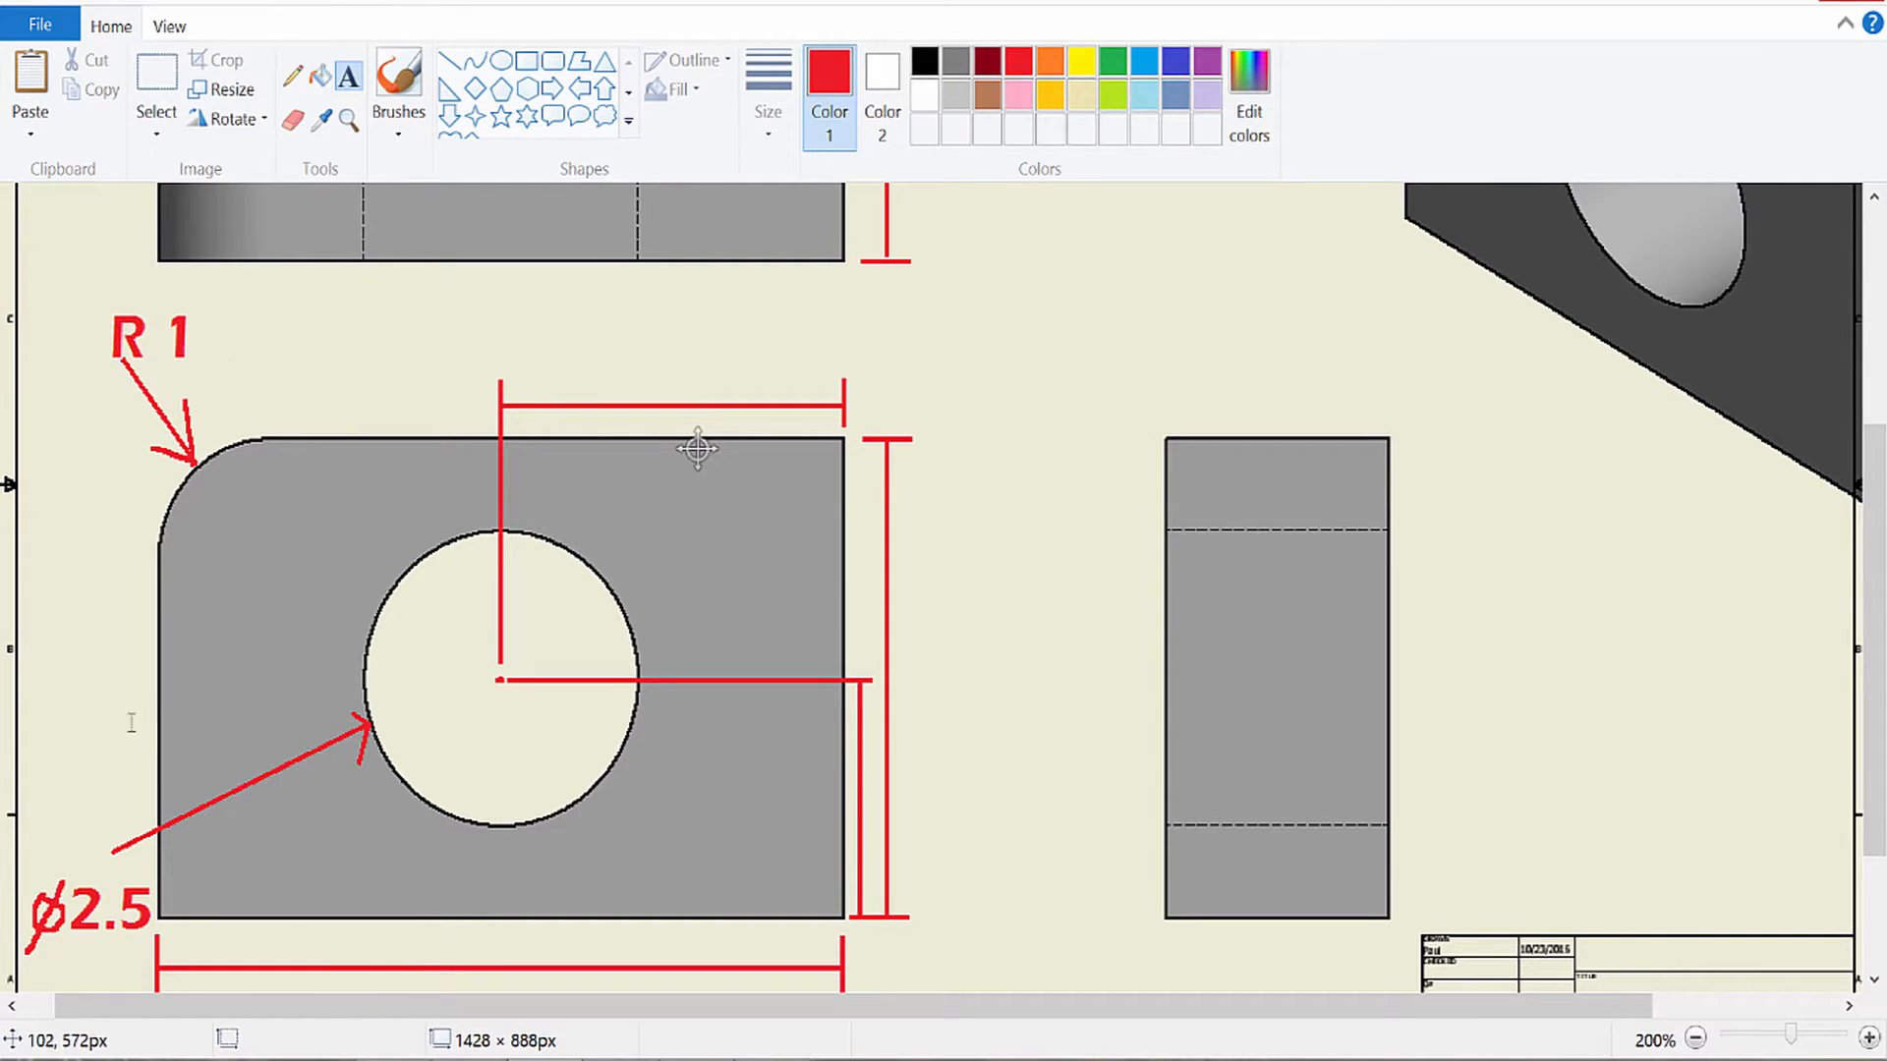
pyautogui.moveTo(187, 761)
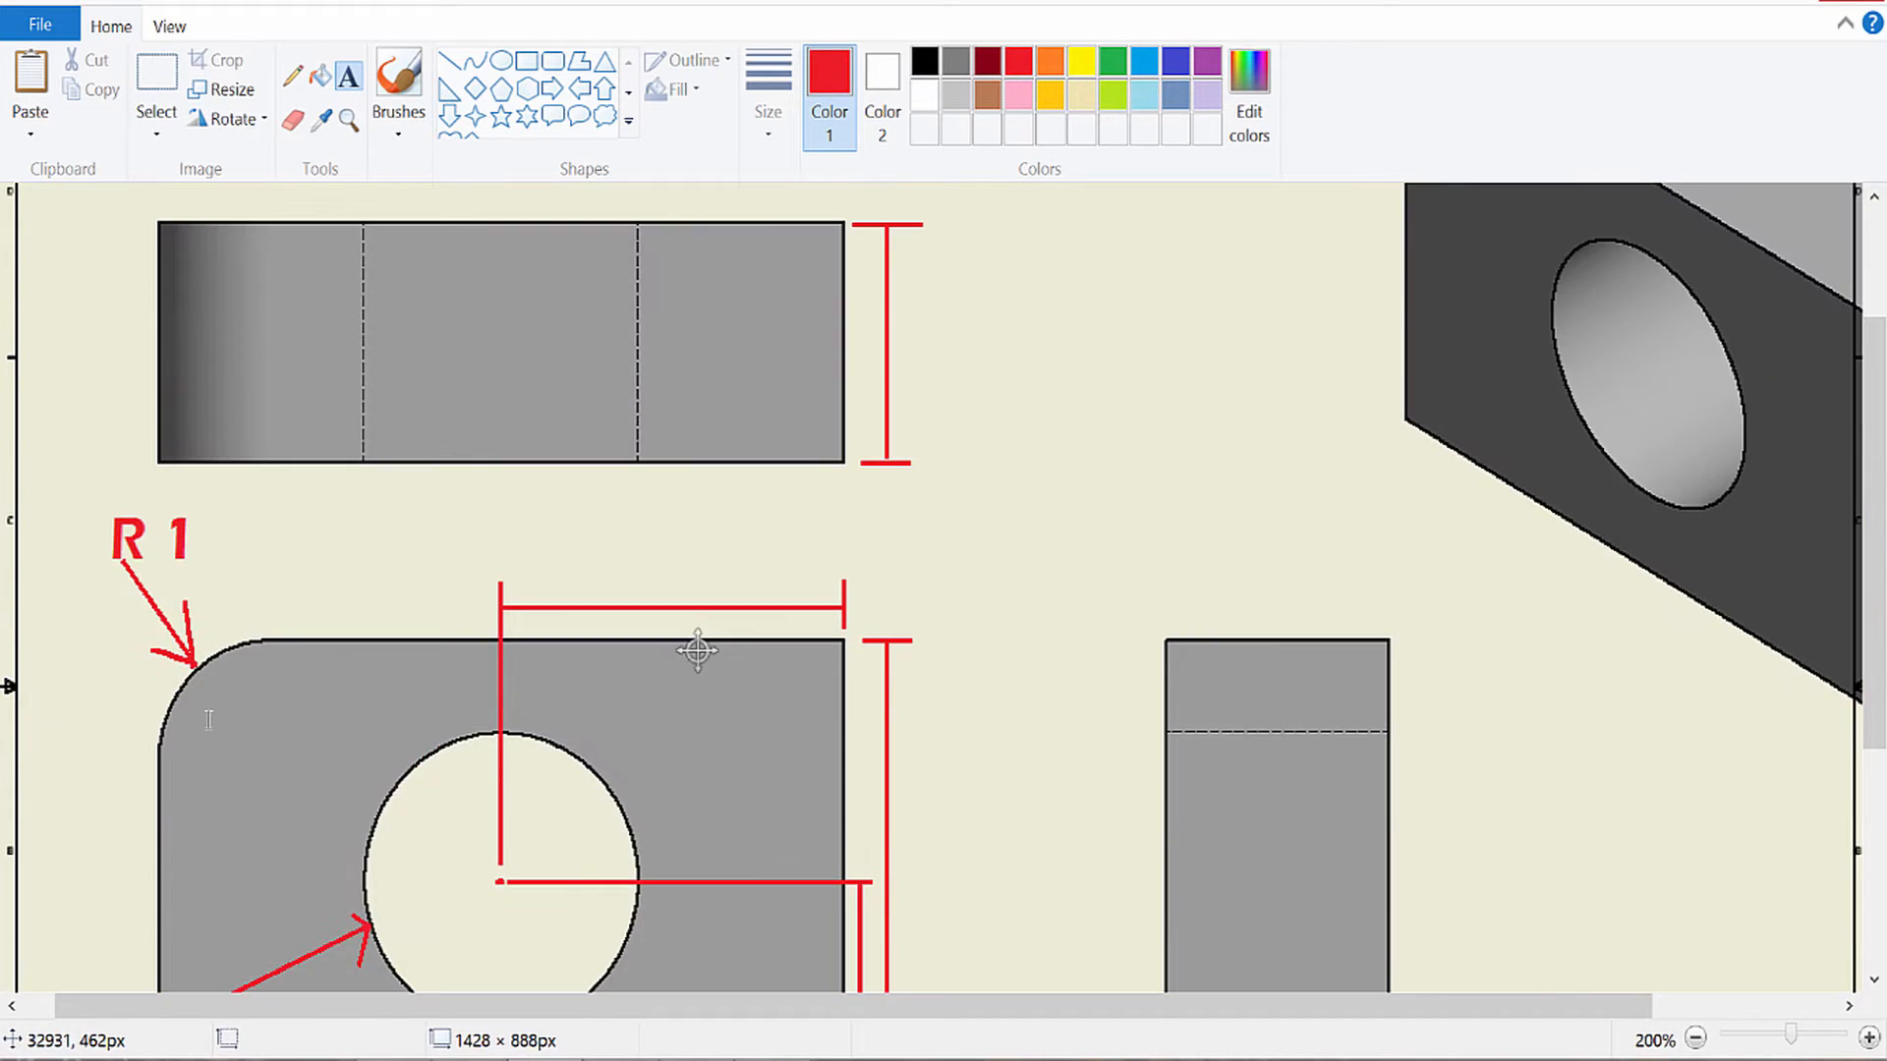
pyautogui.scroll(-3)
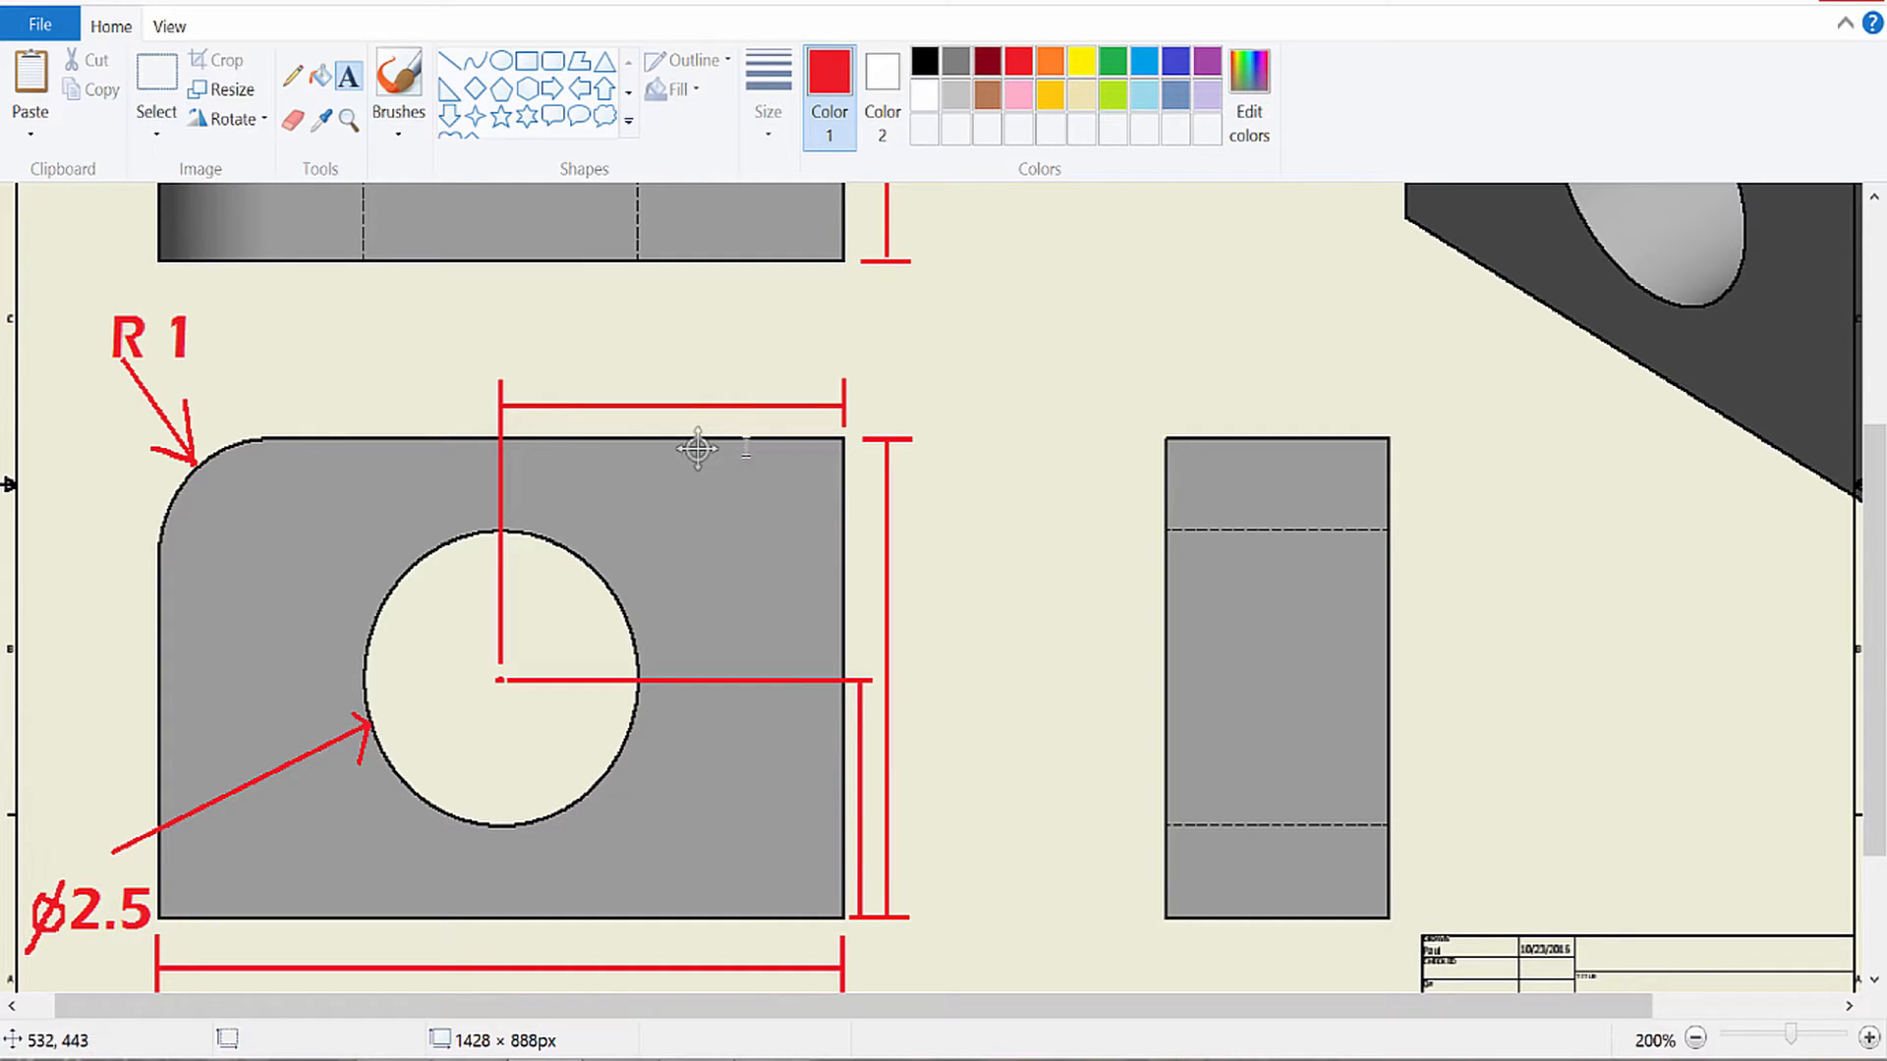
pyautogui.moveTo(769, 831)
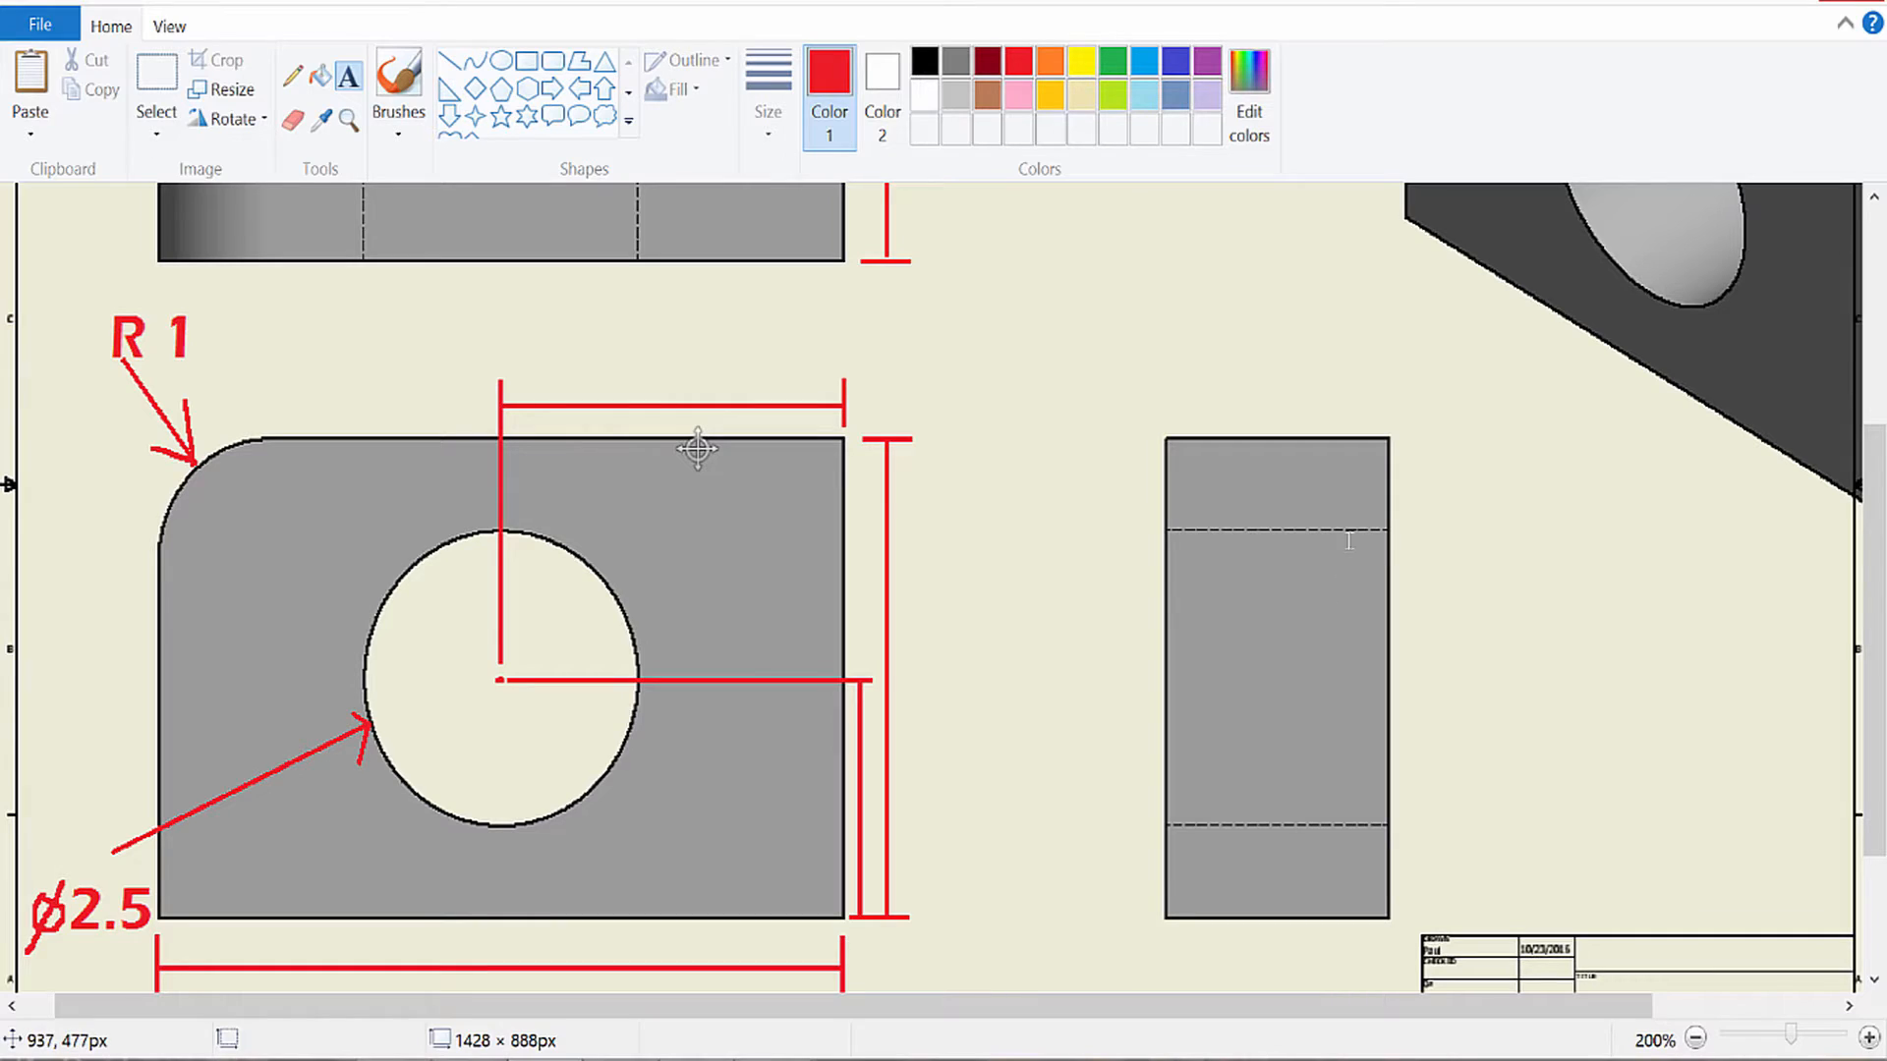
pyautogui.moveTo(1271, 870)
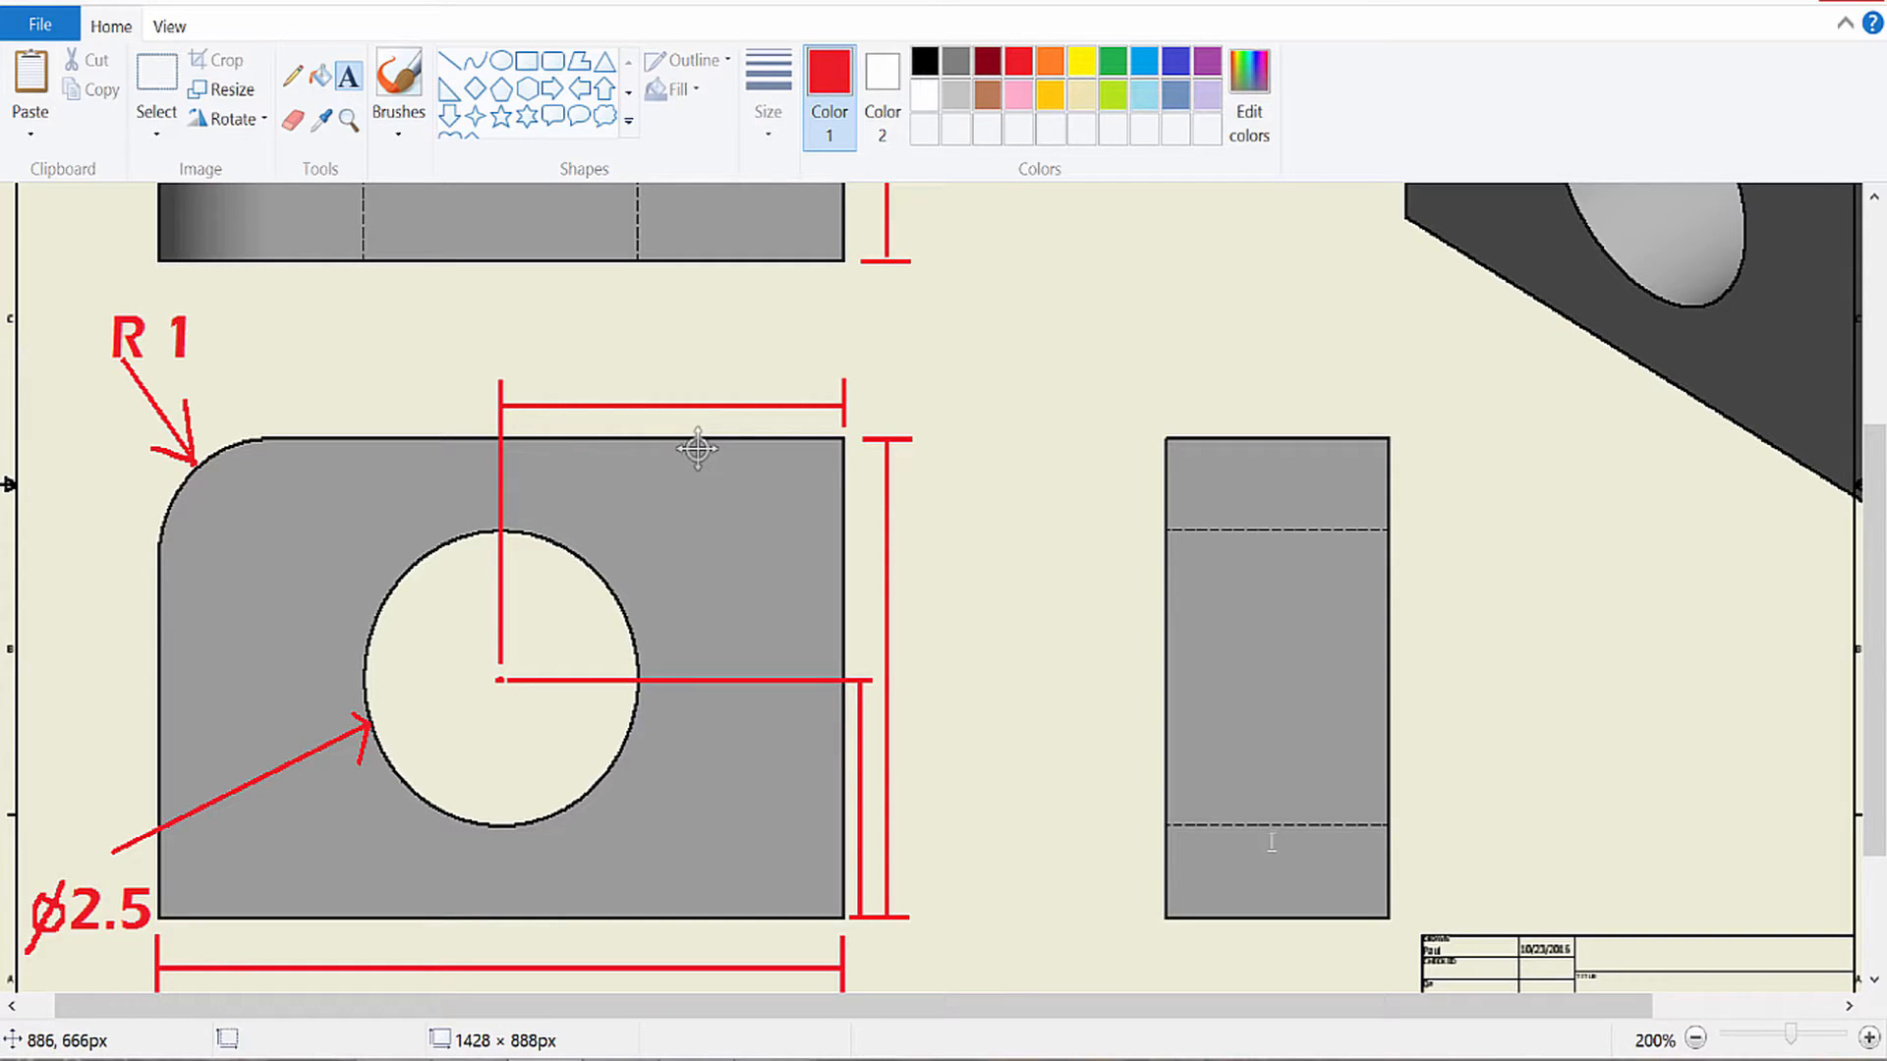
pyautogui.moveTo(481, 610)
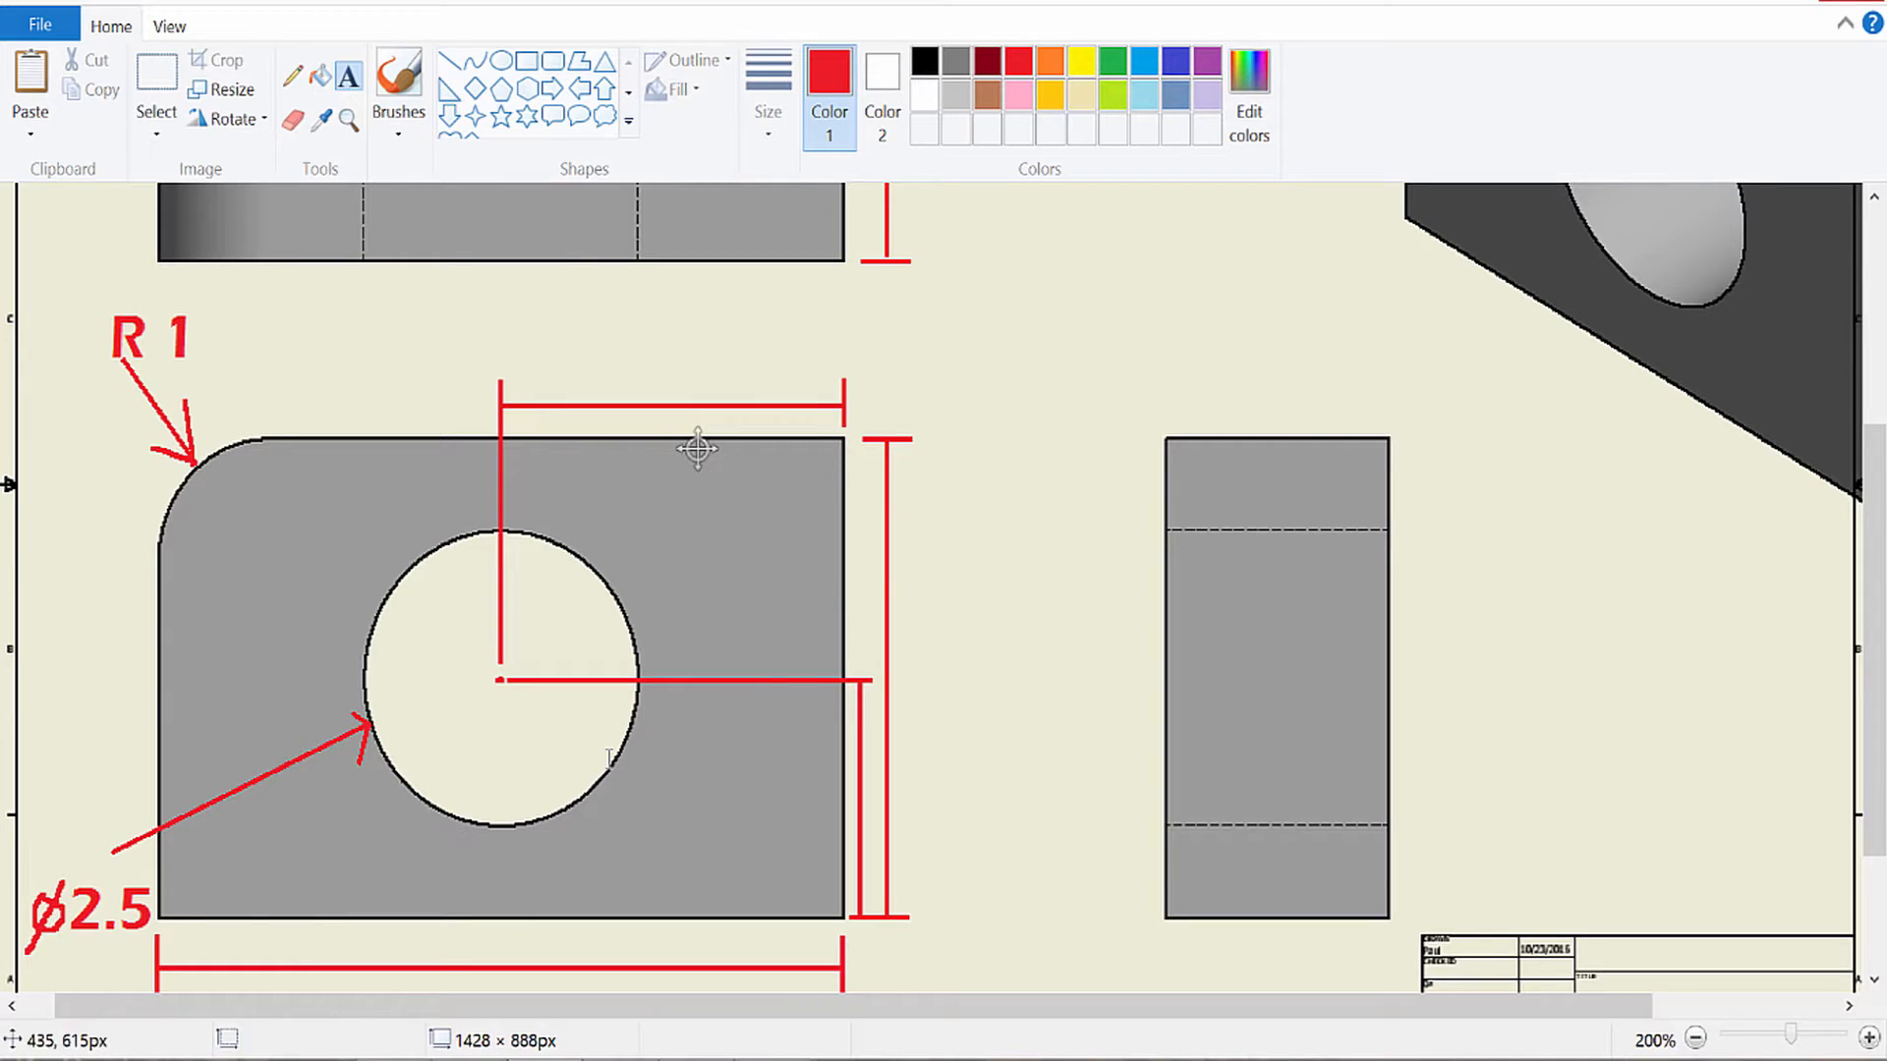
pyautogui.moveTo(969, 722)
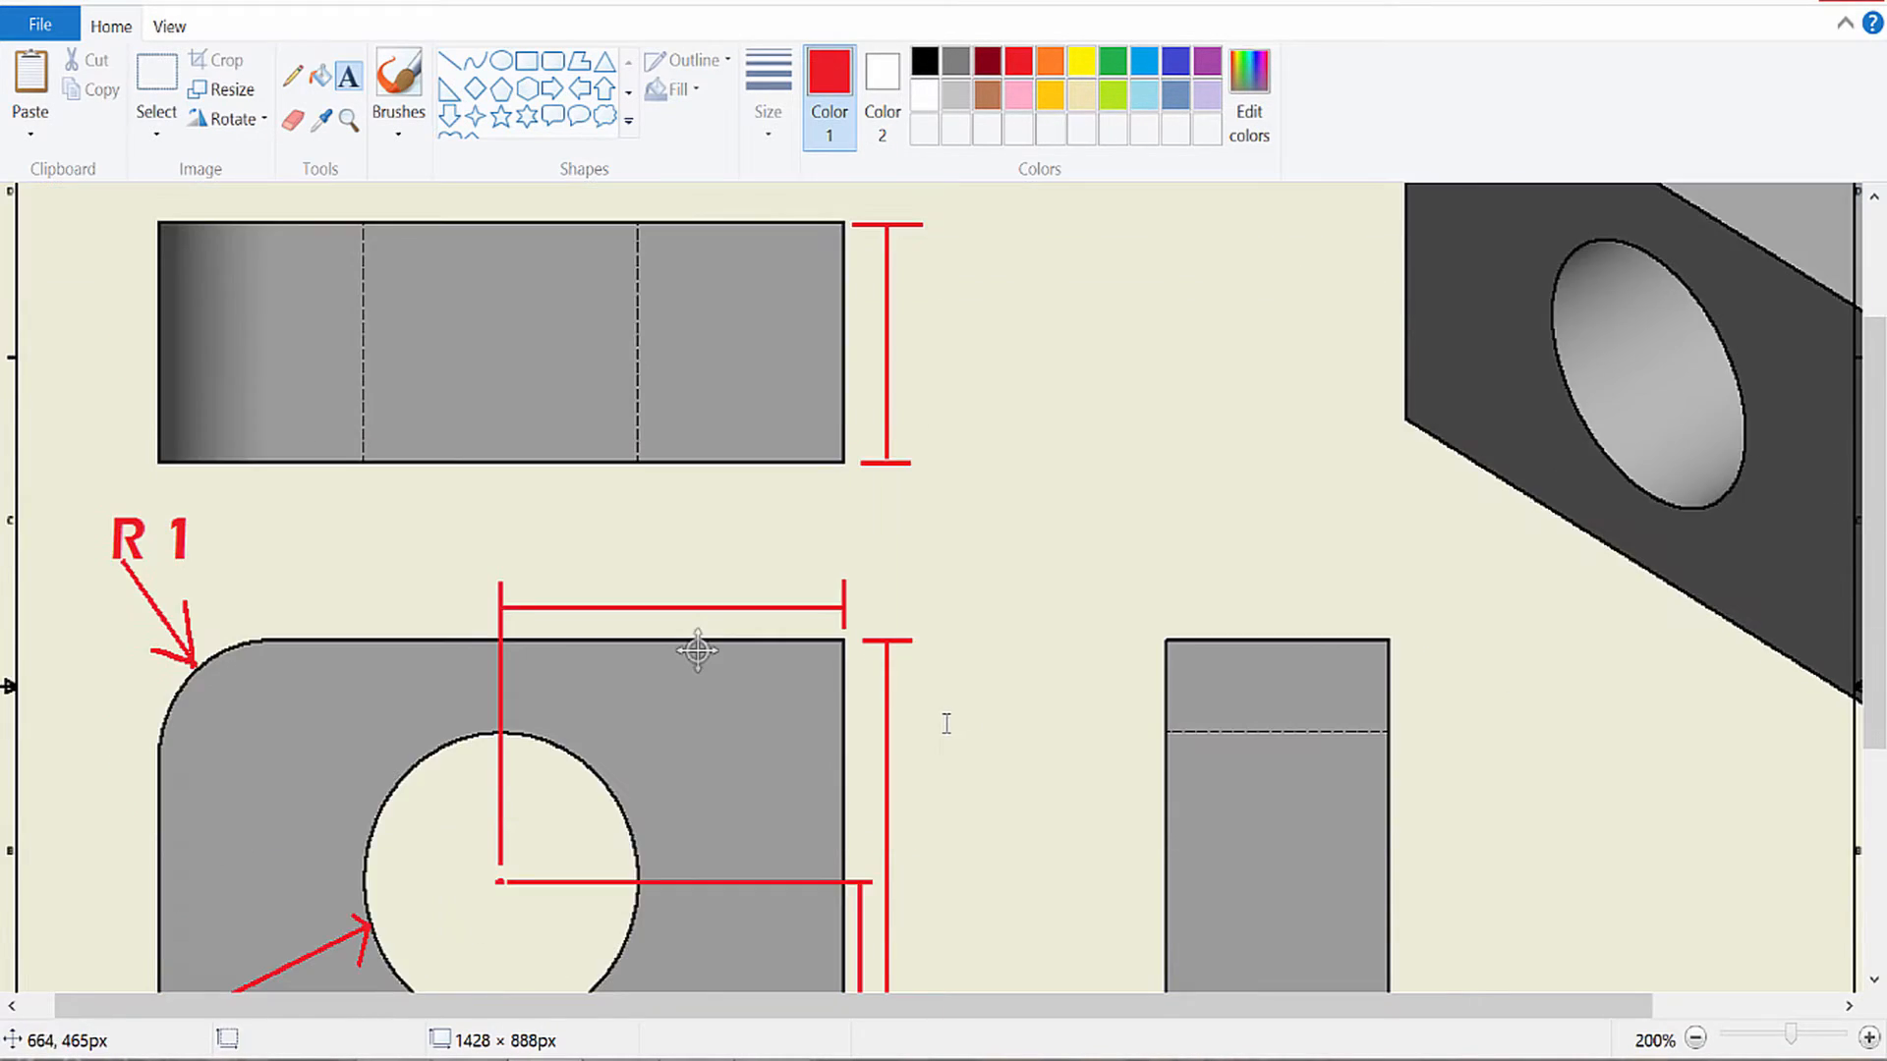
pyautogui.scroll(-3)
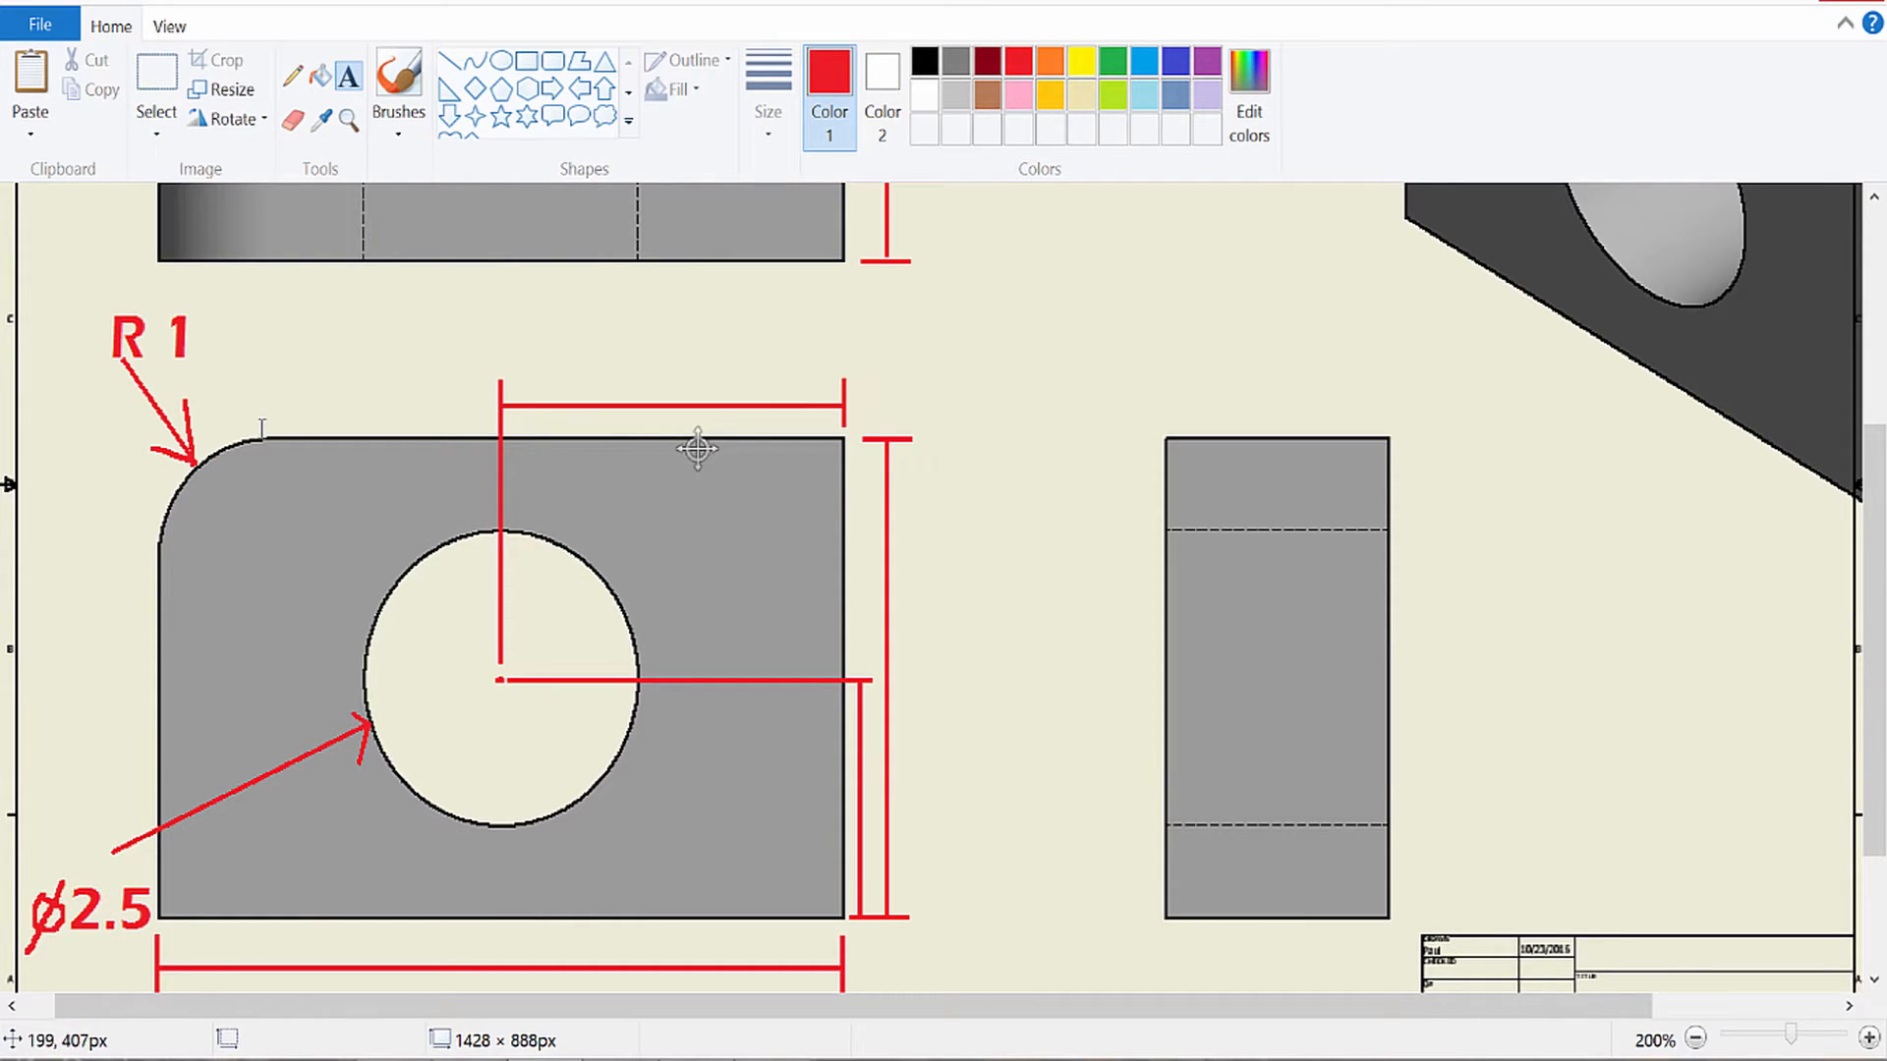
pyautogui.moveTo(261, 426)
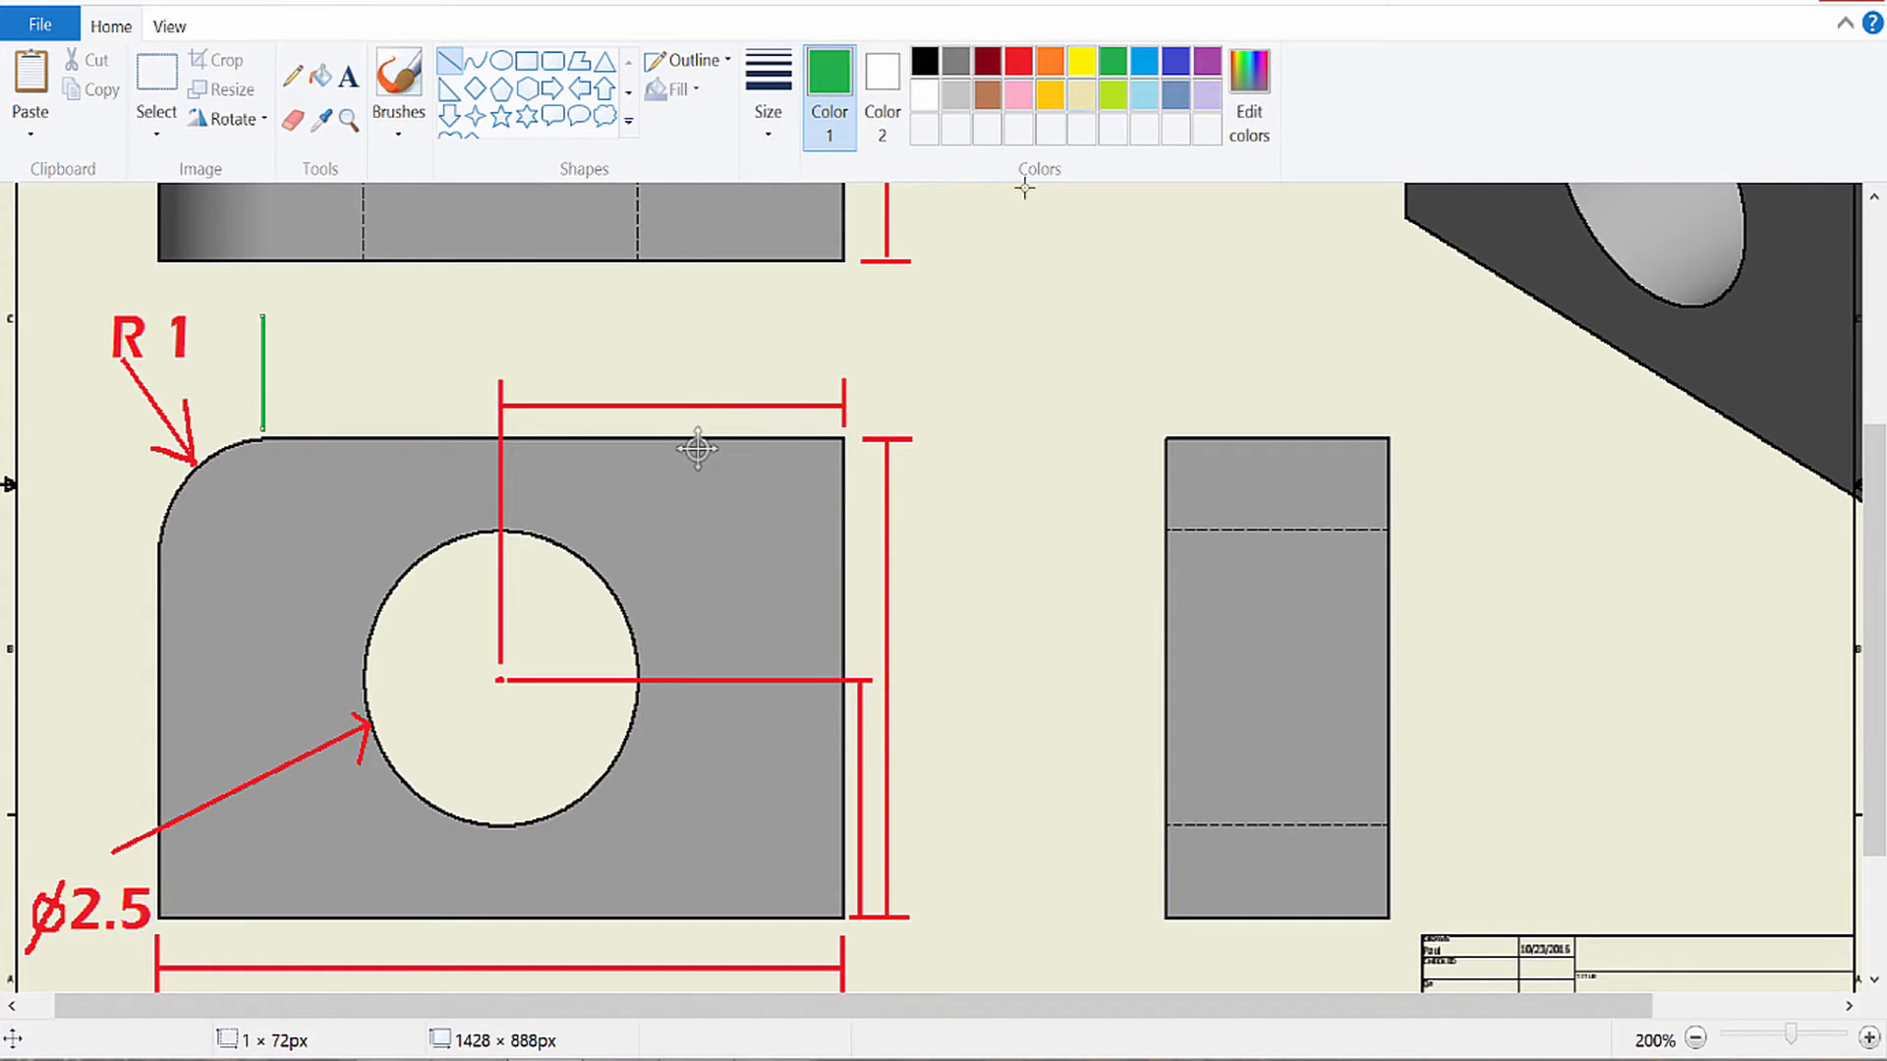
pyautogui.moveTo(839, 378)
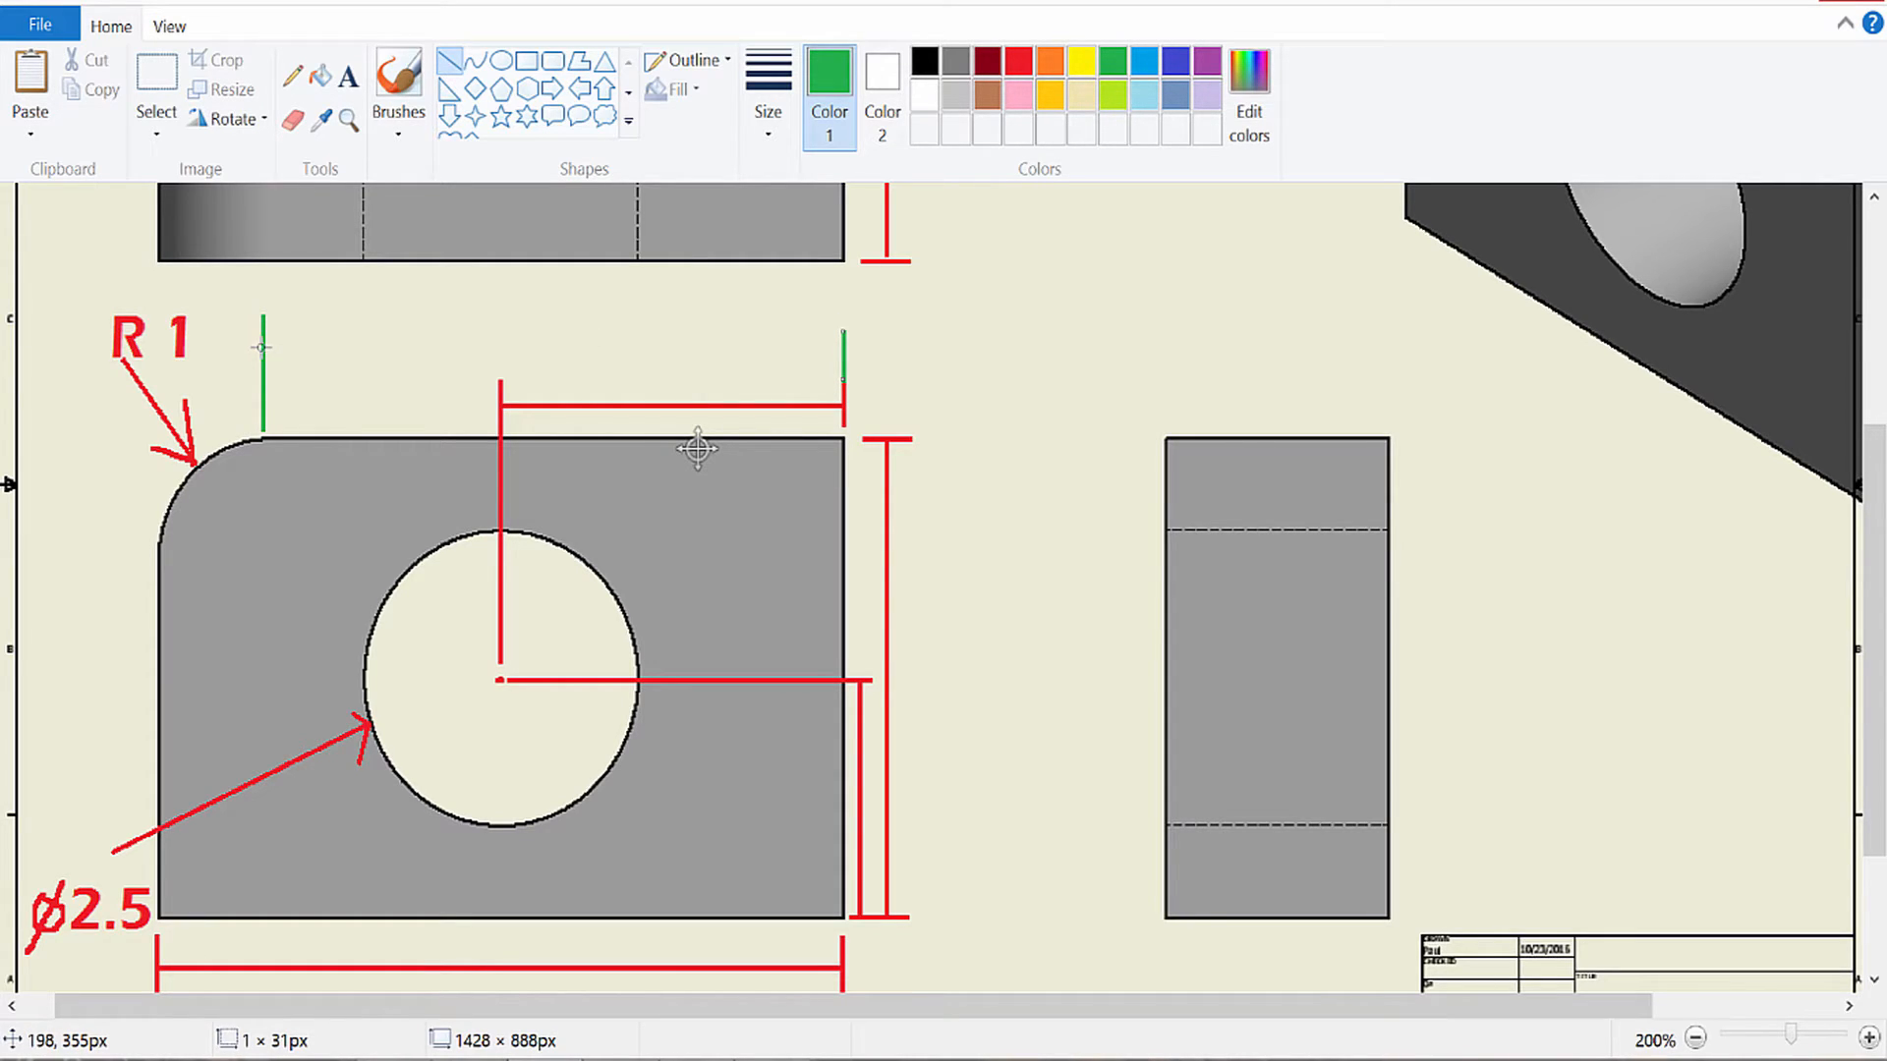
# Step: Draw the green horizontal line joining the two extension lines above the base view
pyautogui.moveTo(257, 349); pyautogui.dragTo(842, 349)
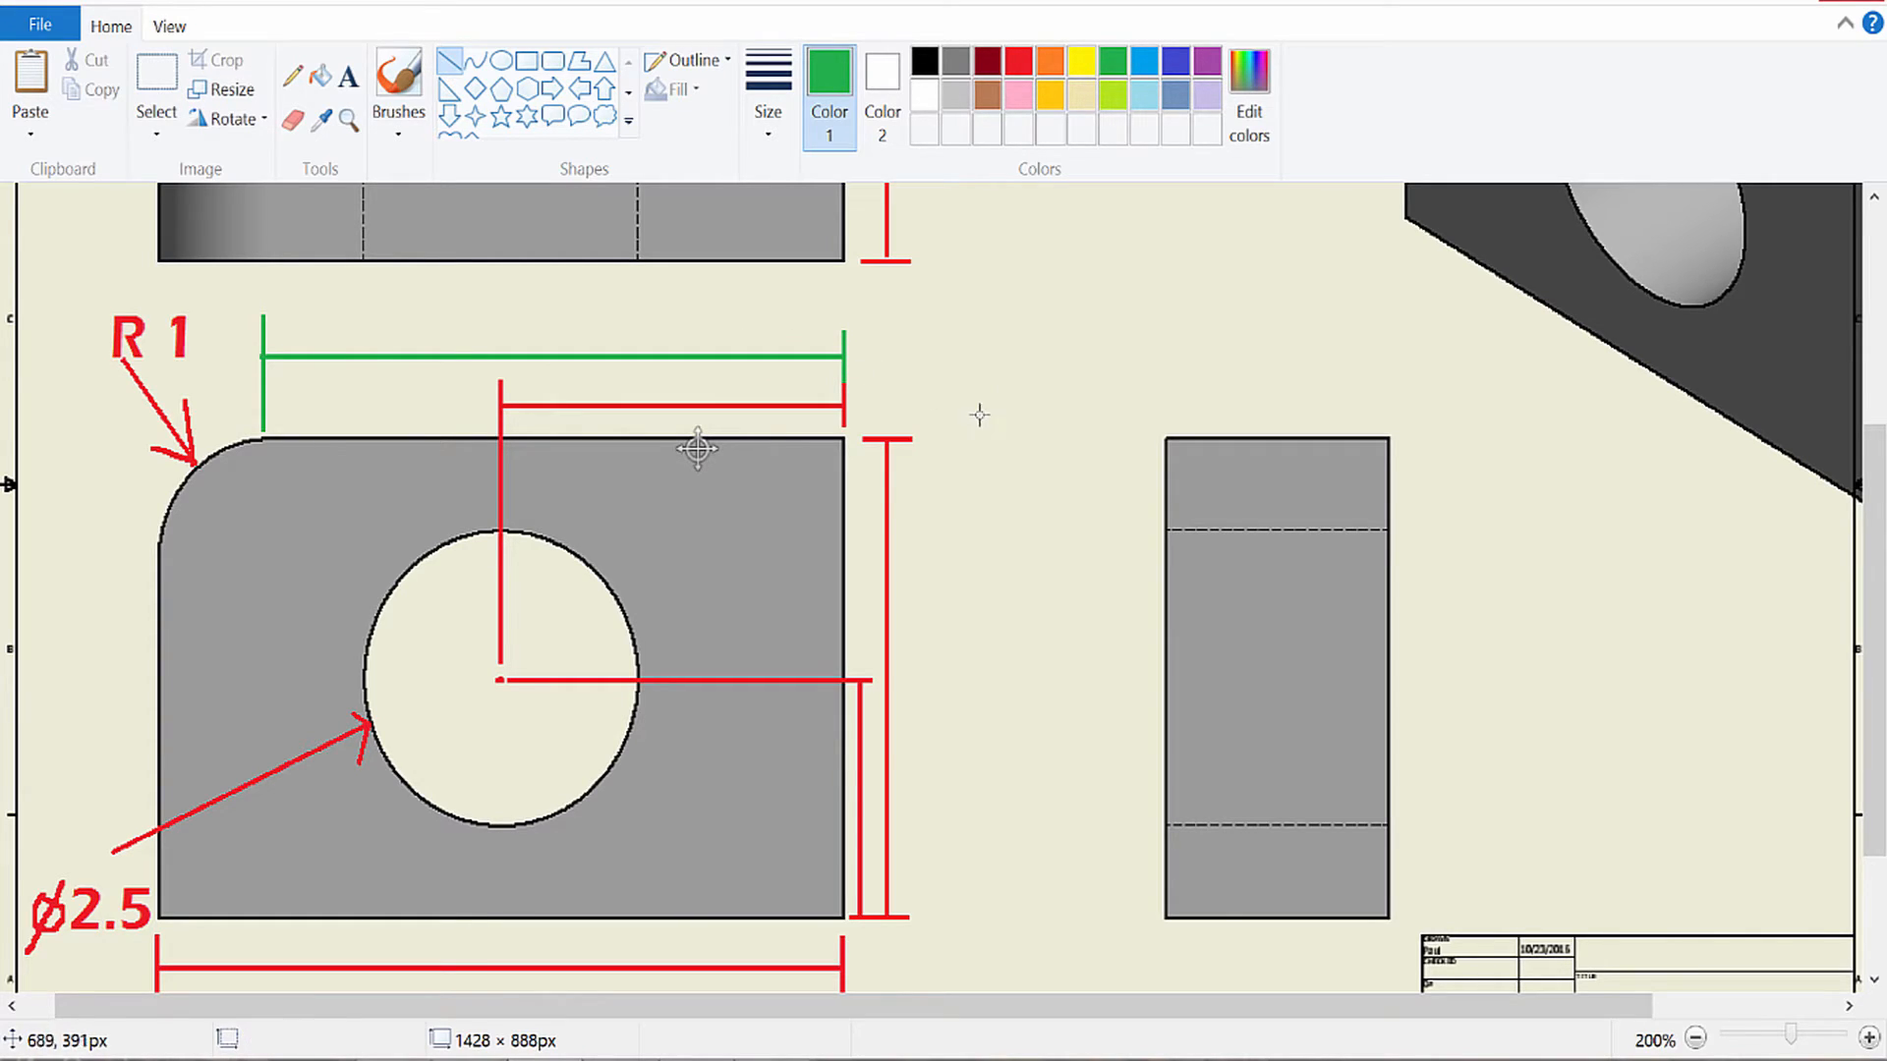
pyautogui.scroll(-3)
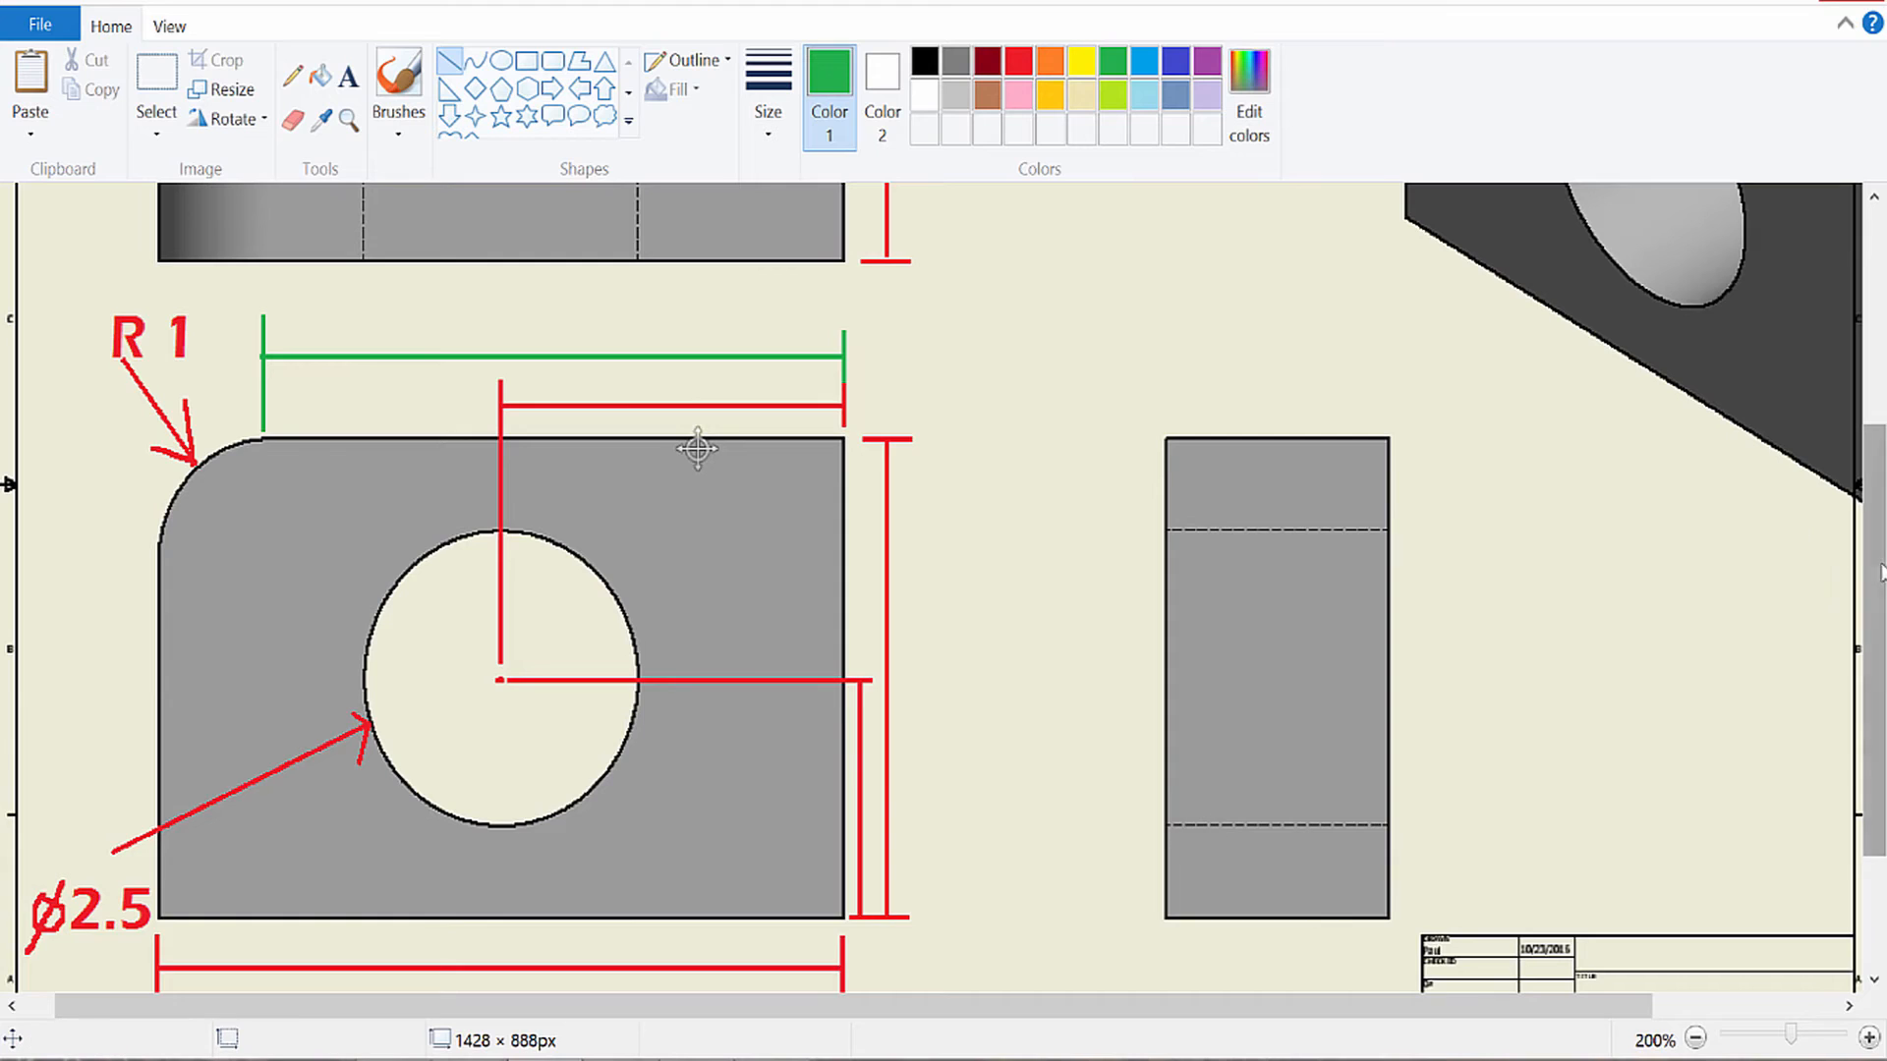
pyautogui.scroll(-3)
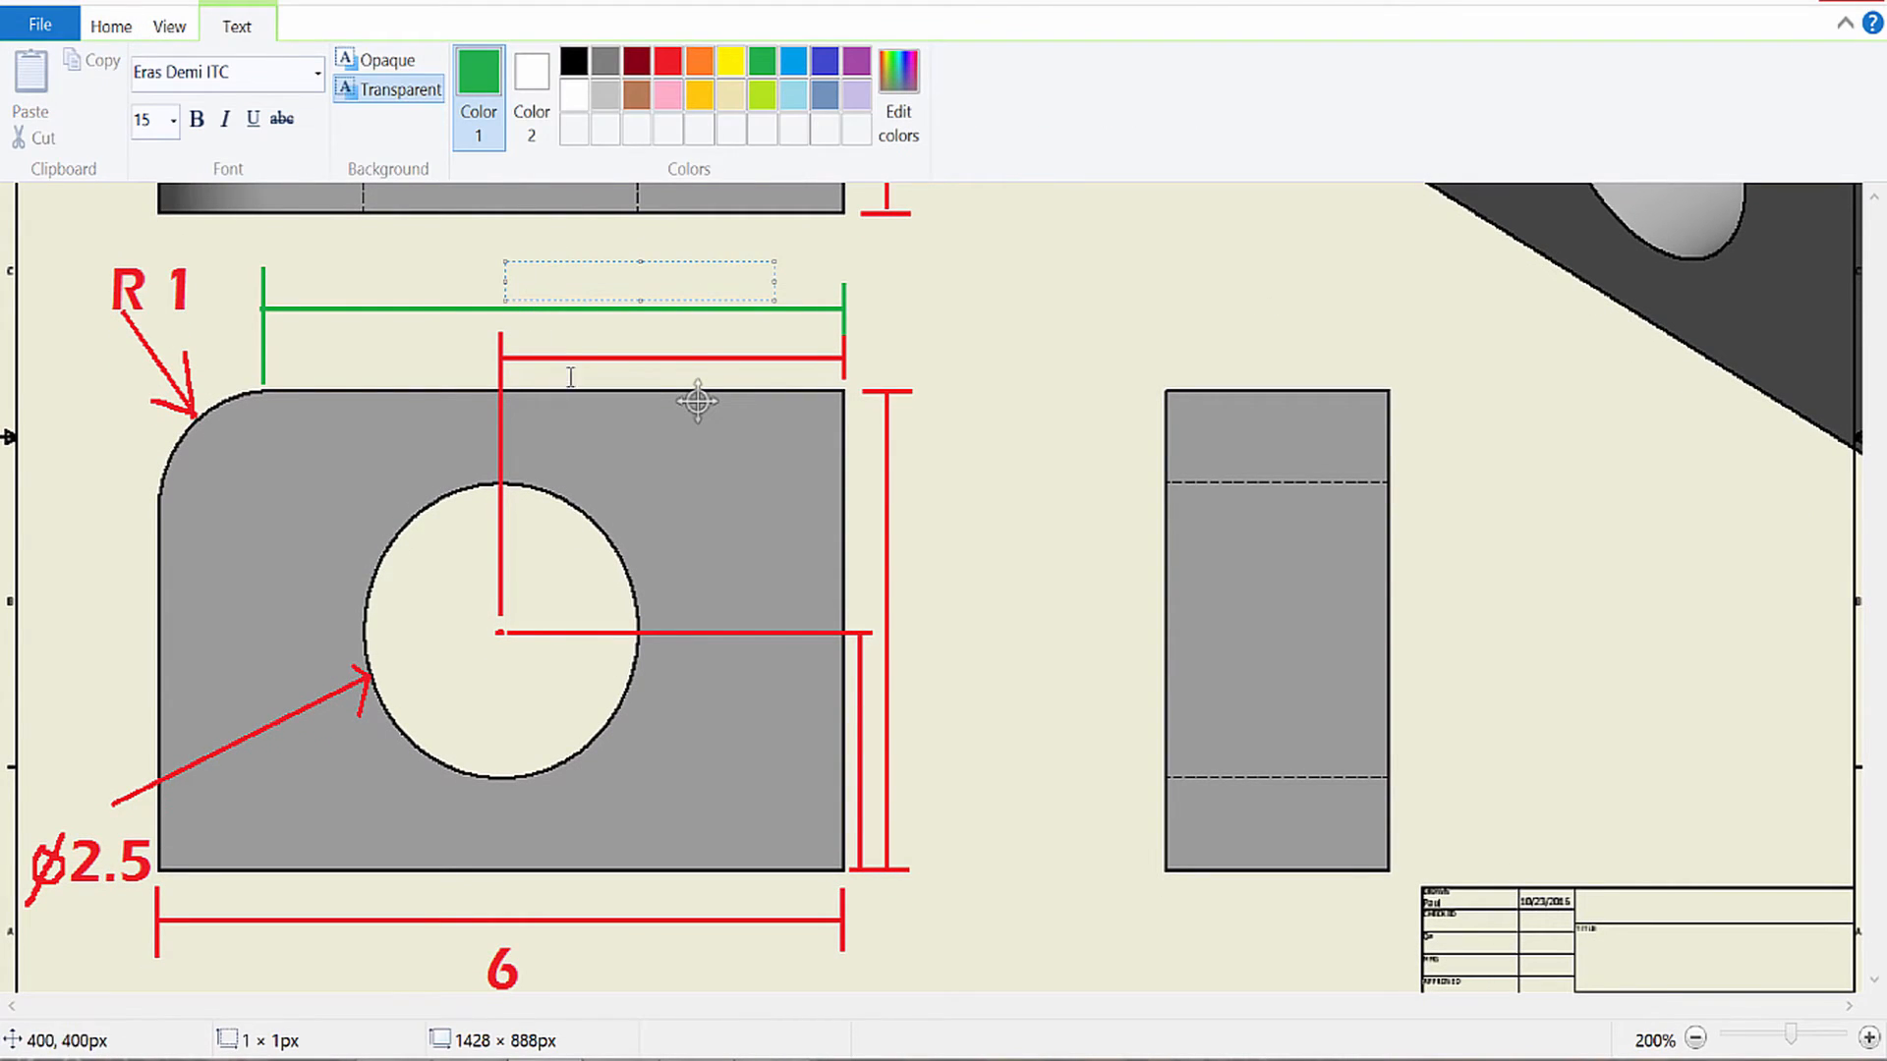
# Step: Type a green 5 above the green dimension line
pyautogui.write('5')
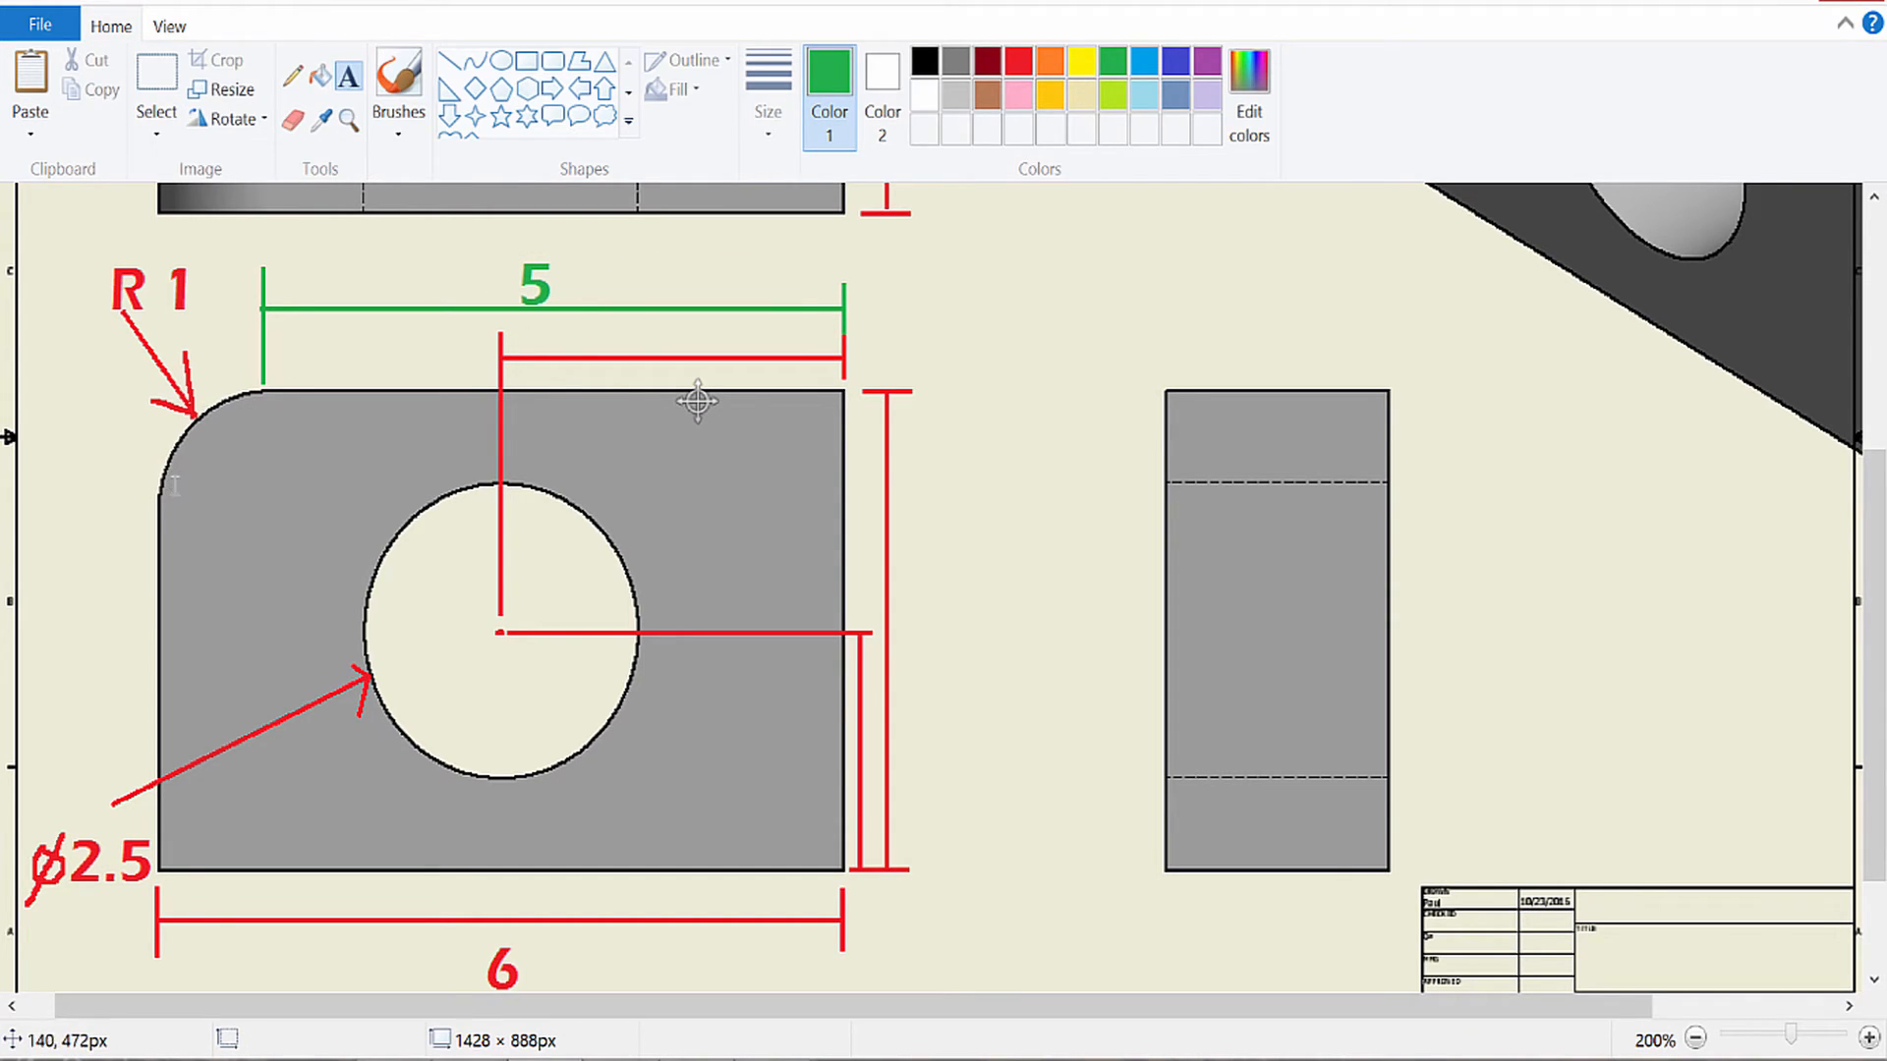
pyautogui.moveTo(292, 396)
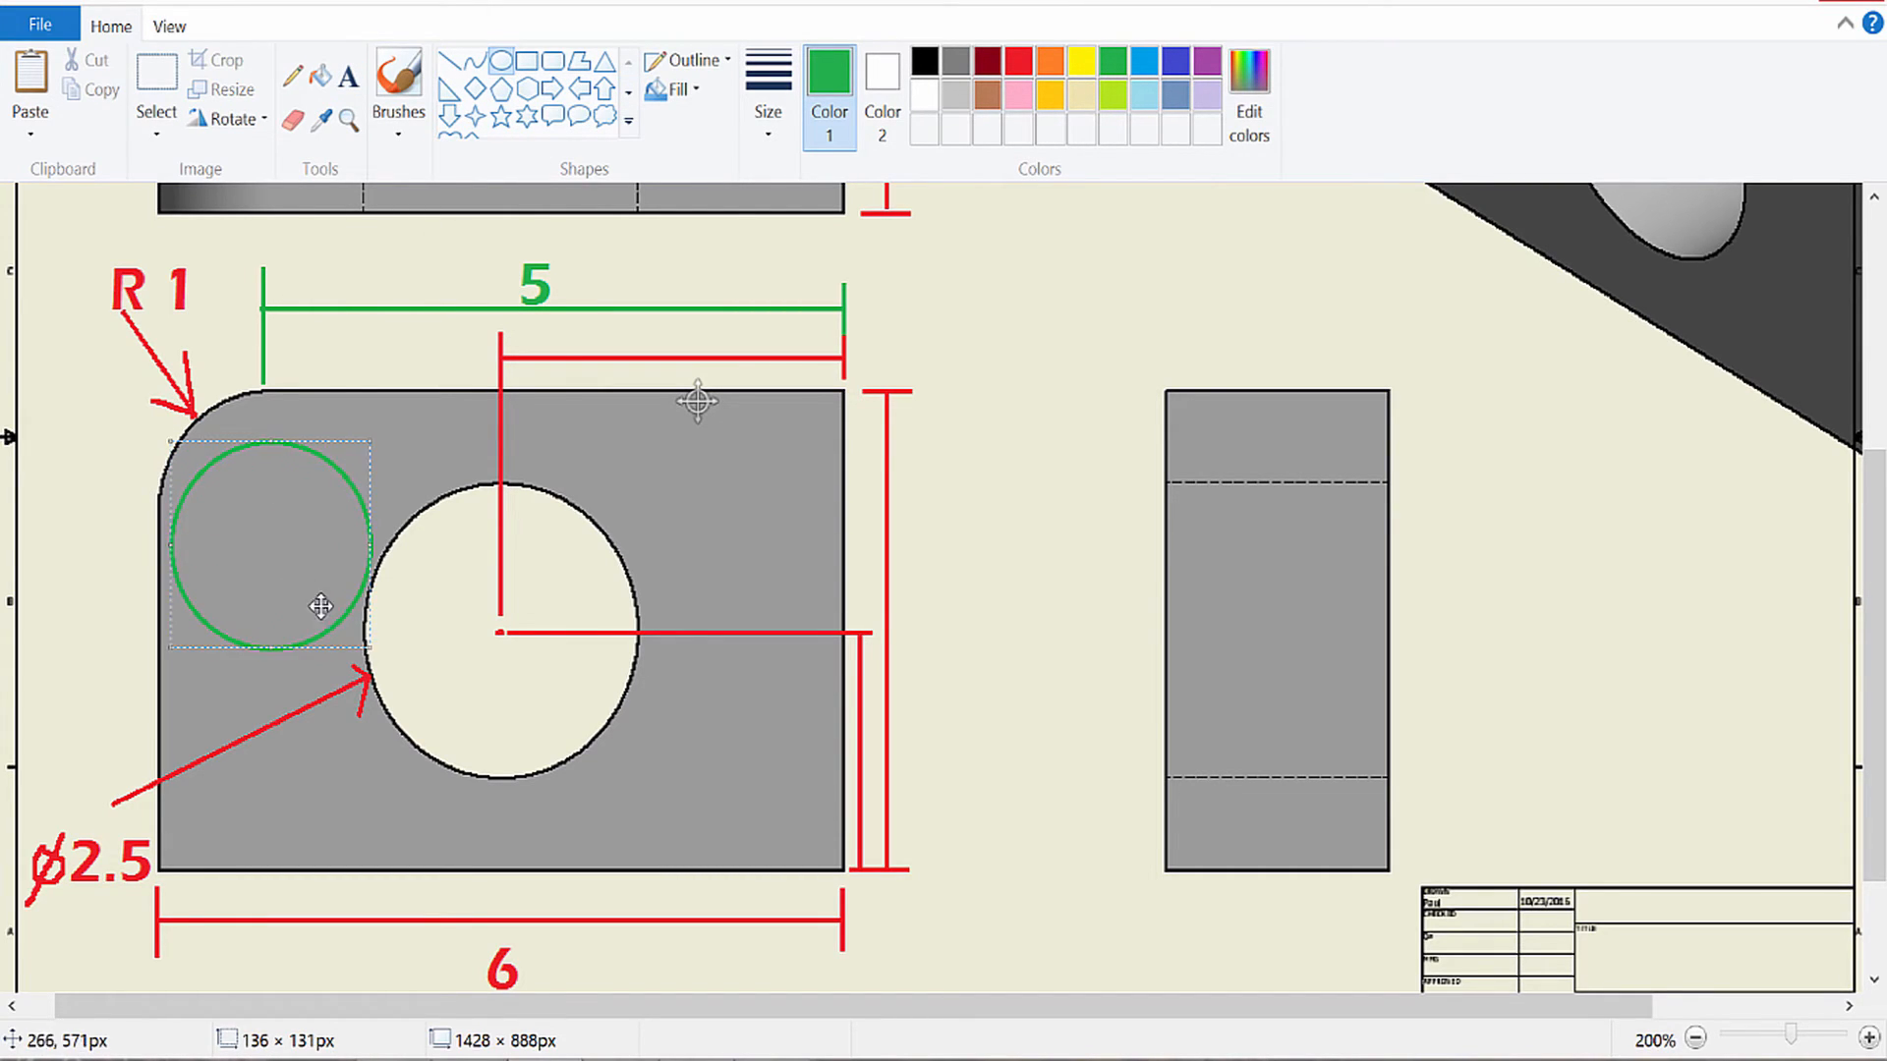
# Step: Draw a green circle over the rounded corner and a radius line from its centre leftward
pyautogui.moveTo(321, 606); pyautogui.dragTo(280, 515)
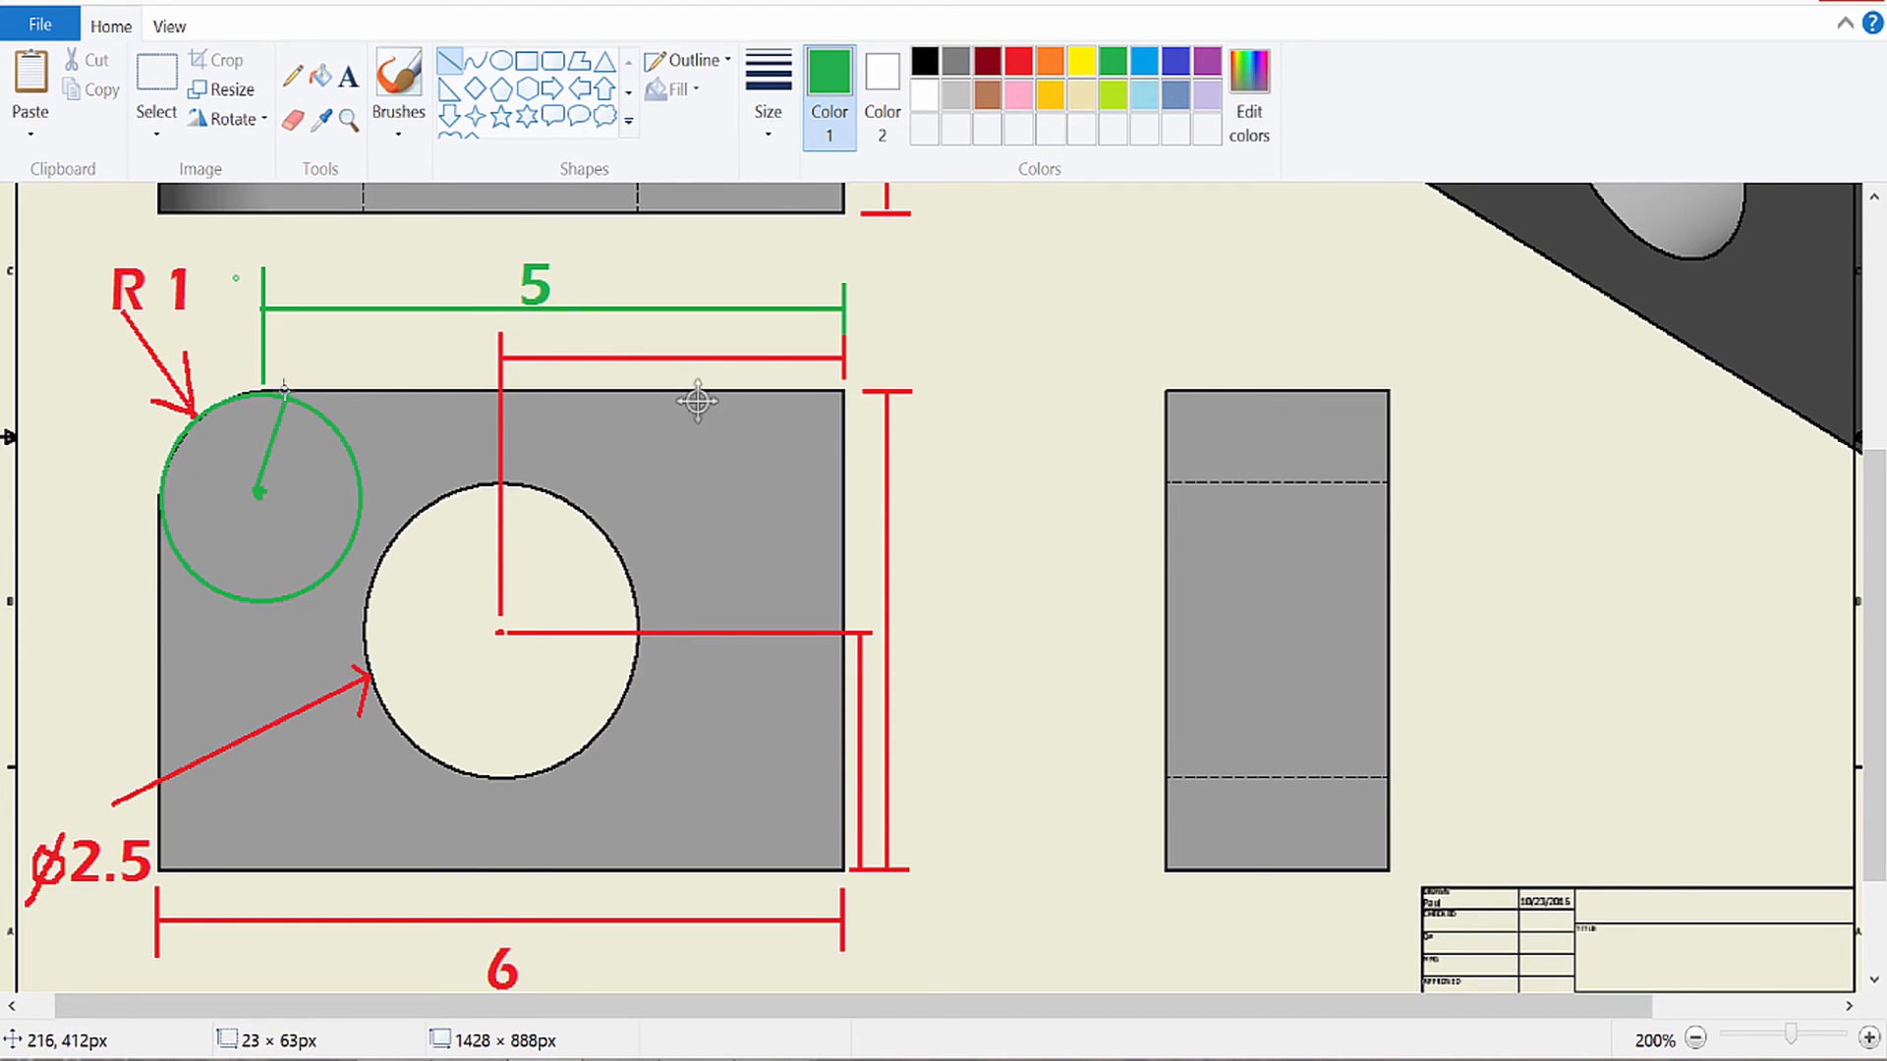
pyautogui.moveTo(259, 493); pyautogui.dragTo(156, 492)
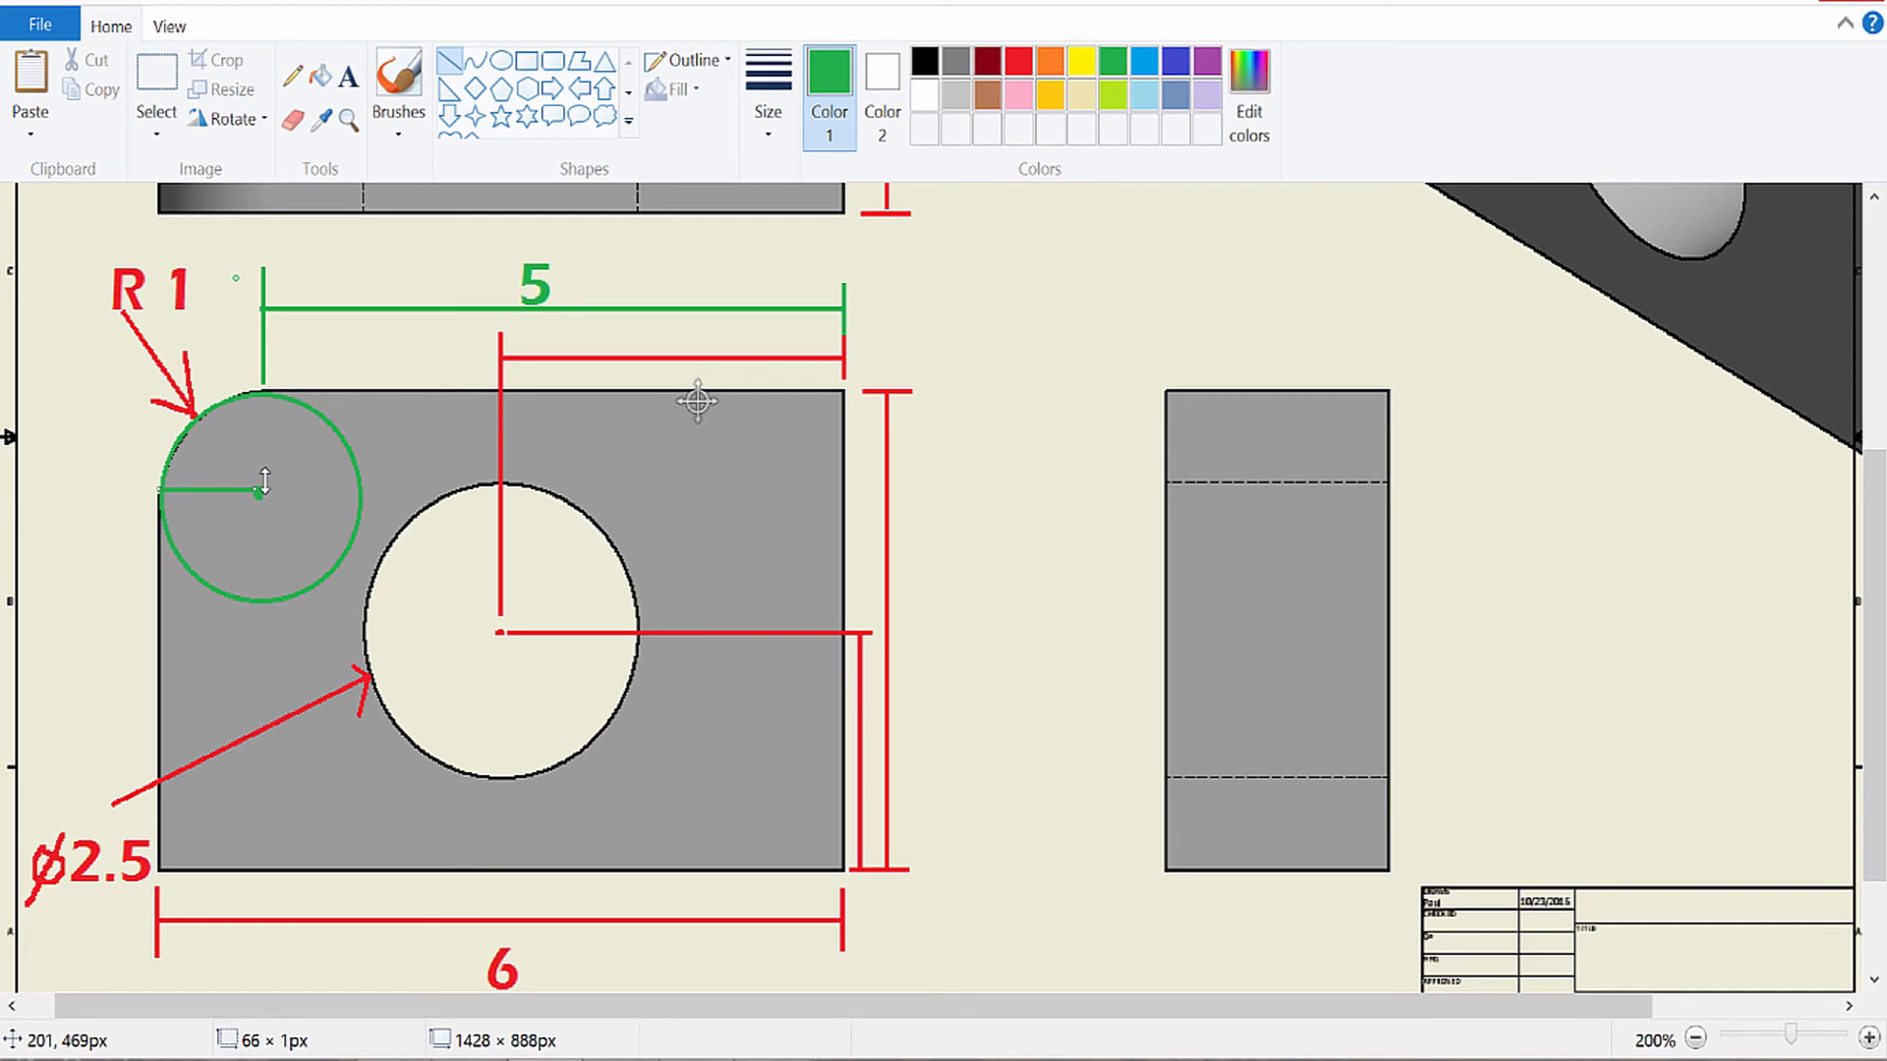
pyautogui.moveTo(174, 495)
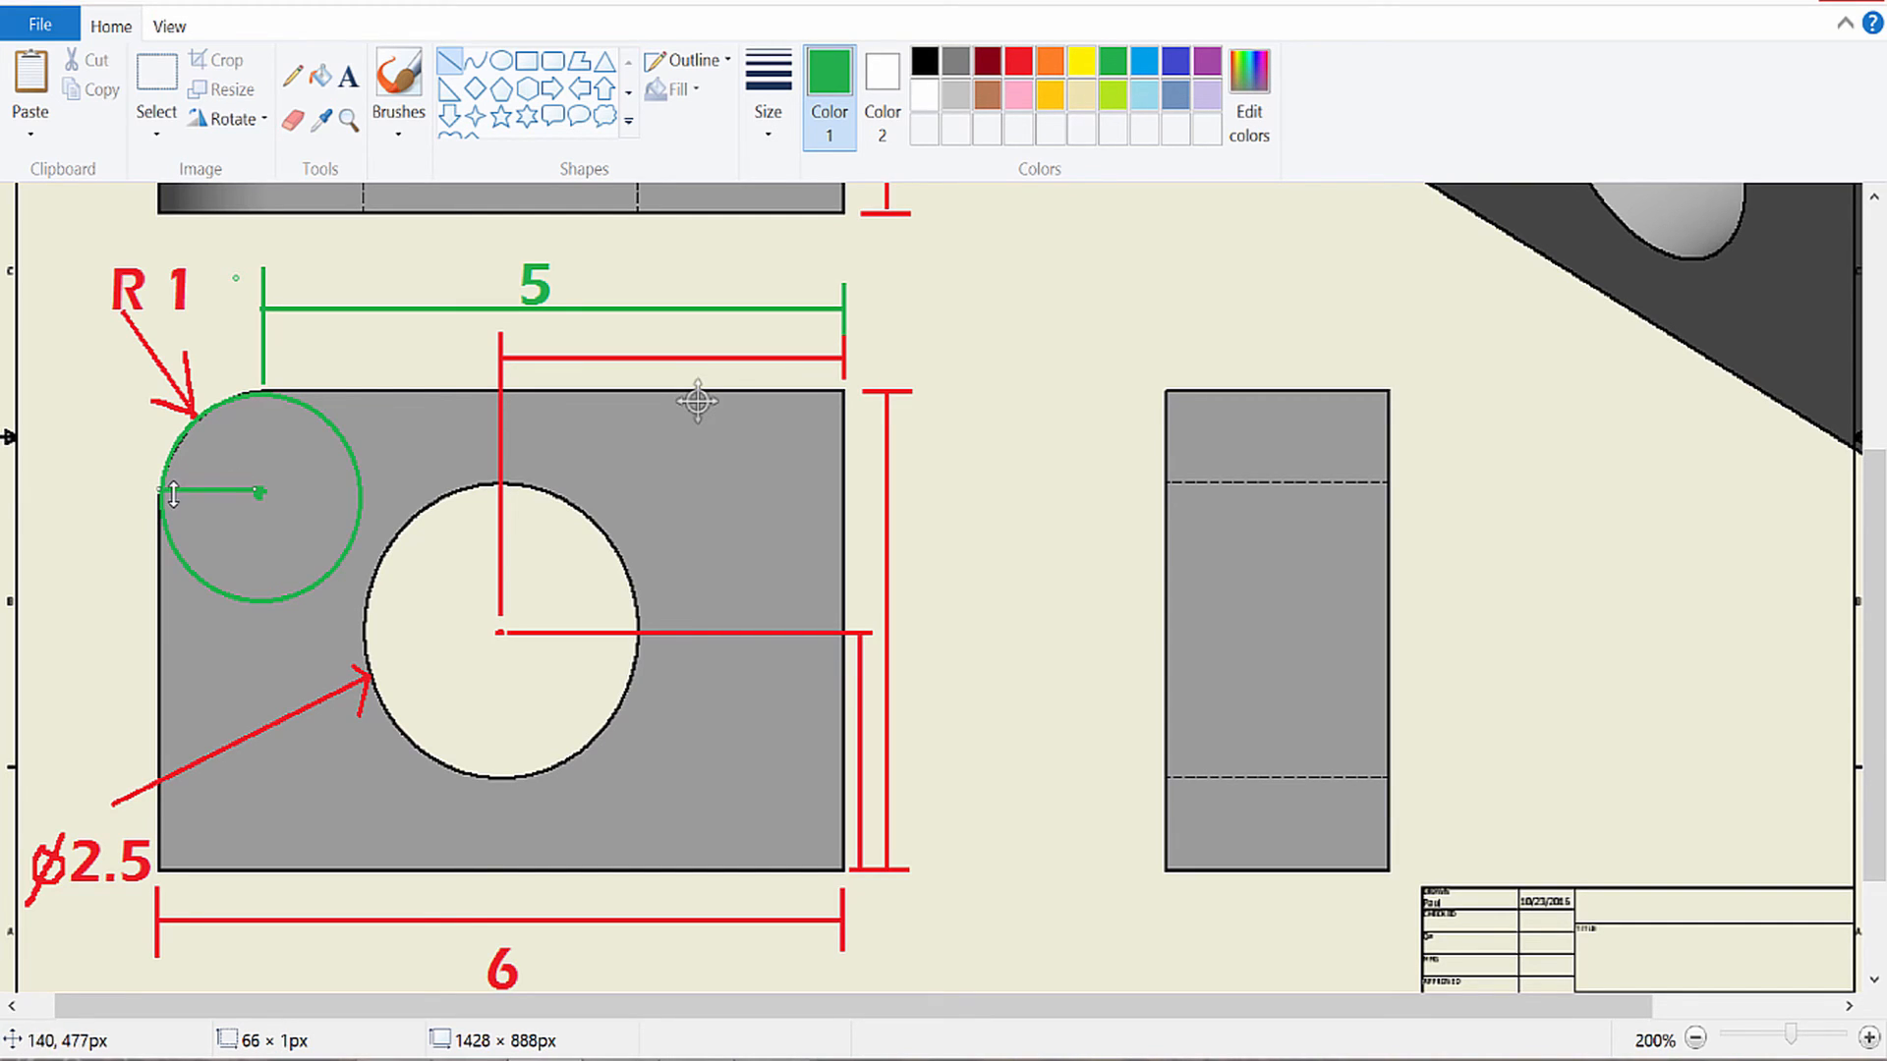
pyautogui.moveTo(524, 941)
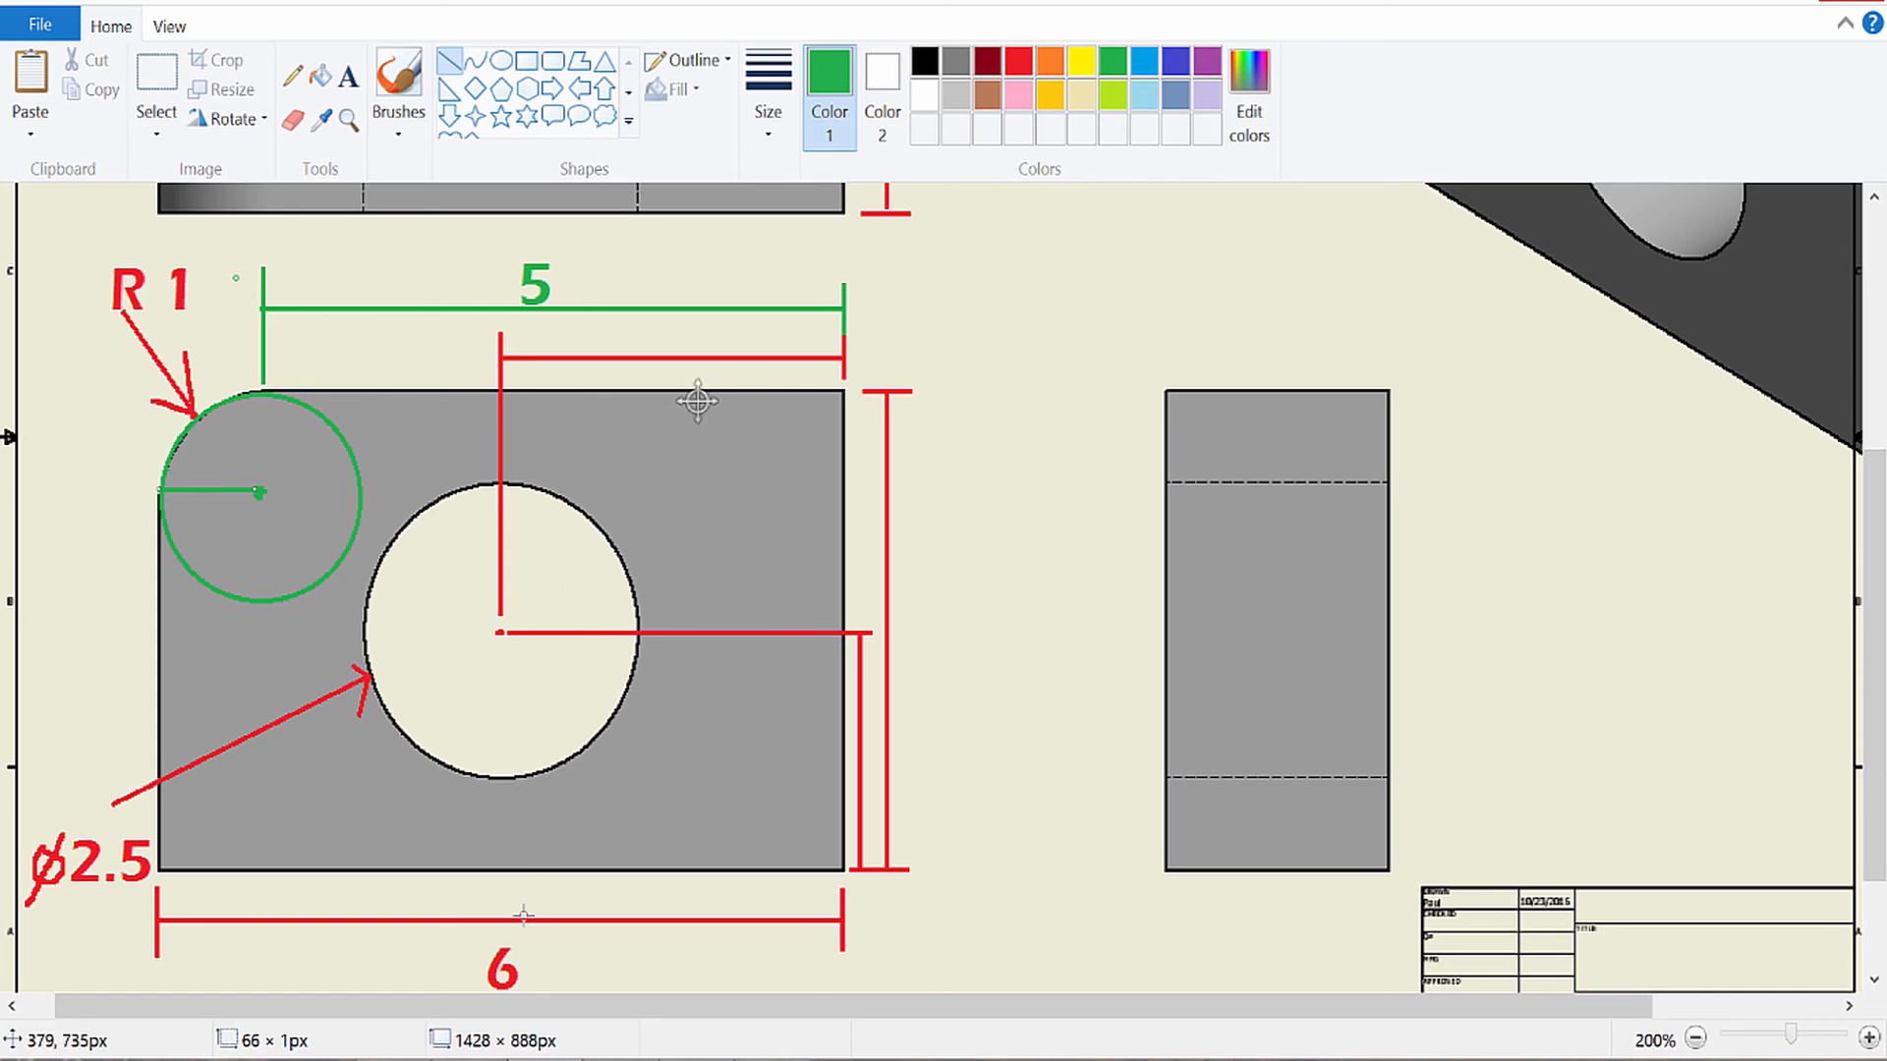
pyautogui.scroll(-3)
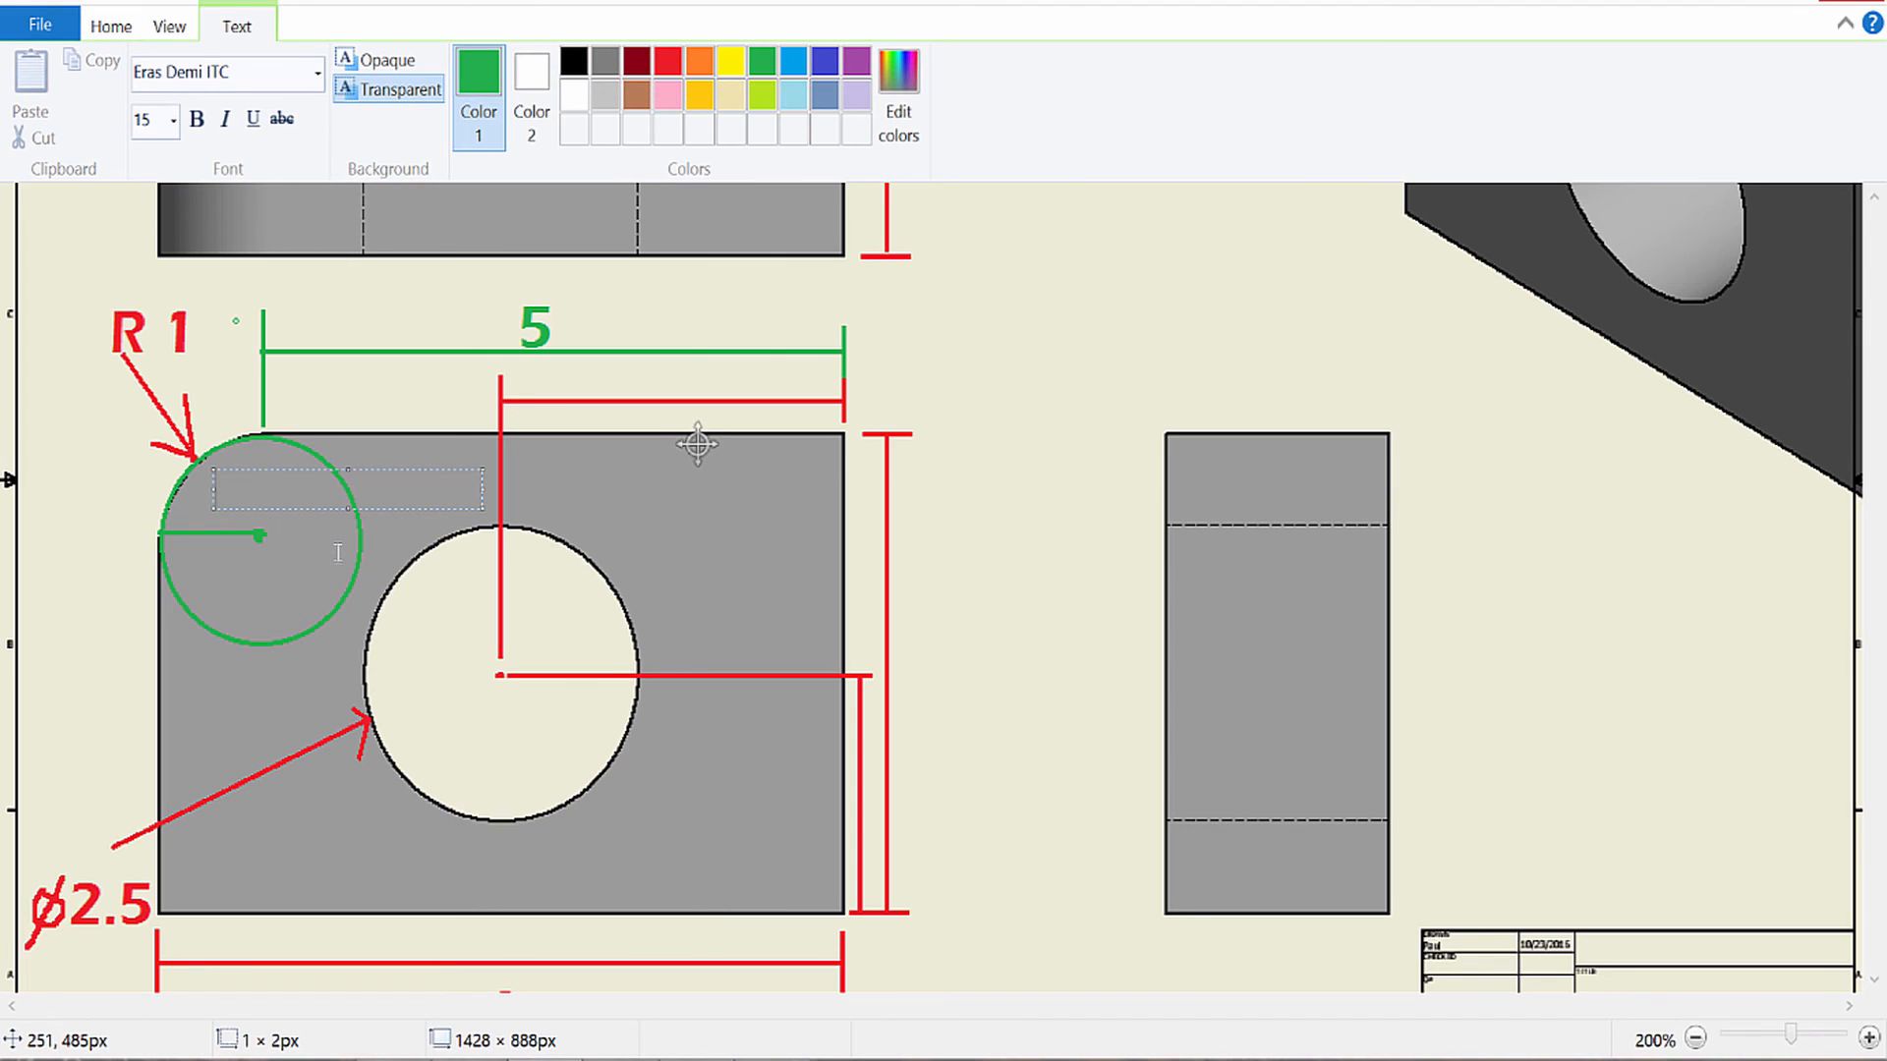
# Step: Type a green 1 and move it just above the radius line inside the circle
pyautogui.write('1')
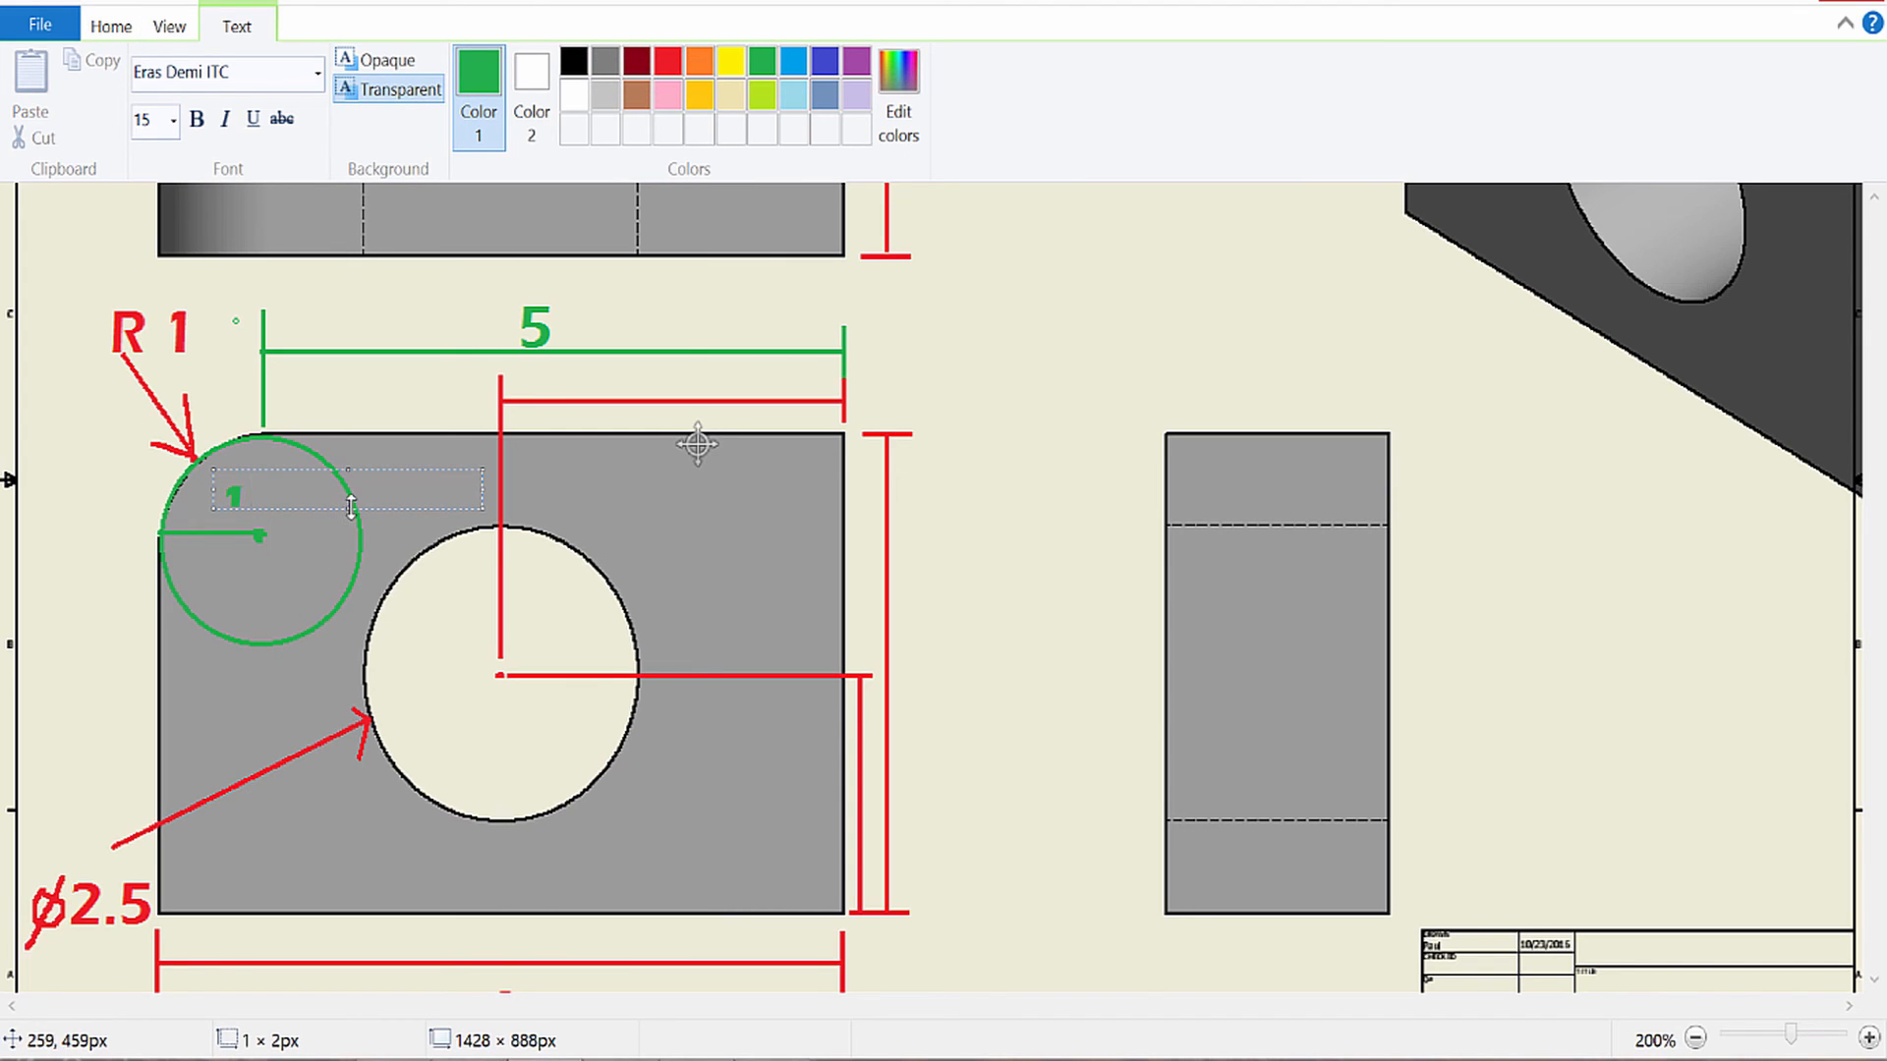
pyautogui.moveTo(349, 482); pyautogui.dragTo(295, 505)
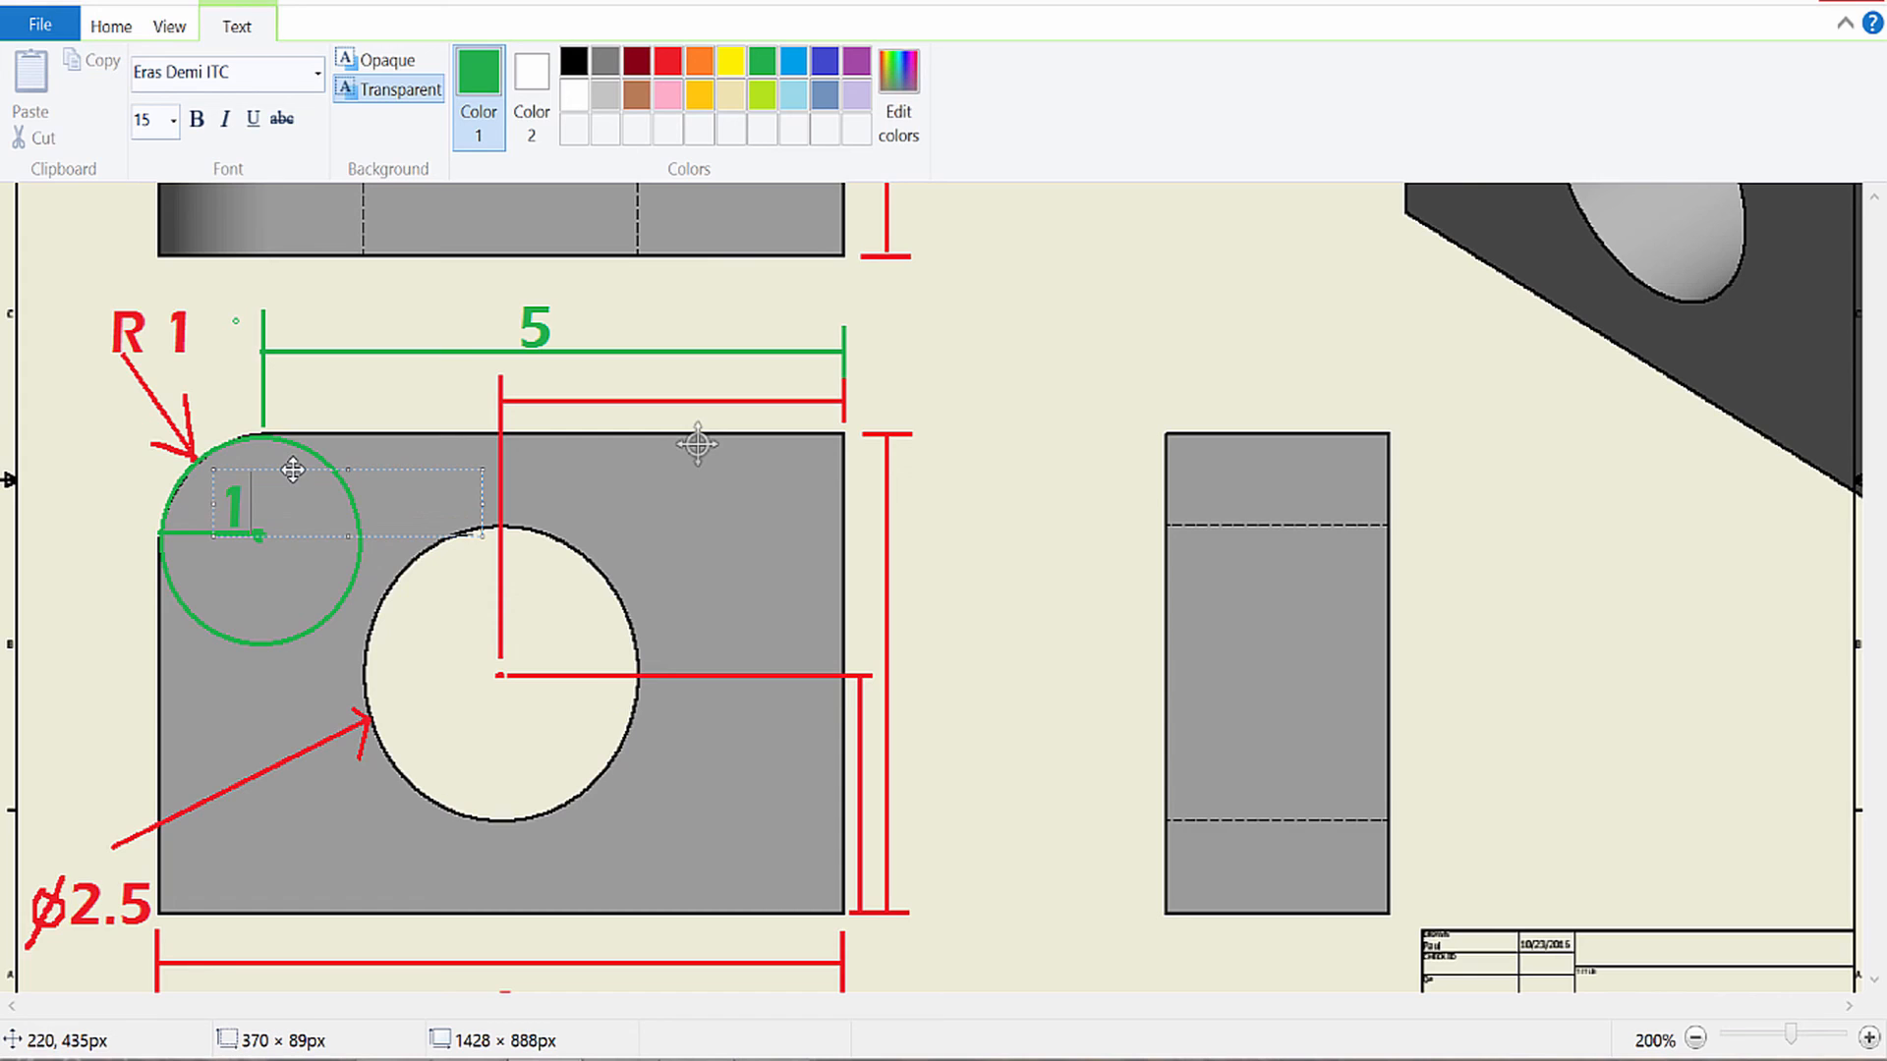